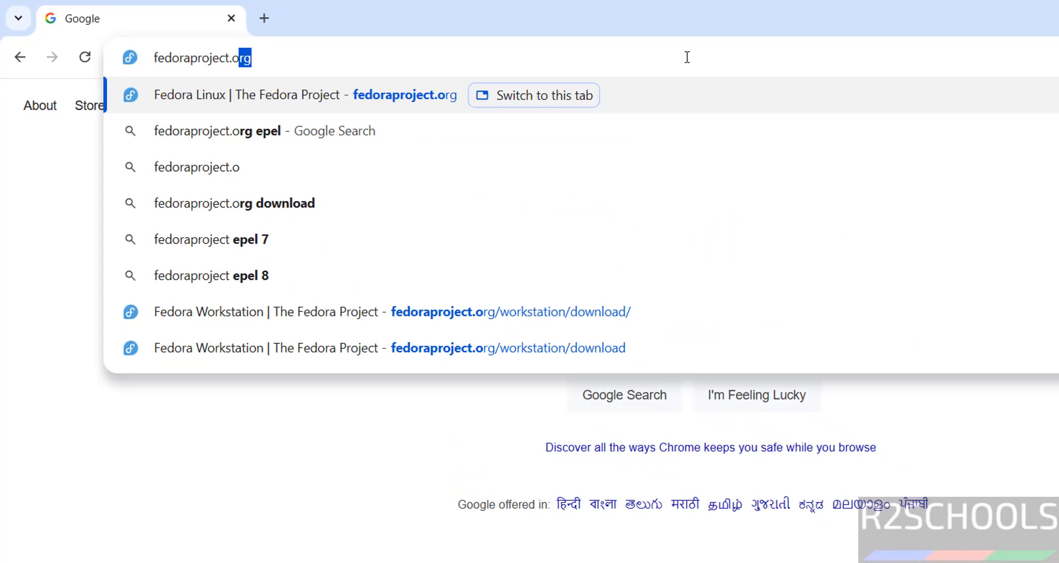
# Step: Load fedoraproject.org in Chrome and scroll to the Workstation, Server and IoT editions
pyautogui.press('Enter')
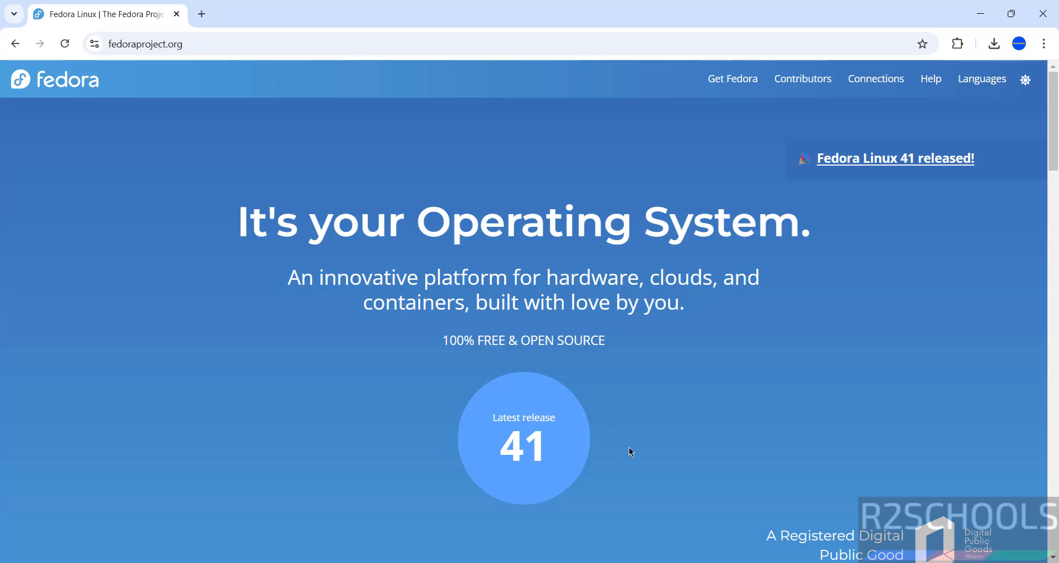
pyautogui.moveTo(661, 386)
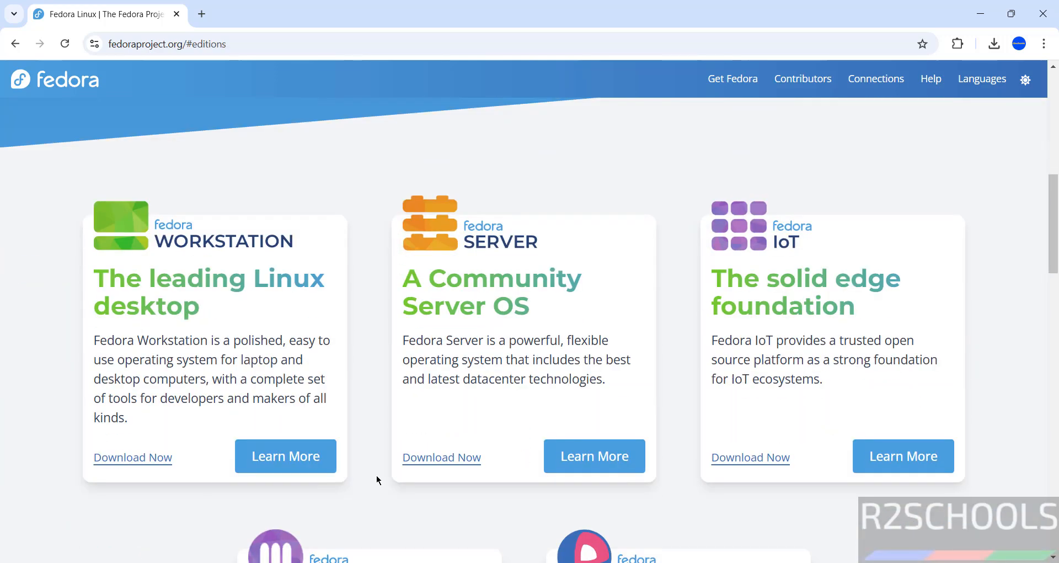
pyautogui.moveTo(208, 269)
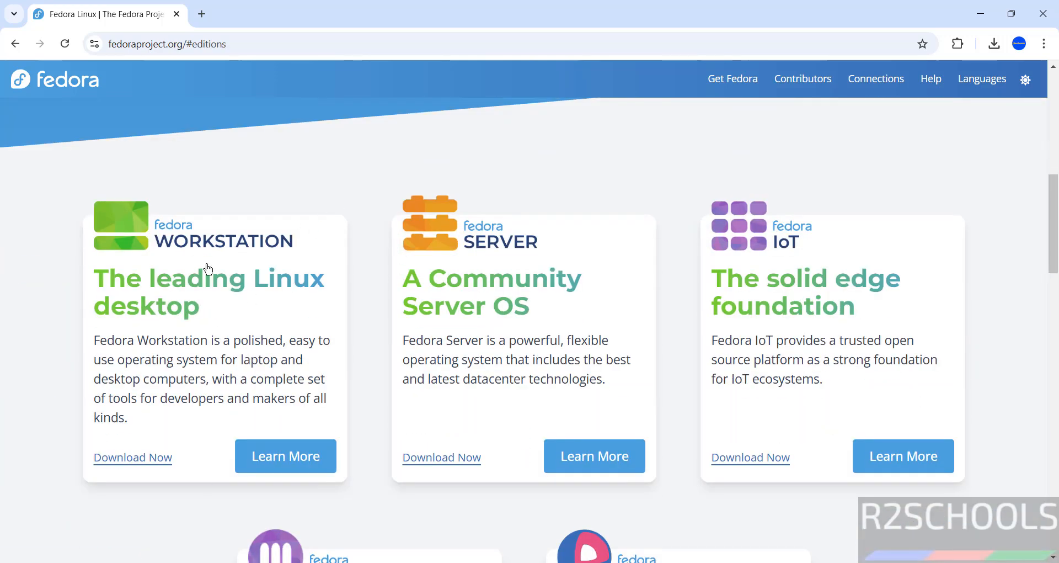
pyautogui.moveTo(753, 249)
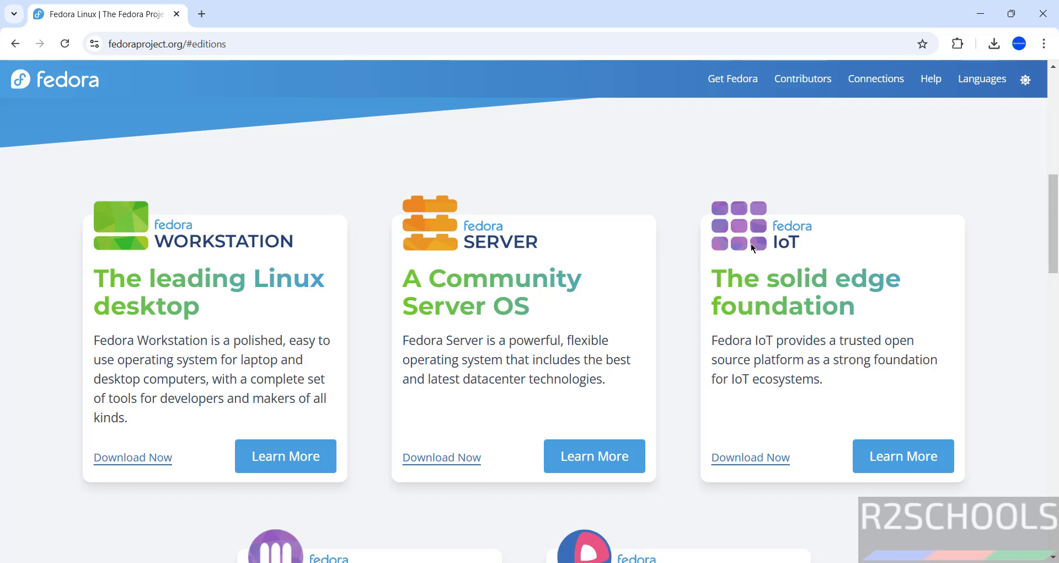
pyautogui.moveTo(408, 199)
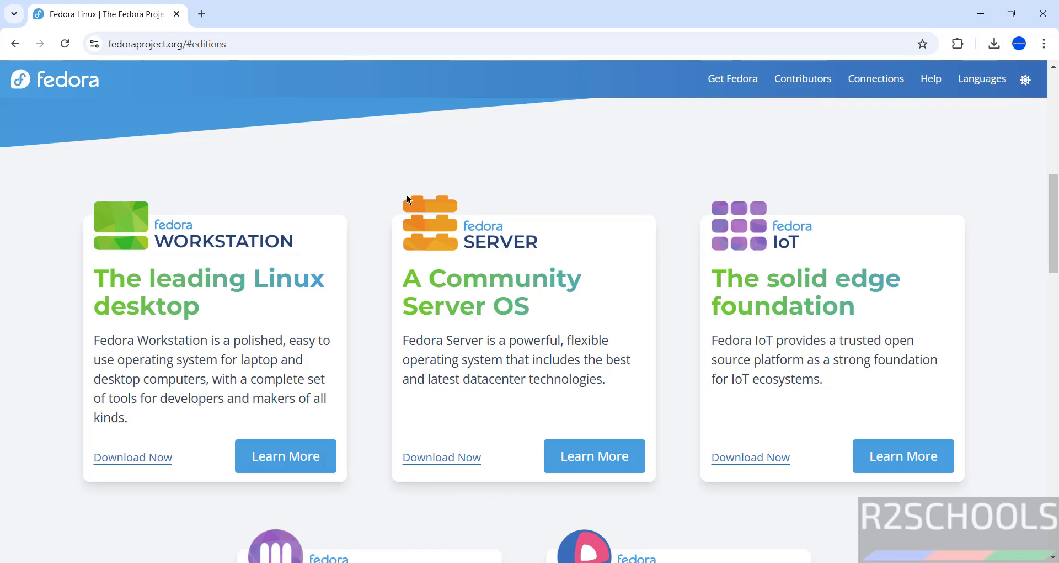
pyautogui.moveTo(302, 242)
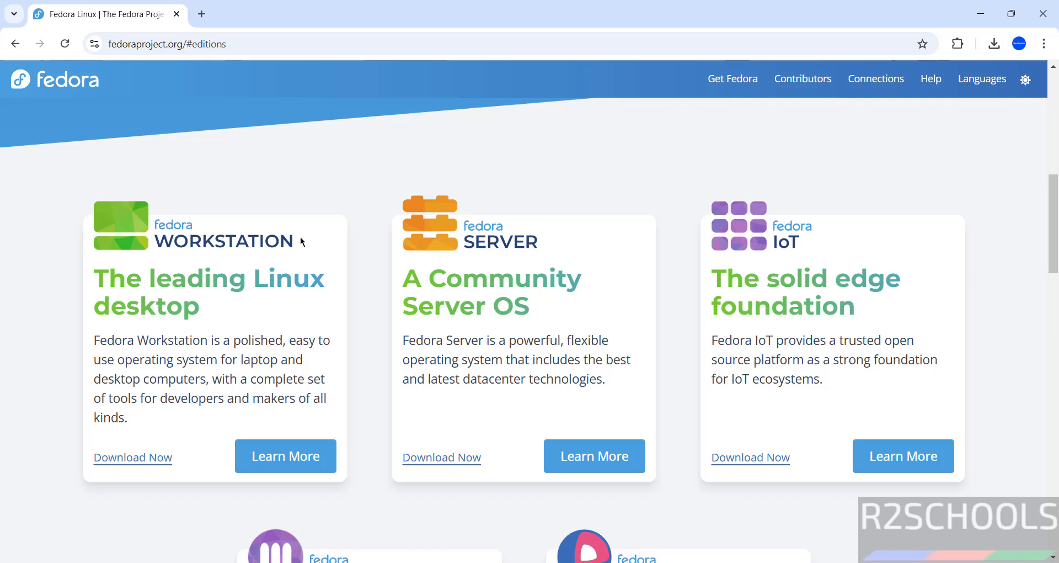
pyautogui.moveTo(193, 358)
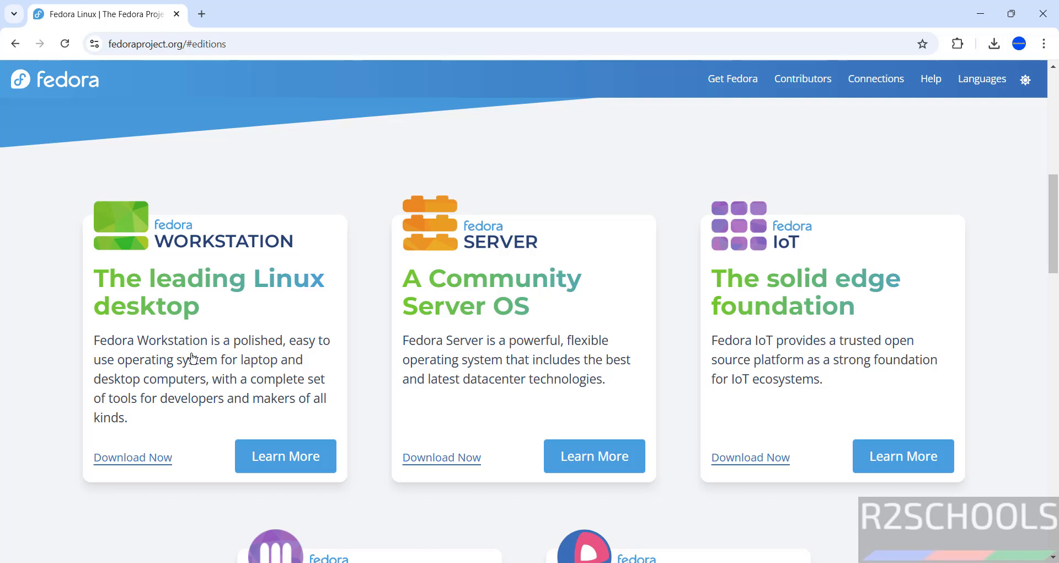
pyautogui.moveTo(133, 440)
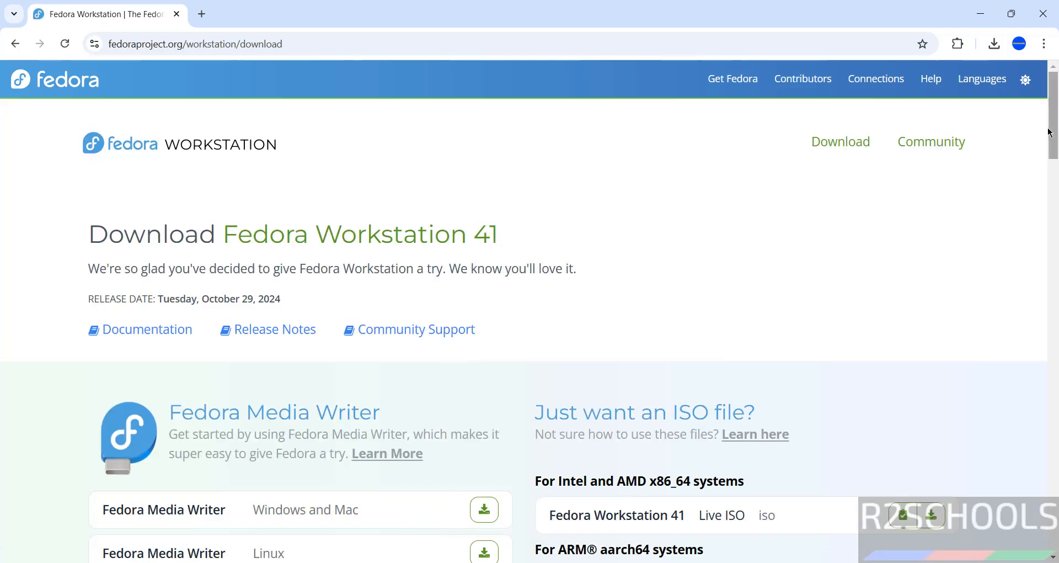
# Step: Download the Fedora Workstation 41 x86_64 Live ISO (2.3 GB) from the download page
pyautogui.scroll(-3)
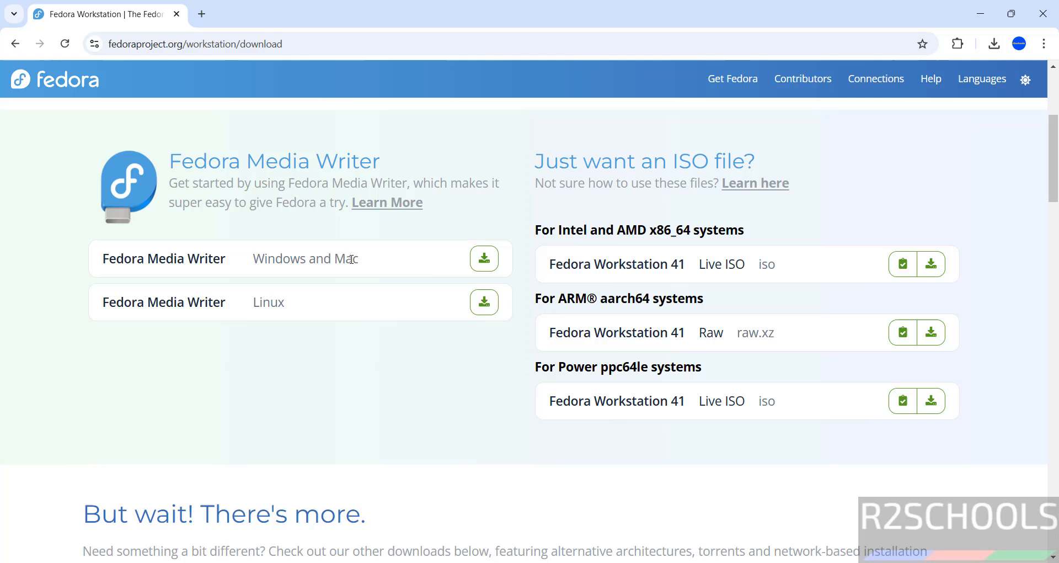
pyautogui.moveTo(584, 229)
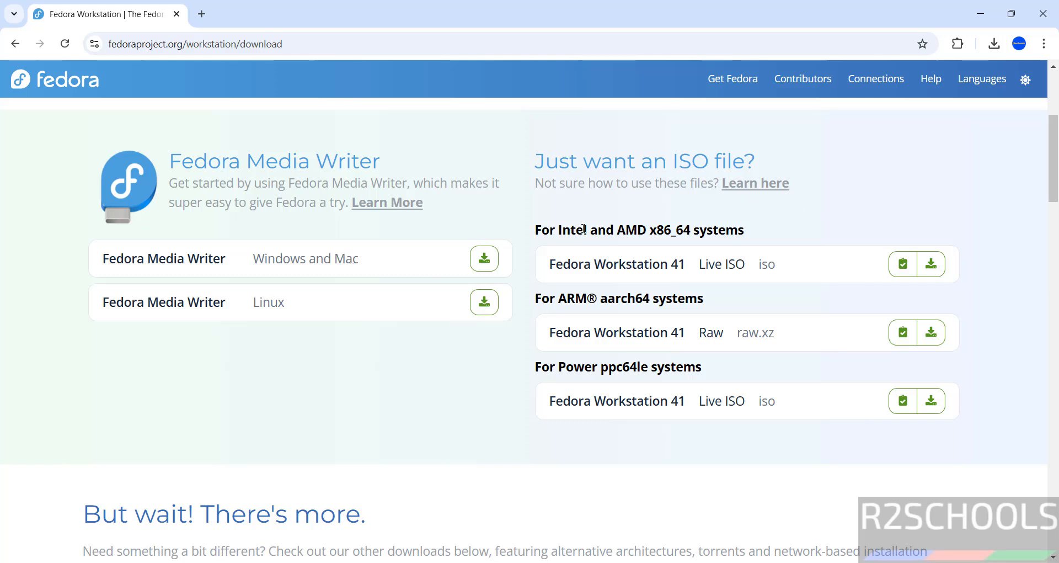
pyautogui.moveTo(727, 244)
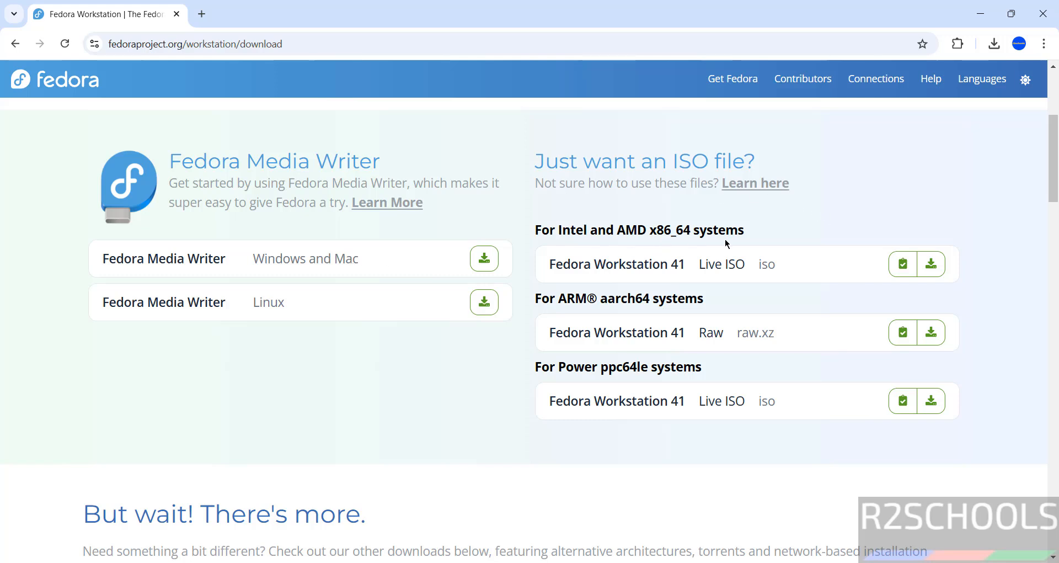
pyautogui.moveTo(804, 227)
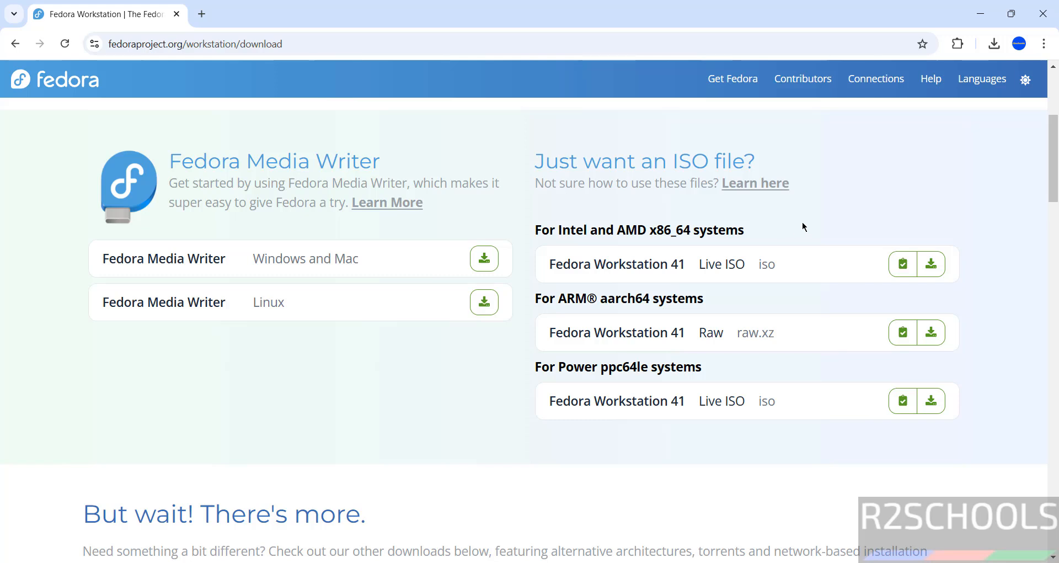
pyautogui.moveTo(808, 293)
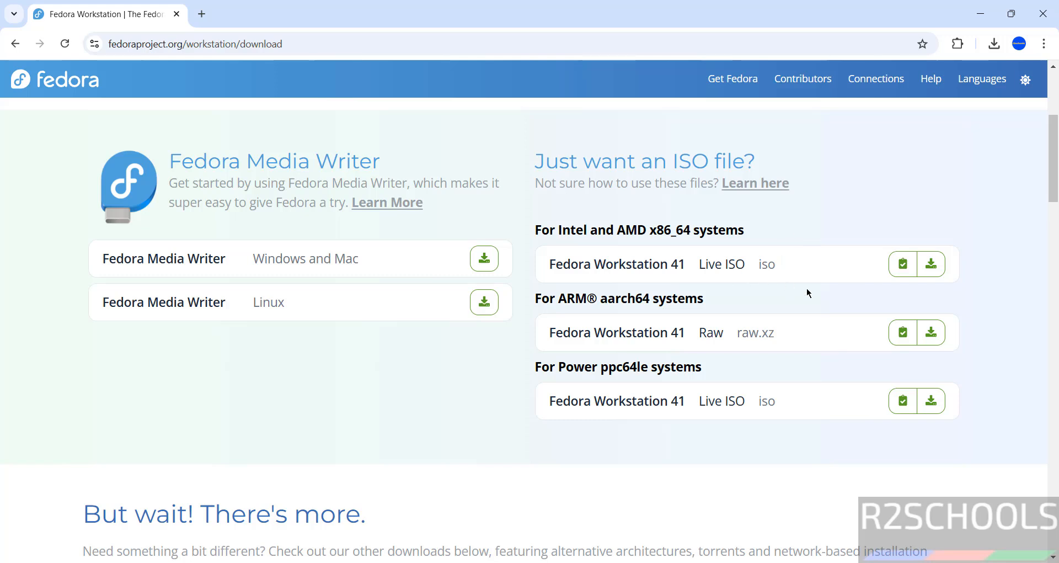
pyautogui.moveTo(931, 264)
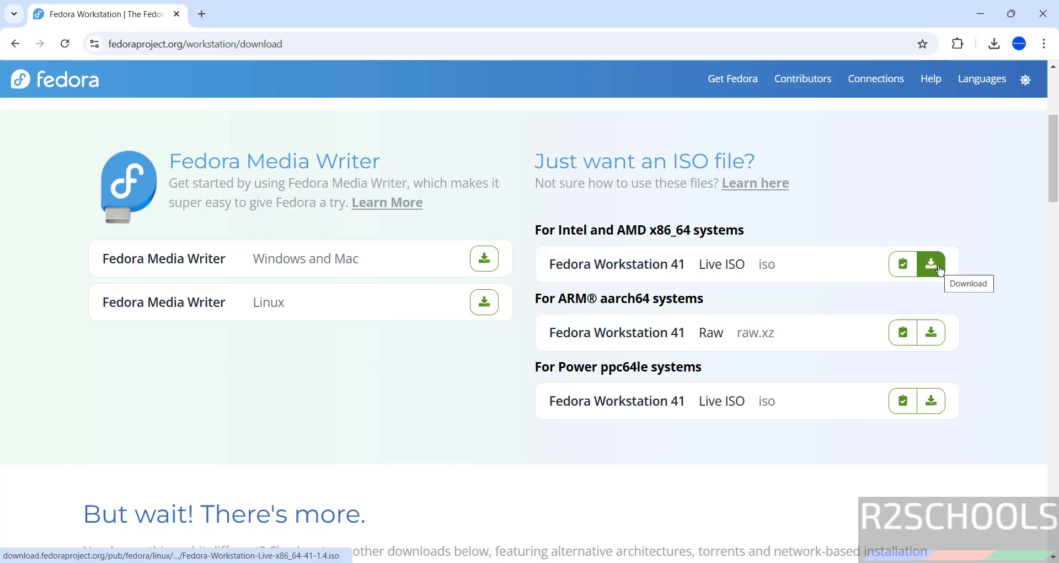
pyautogui.click(931, 264)
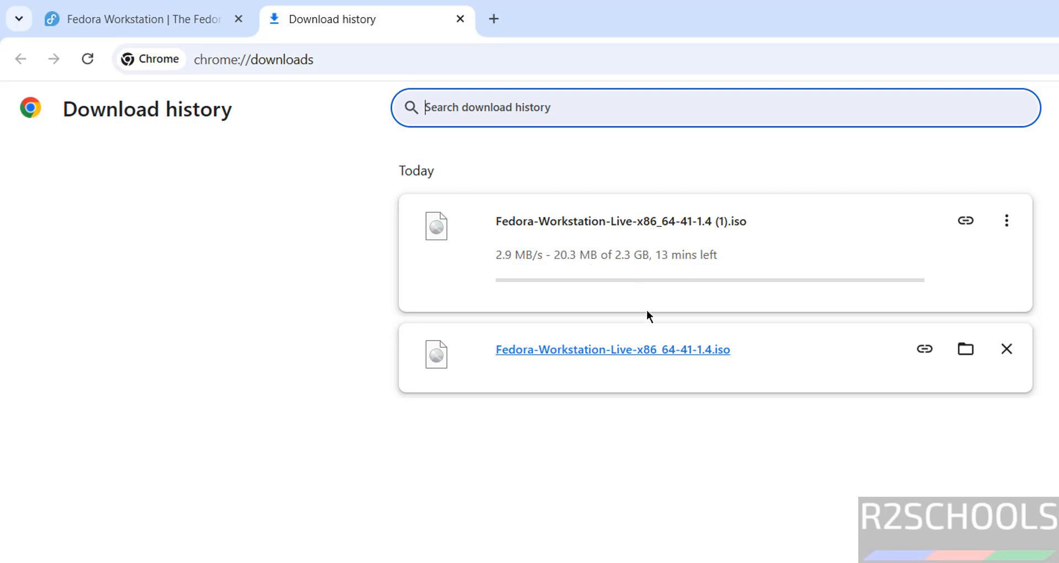
pyautogui.moveTo(713, 350)
pyautogui.write('vmware')
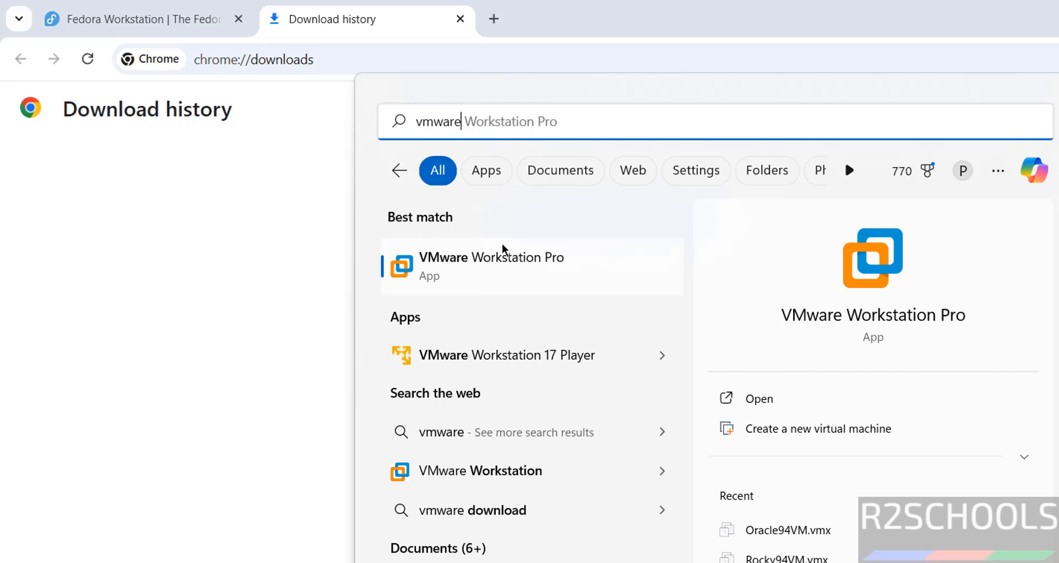
pyautogui.moveTo(477, 280)
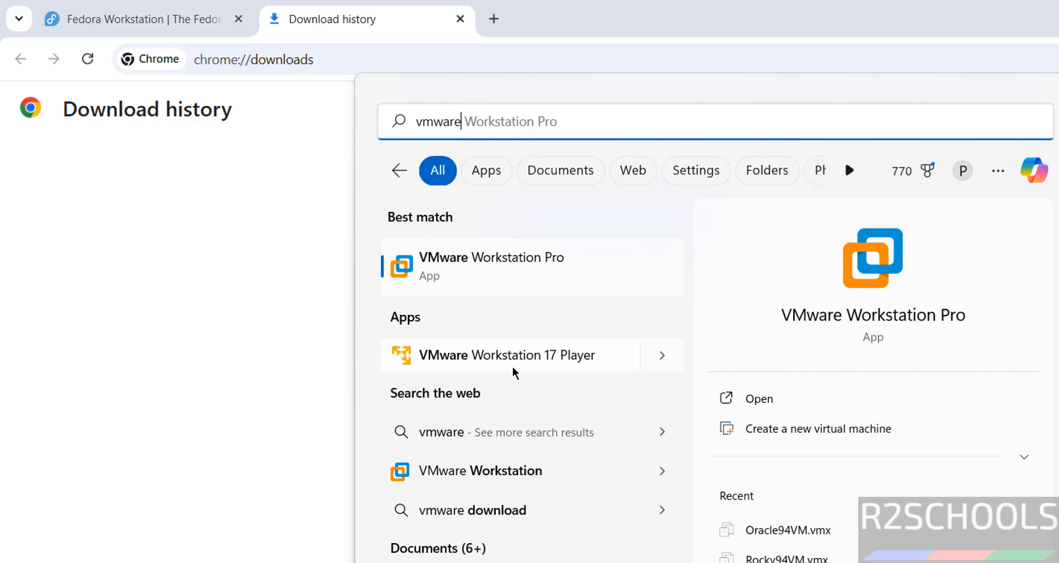
pyautogui.moveTo(514, 276)
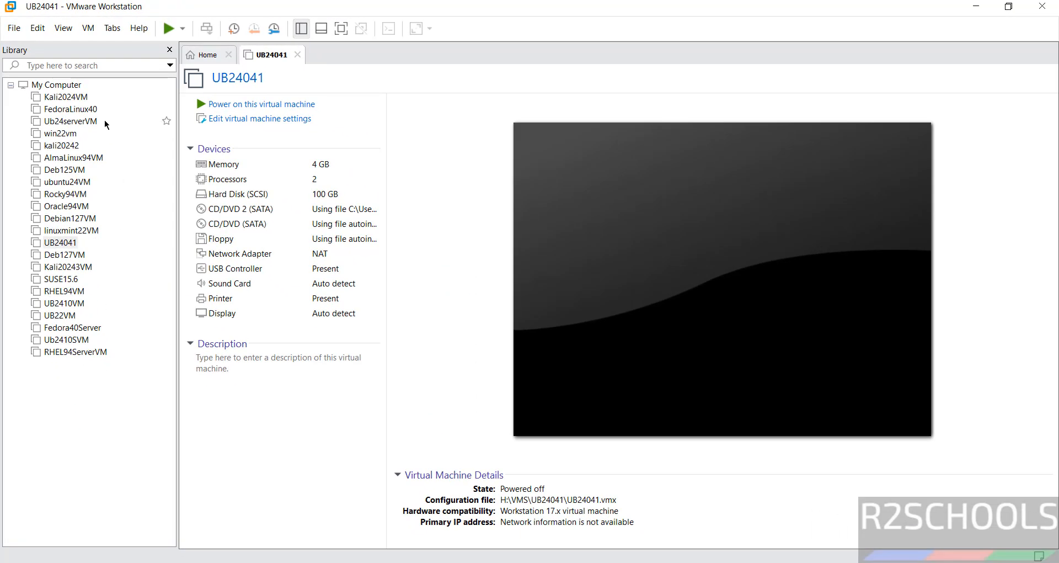
pyautogui.moveTo(111, 384)
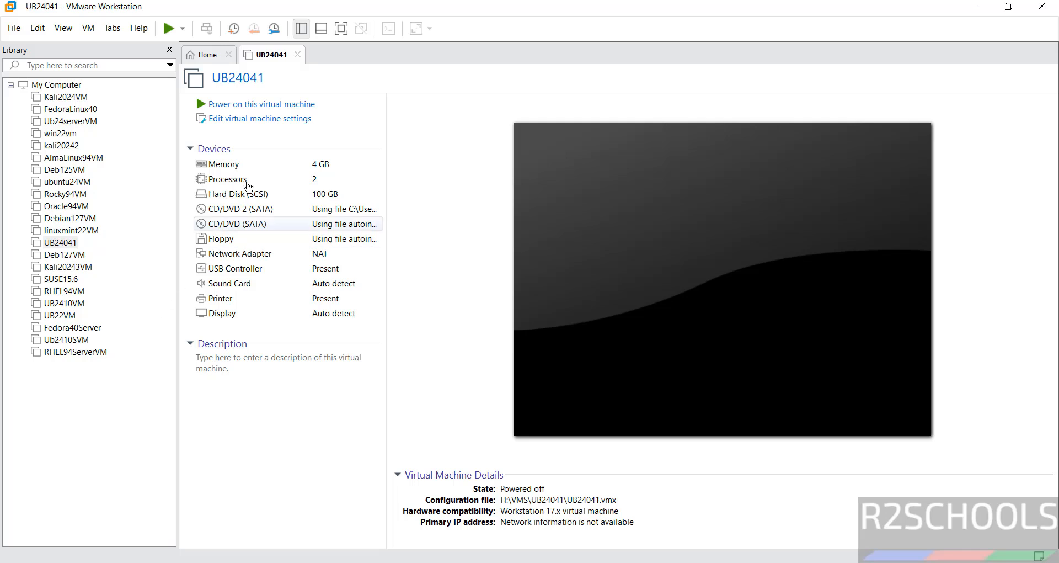
# Step: Close the UB24041 virtual machine tab and look over the File menu
pyautogui.click(297, 54)
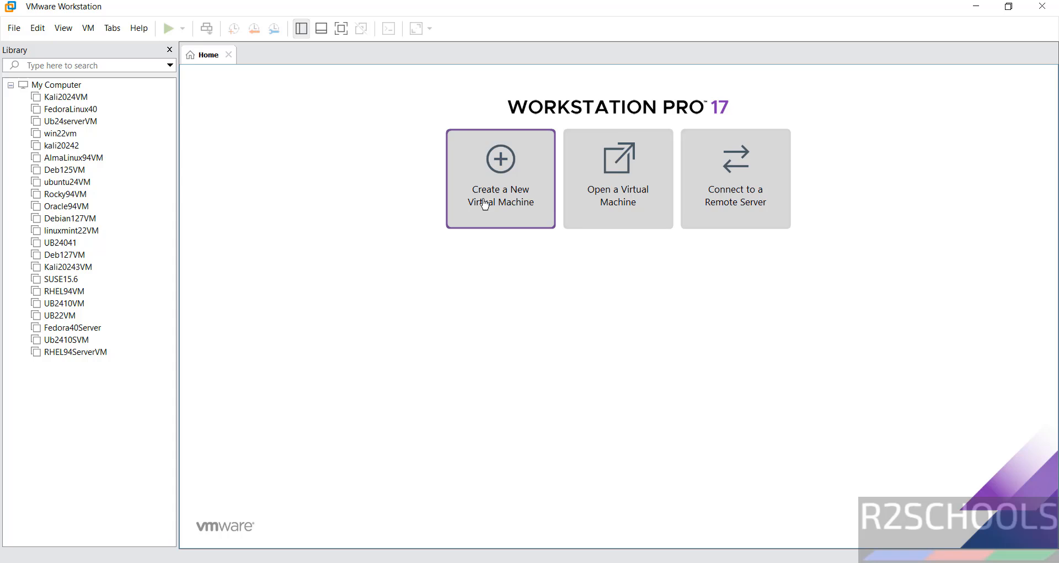
pyautogui.click(16, 27)
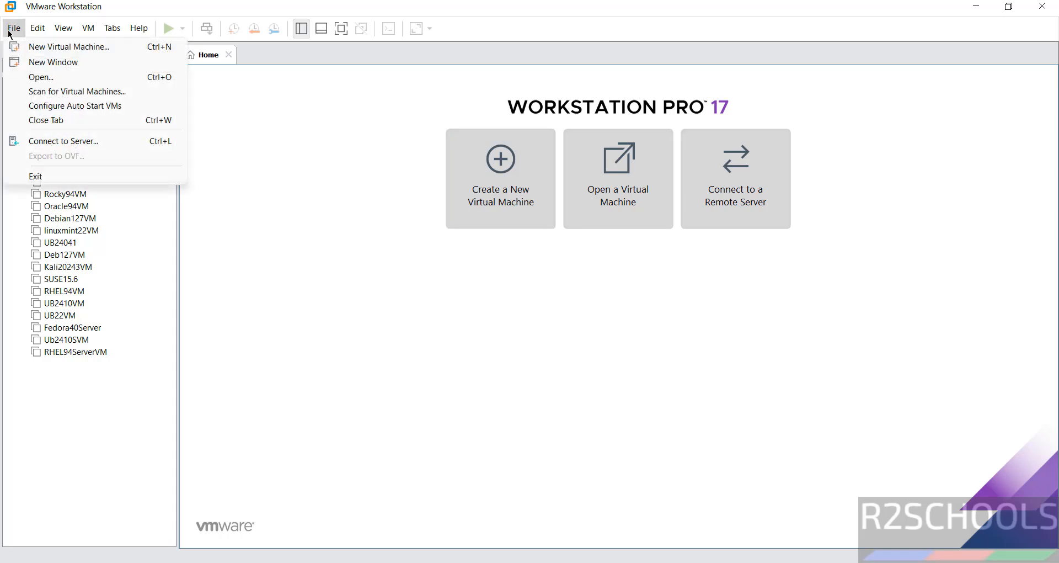
pyautogui.moveTo(70, 50)
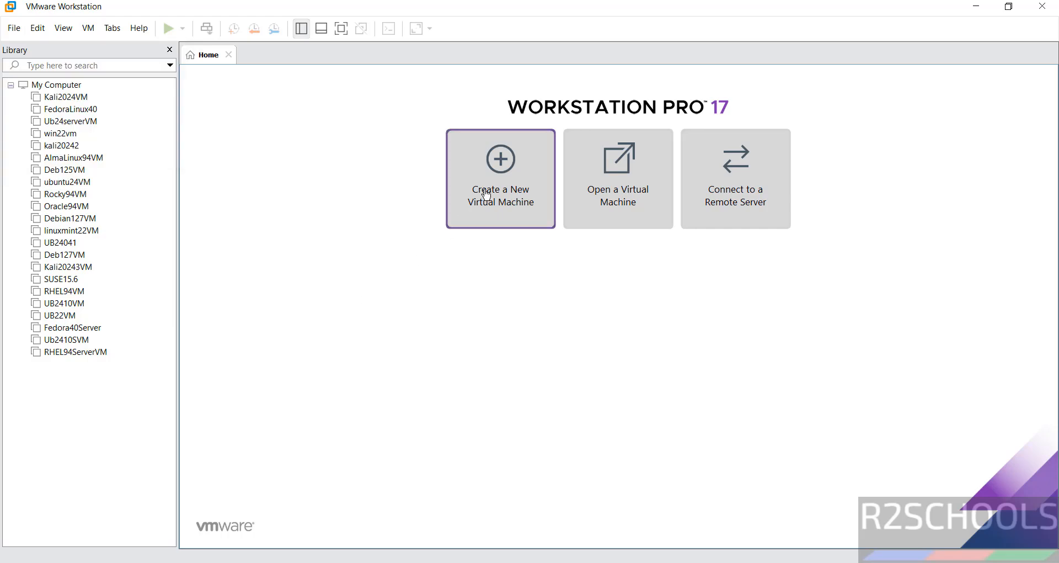
# Step: Start a Typical new VM using the Fedora Workstation 41 Live ISO as installer disc image
pyautogui.click(500, 178)
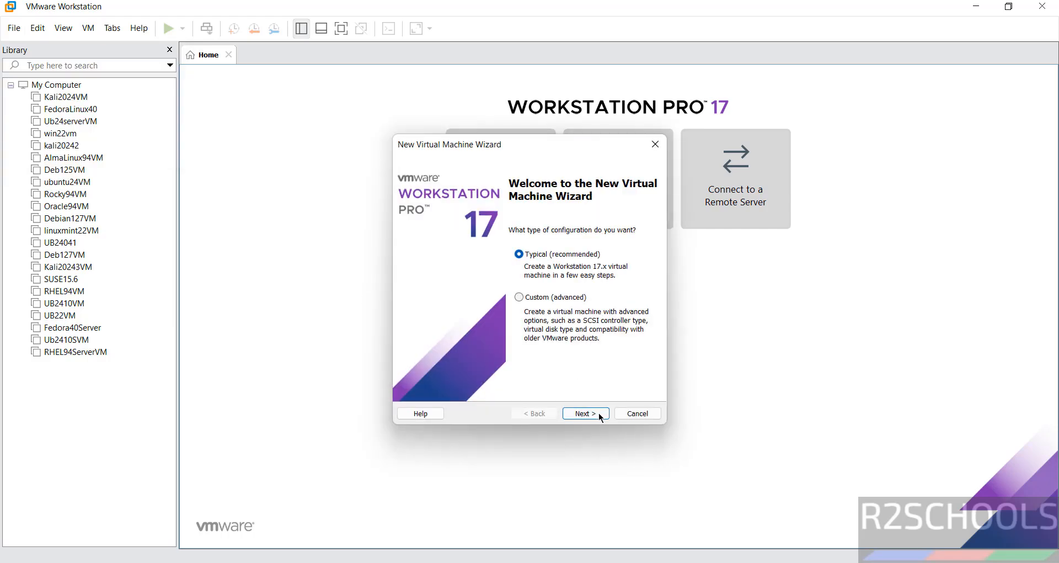
pyautogui.click(586, 413)
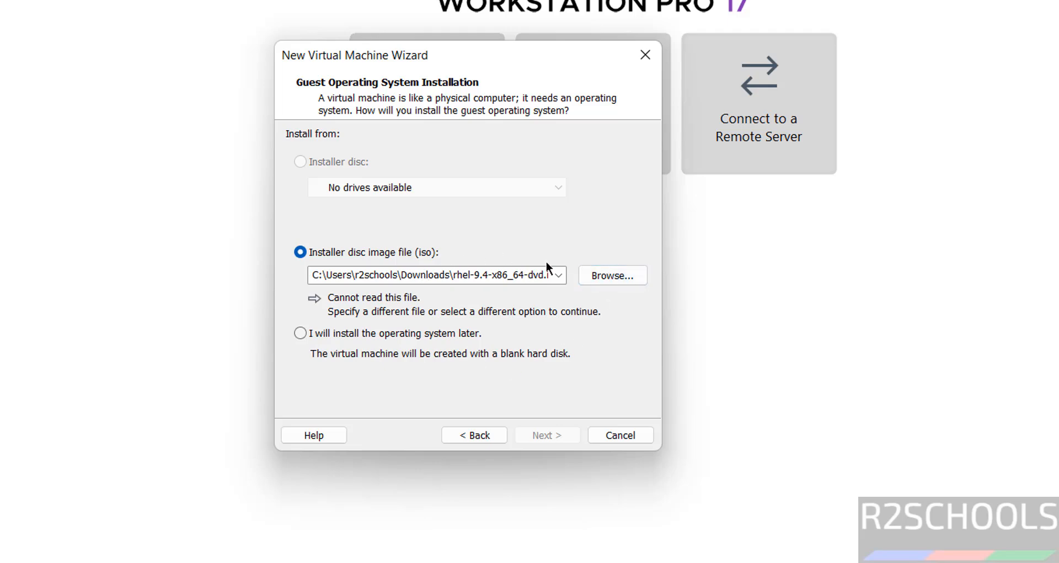
pyautogui.click(612, 275)
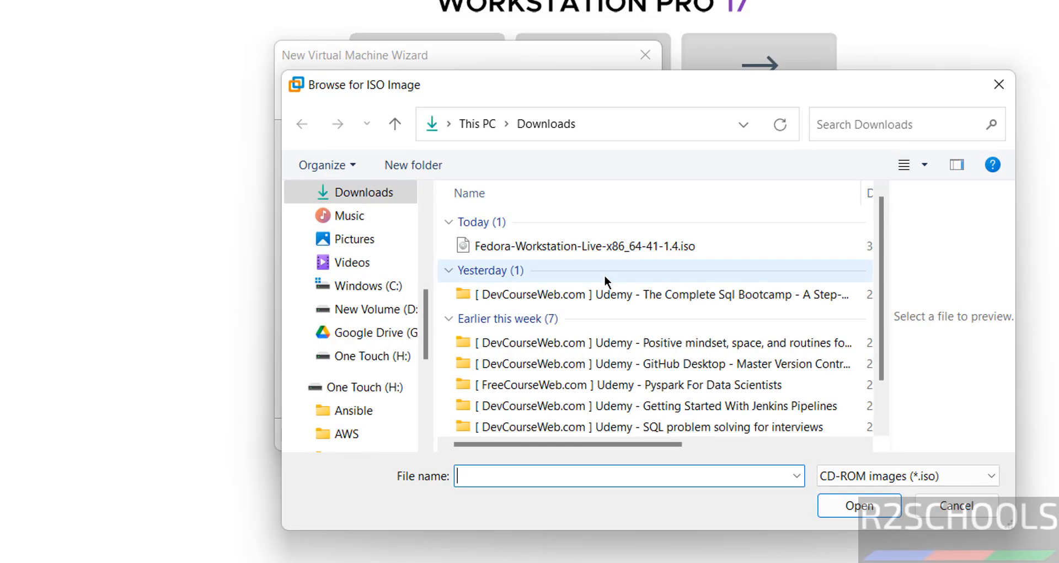
pyautogui.click(581, 246)
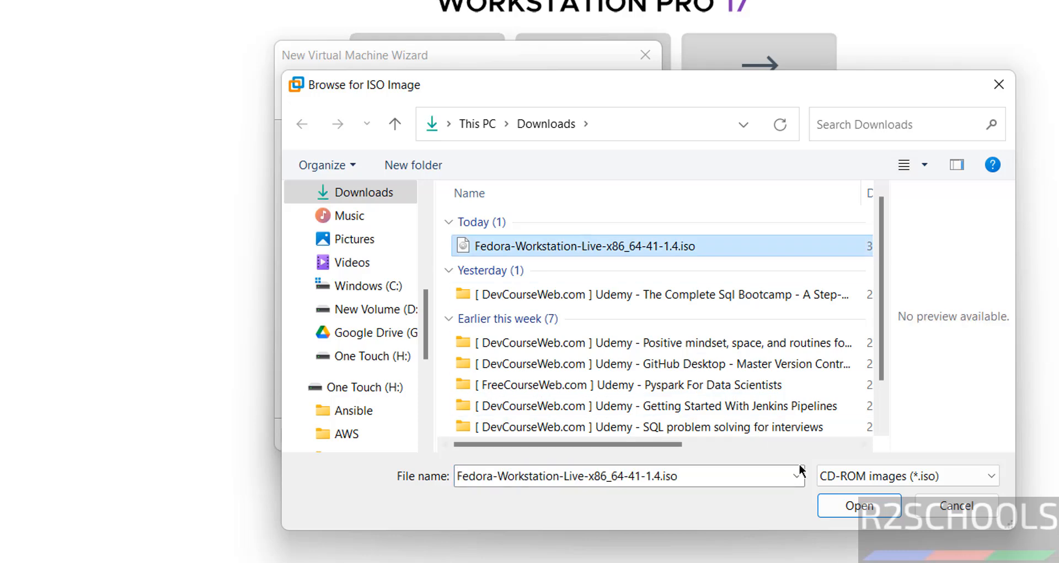
pyautogui.click(861, 505)
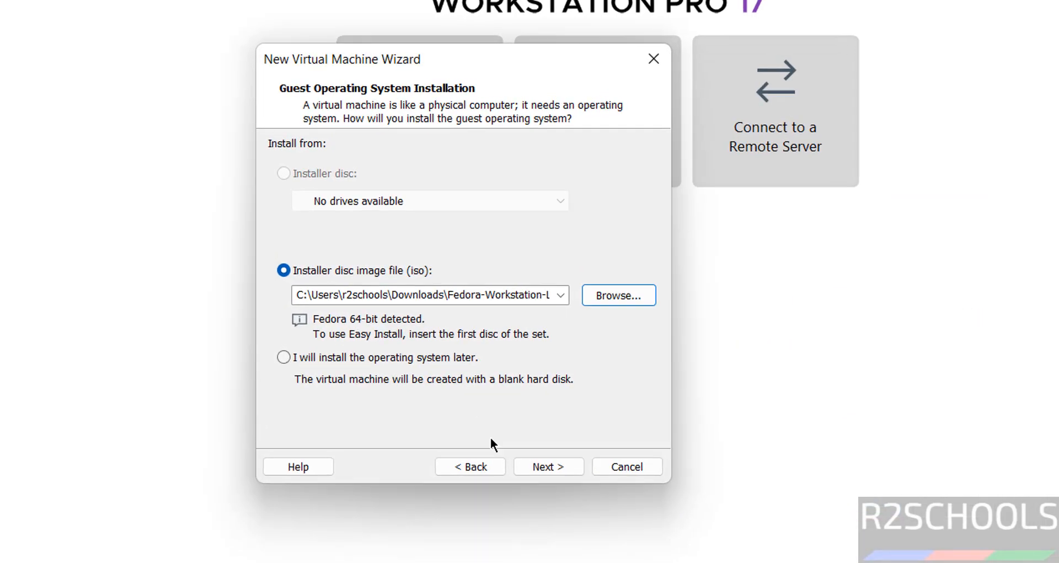
# Step: Name the new virtual machine Fed41DVM
pyautogui.click(548, 466)
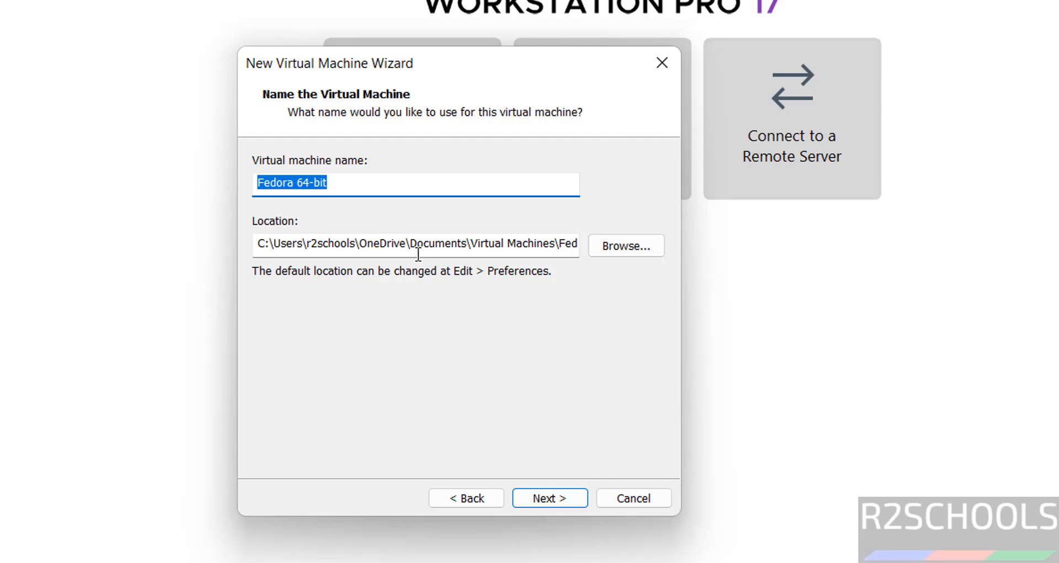
pyautogui.write('Fe')
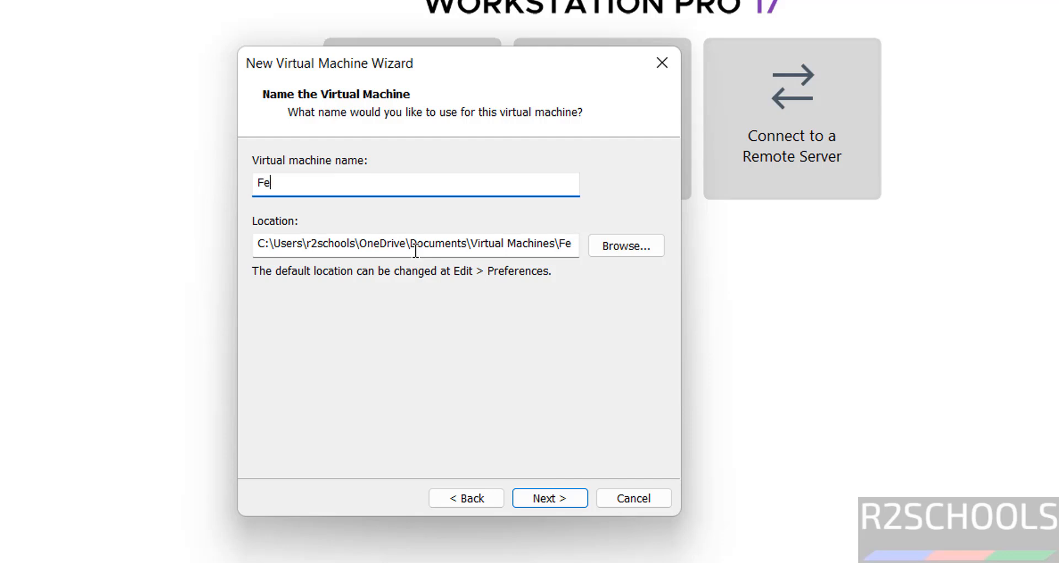
pyautogui.write('d41')
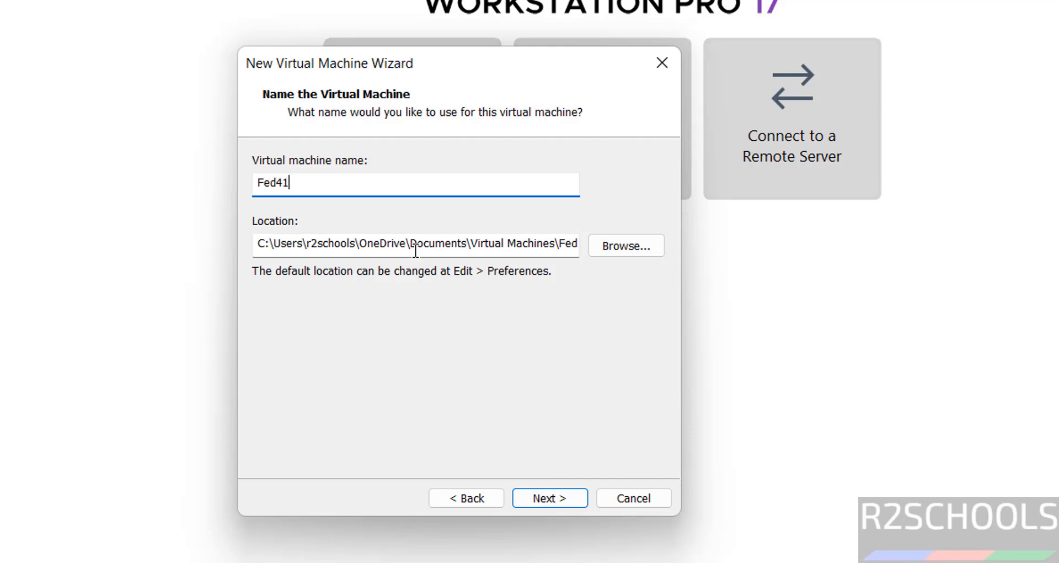
pyautogui.write('DVM')
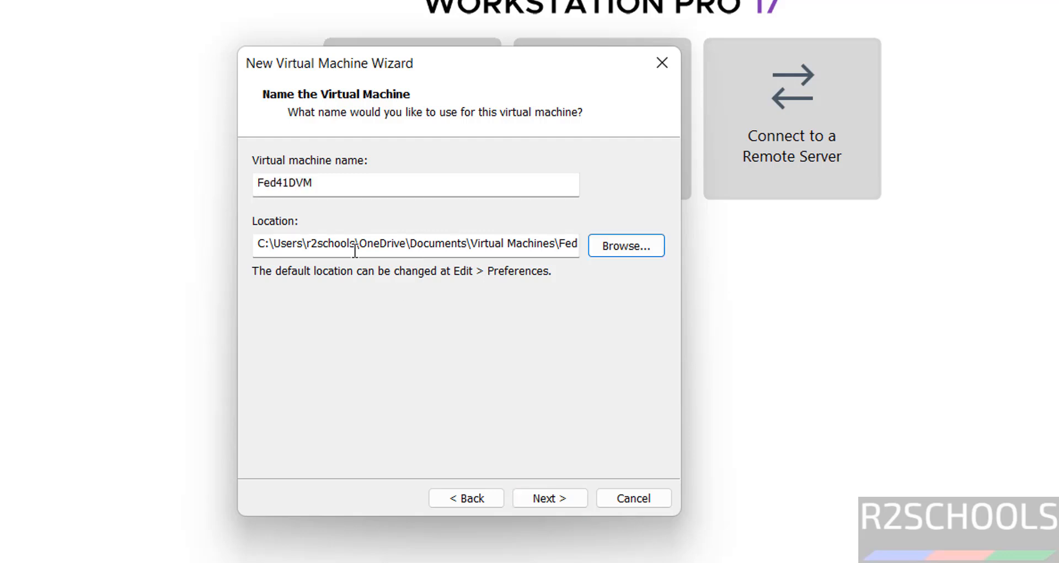
pyautogui.moveTo(521, 224)
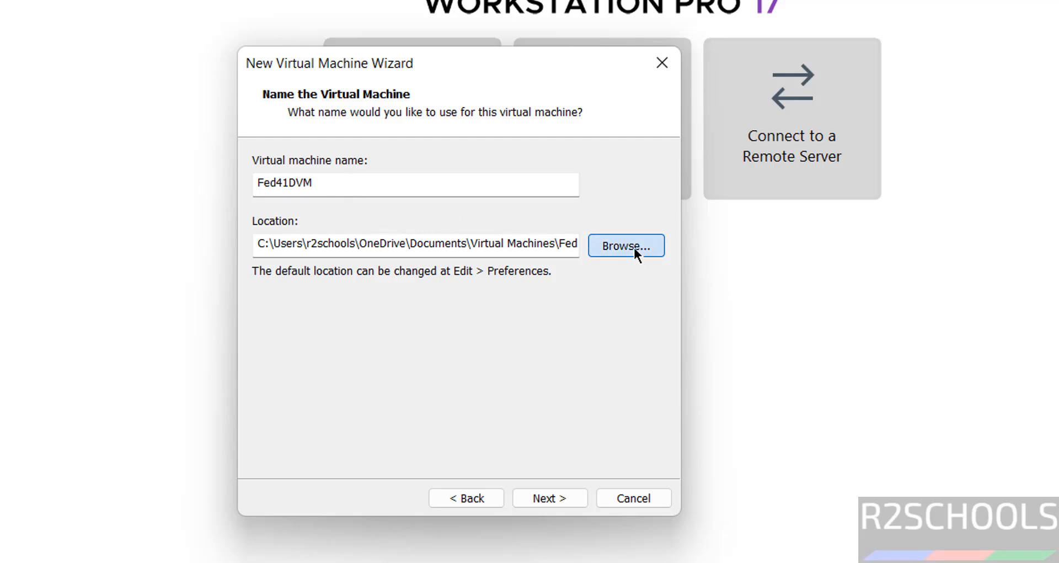
# Step: Set the VM location to the VMS folder on One Touch (H:), giving H:\VMS\Fed41DVM
pyautogui.click(626, 246)
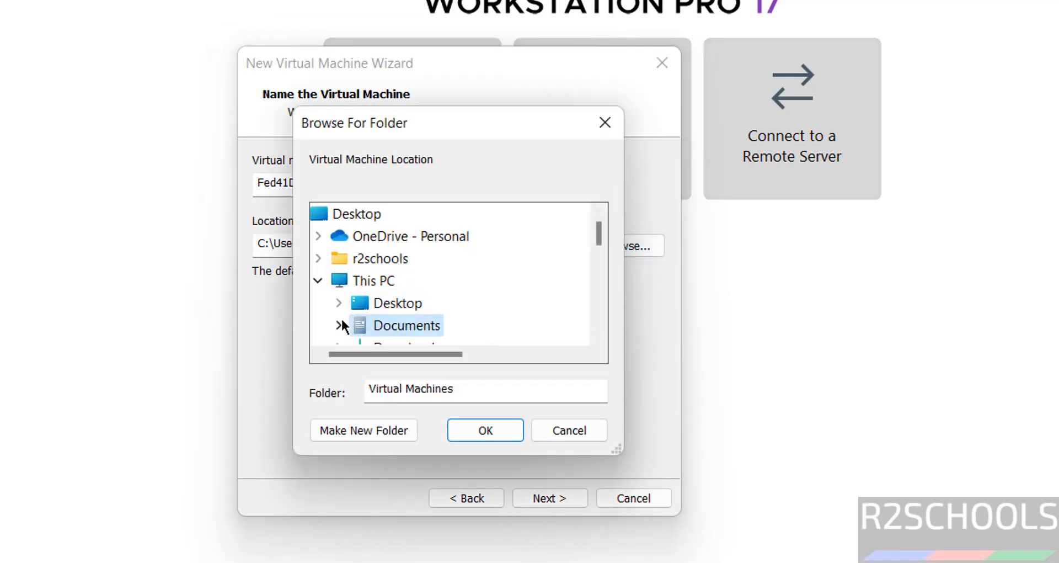
pyautogui.click(406, 325)
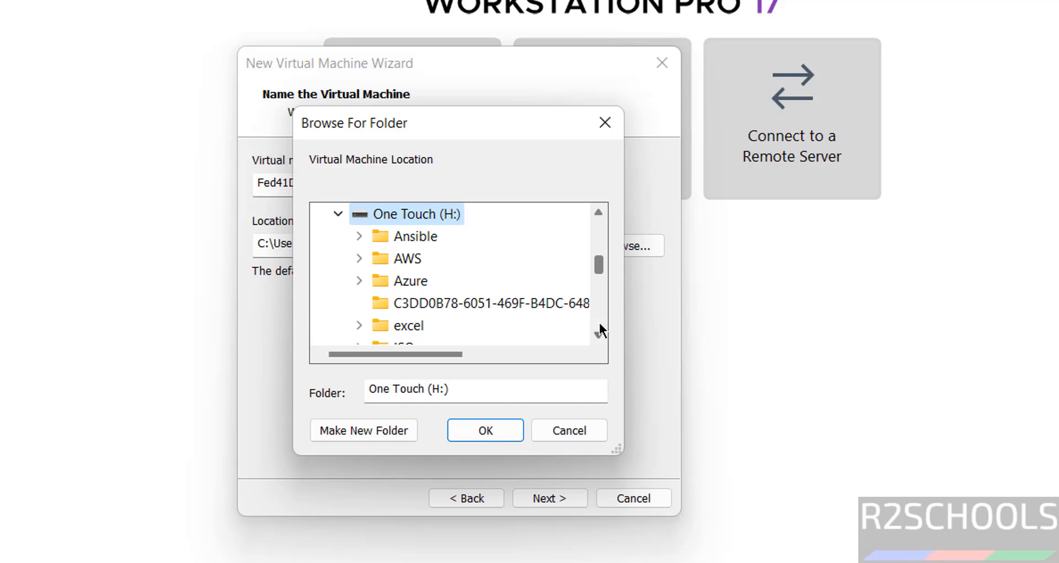
pyautogui.scroll(-3)
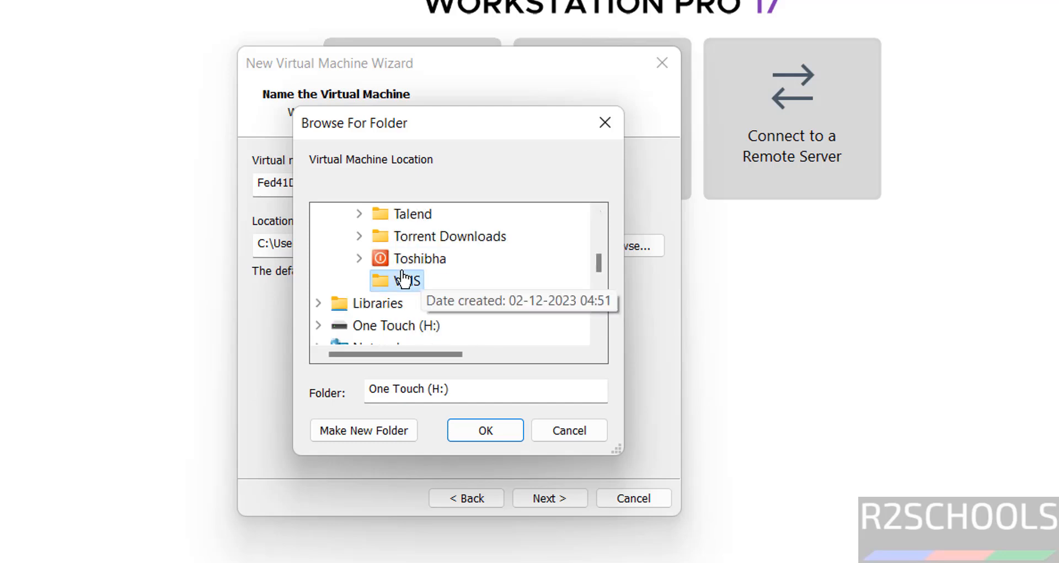
pyautogui.click(363, 430)
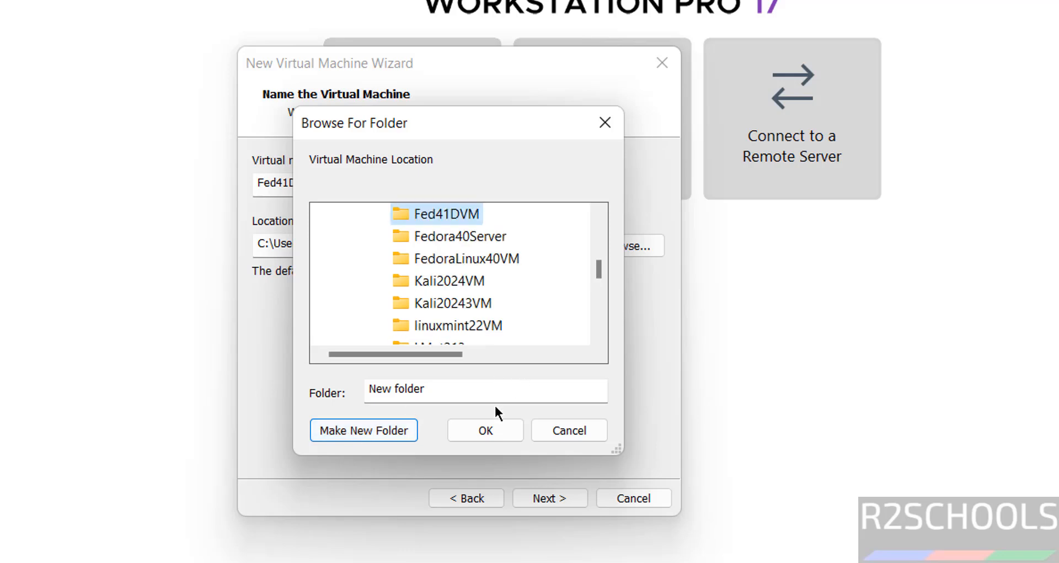
pyautogui.click(484, 430)
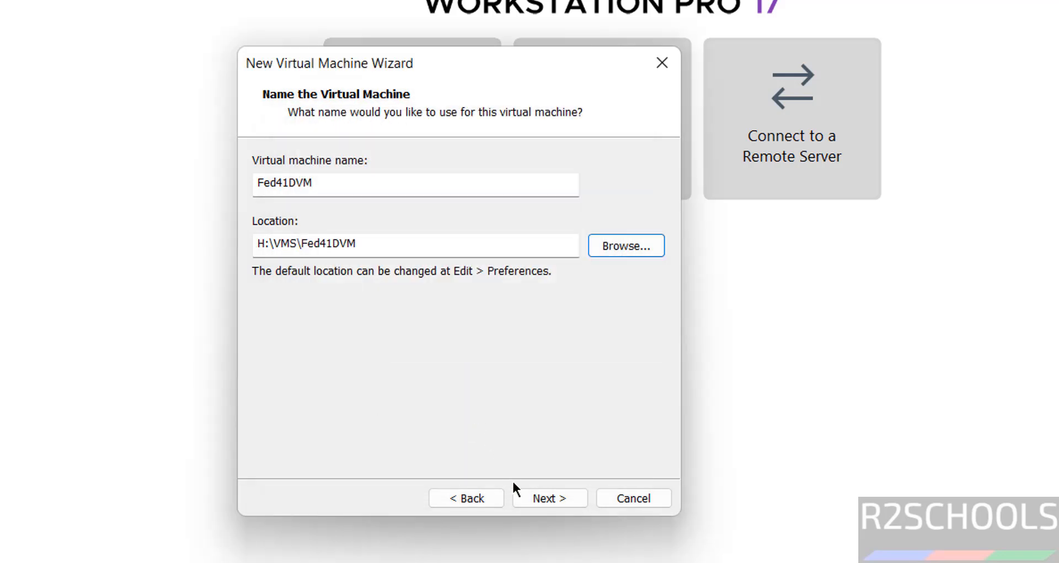
# Step: Set the maximum disk size to 100 GB and reach the Ready to Create summary
pyautogui.click(550, 498)
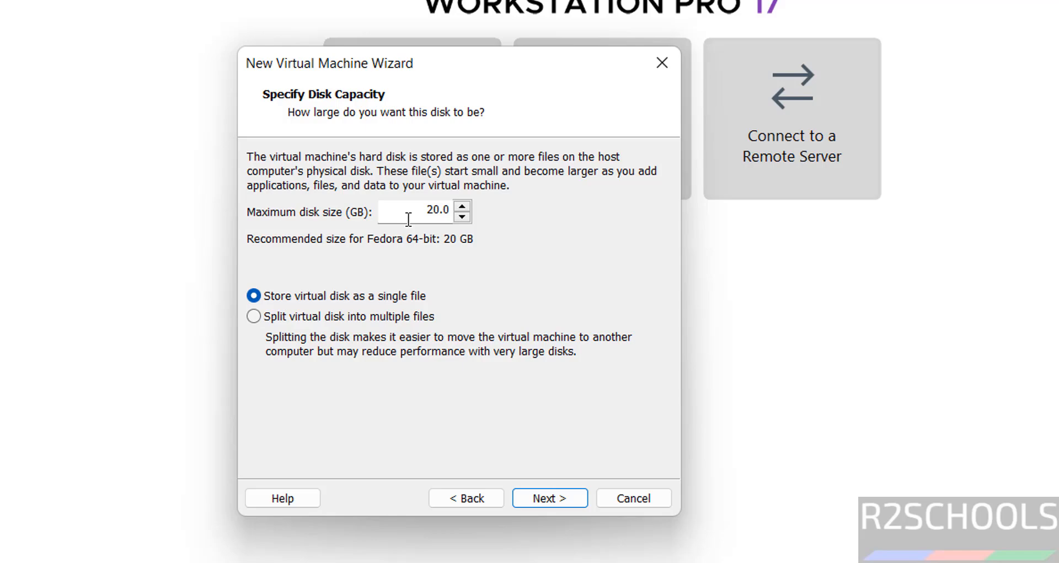
pyautogui.write('100.0')
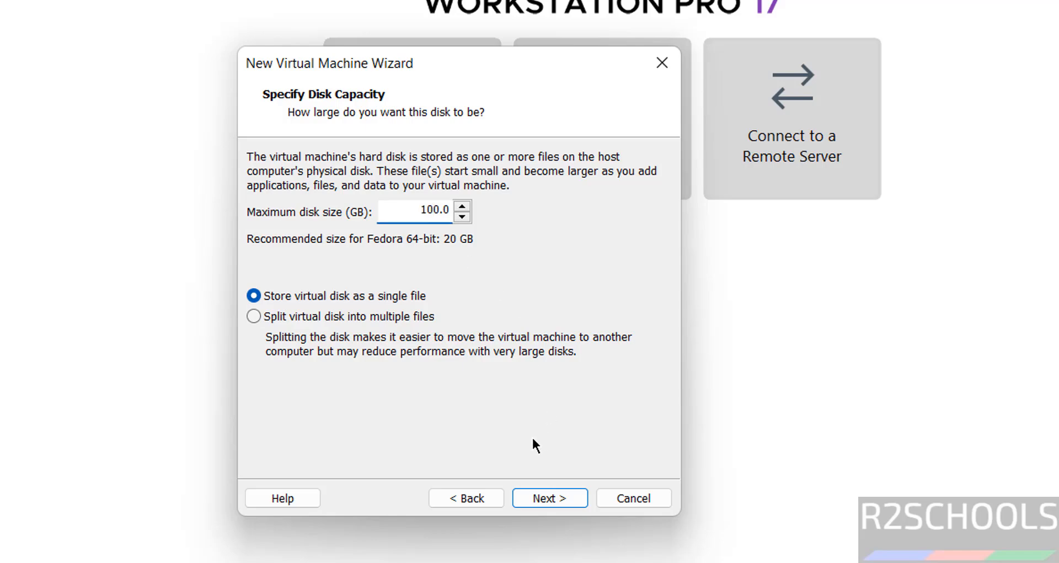
pyautogui.click(549, 498)
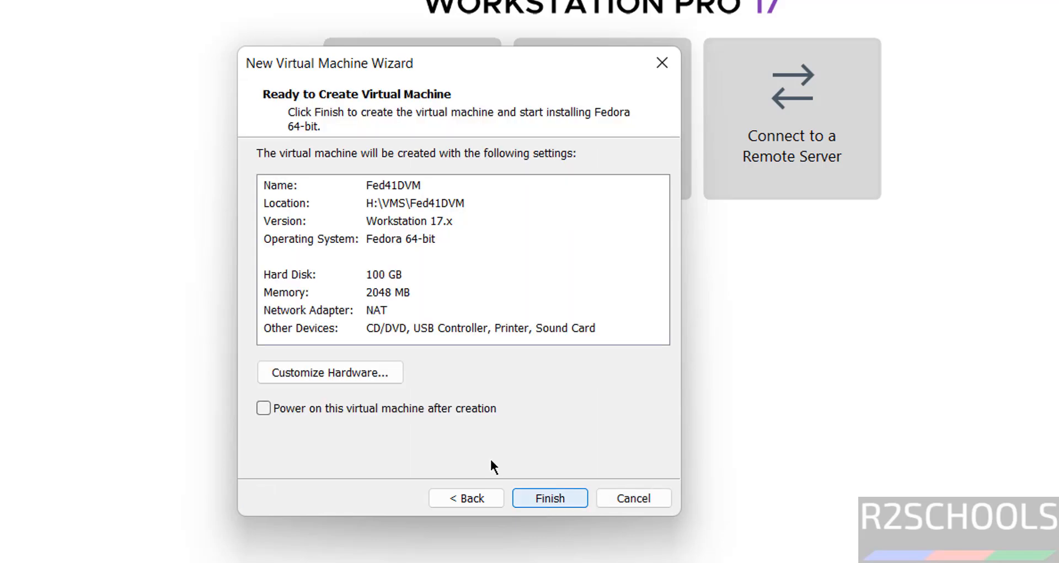
pyautogui.moveTo(318, 295)
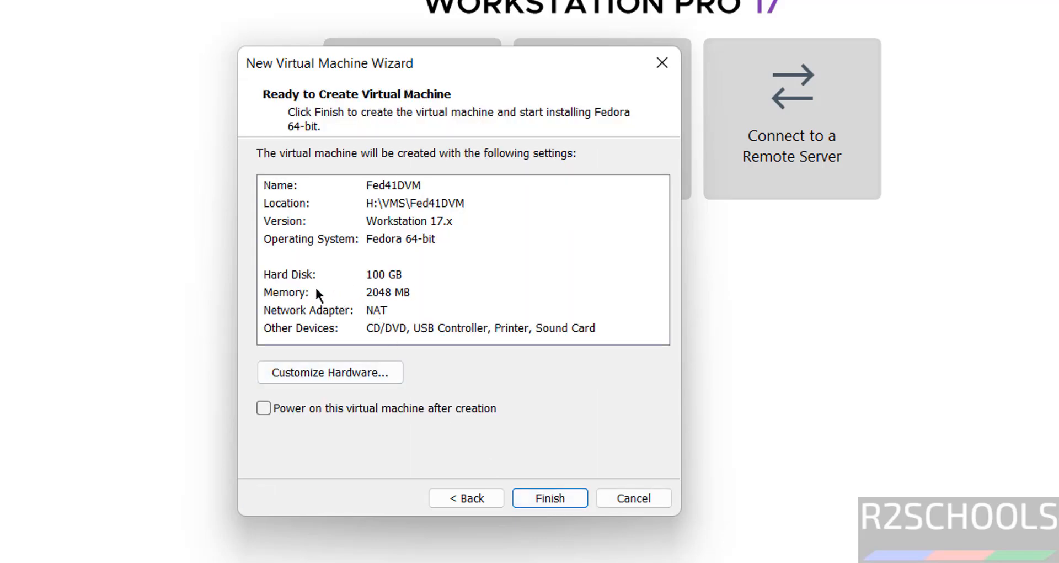
pyautogui.moveTo(329, 370)
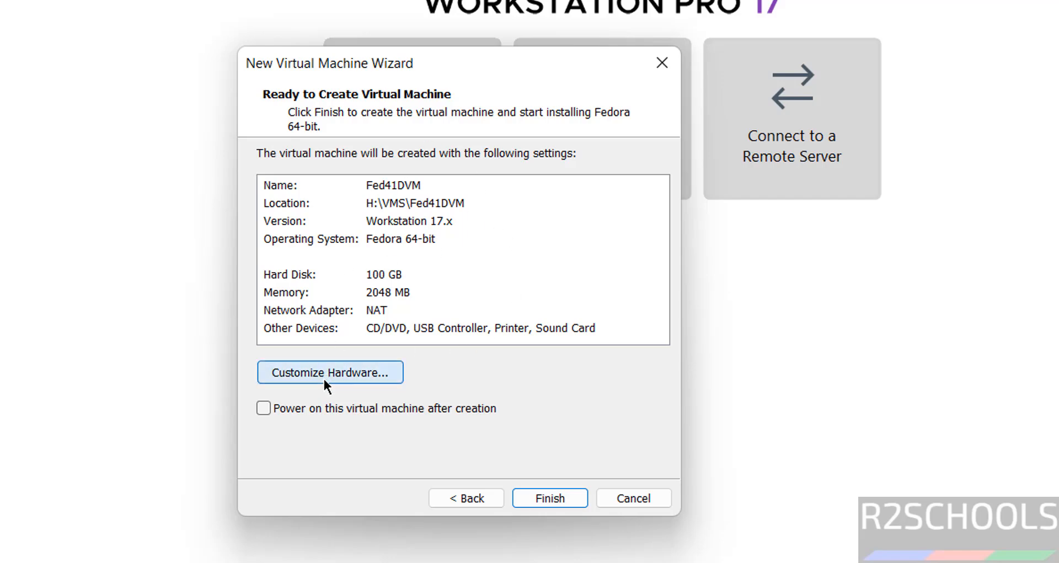
# Step: Customize hardware to 4 GB memory and adjust the processor settings to 2 cores
pyautogui.click(332, 373)
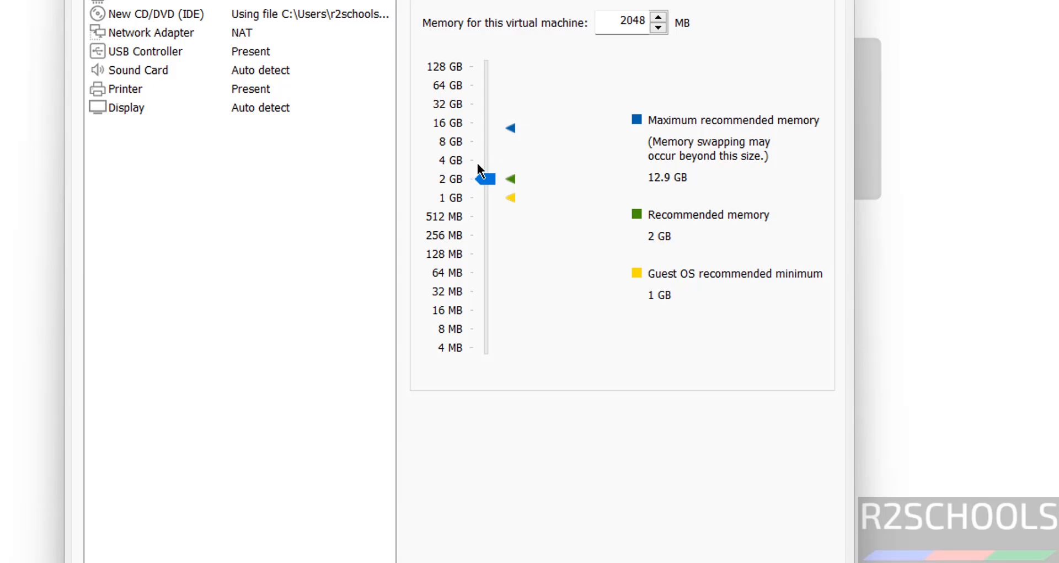
pyautogui.click(185, 82)
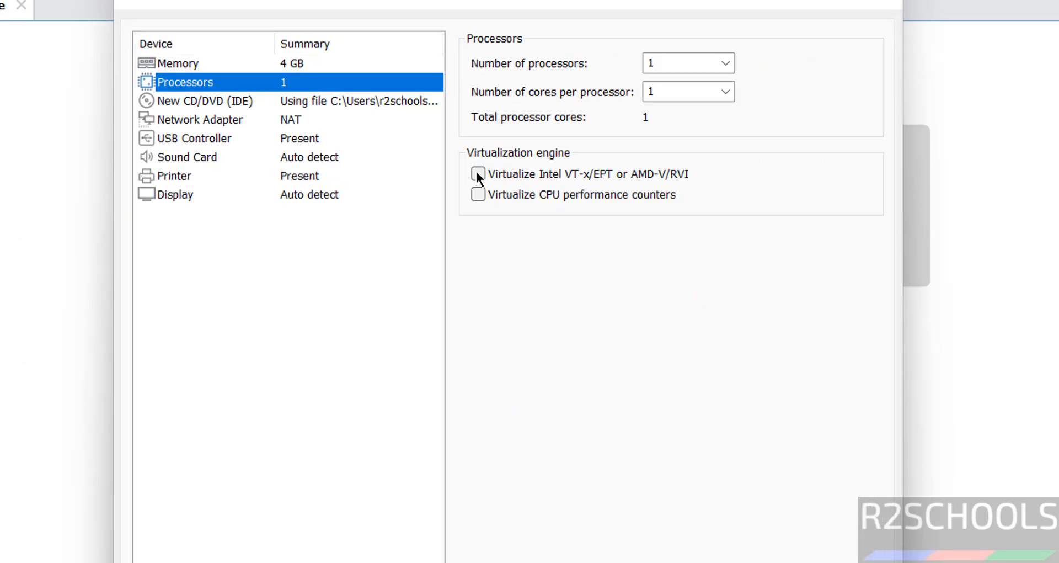
pyautogui.click(478, 175)
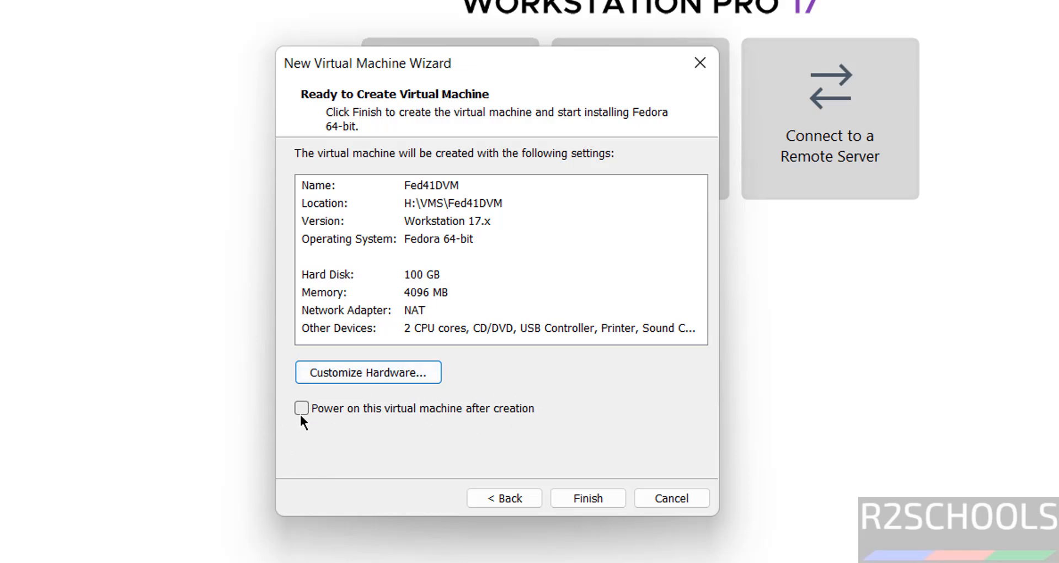
pyautogui.moveTo(578, 499)
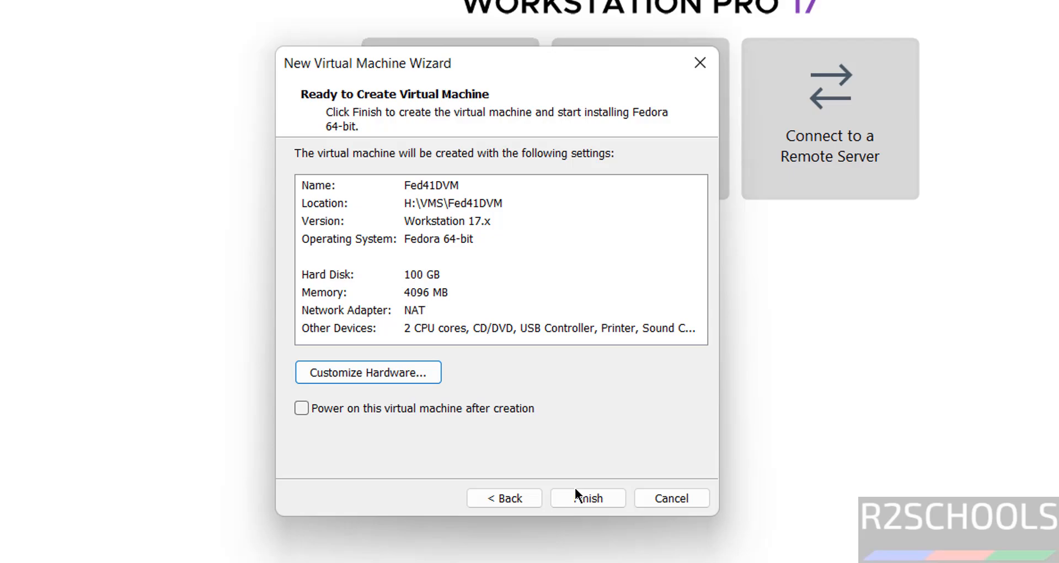
pyautogui.moveTo(426, 438)
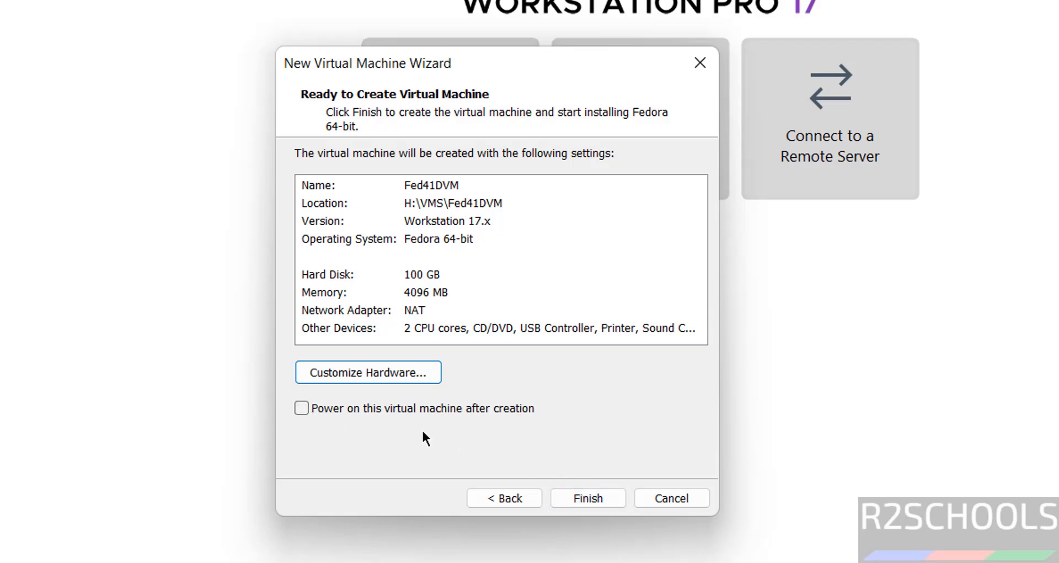
# Step: Finish creating Fed41DVM with 4096 MB memory, 2 CPU cores and a 100 GB disk
pyautogui.click(588, 498)
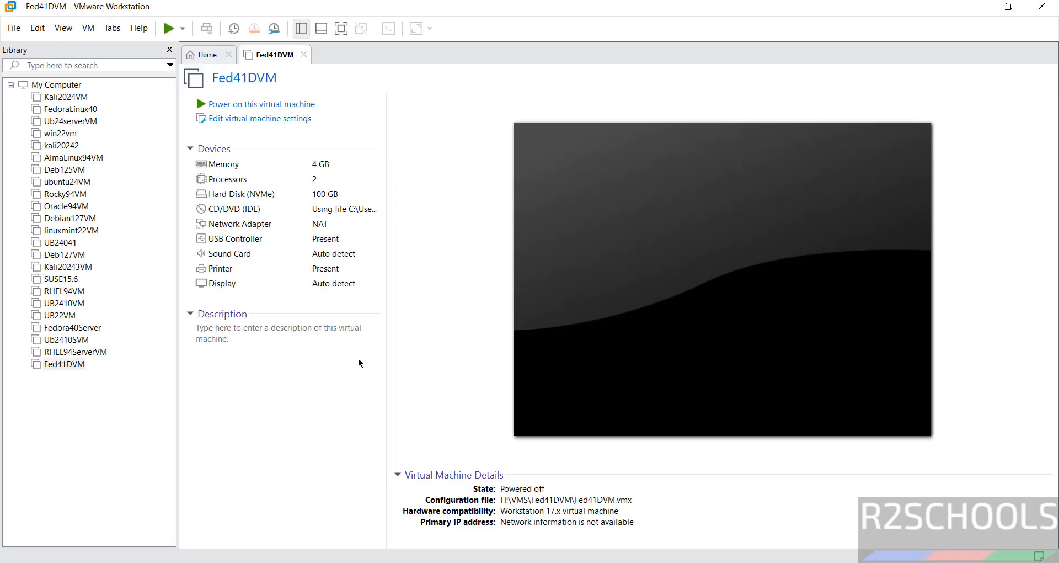
pyautogui.moveTo(329, 138)
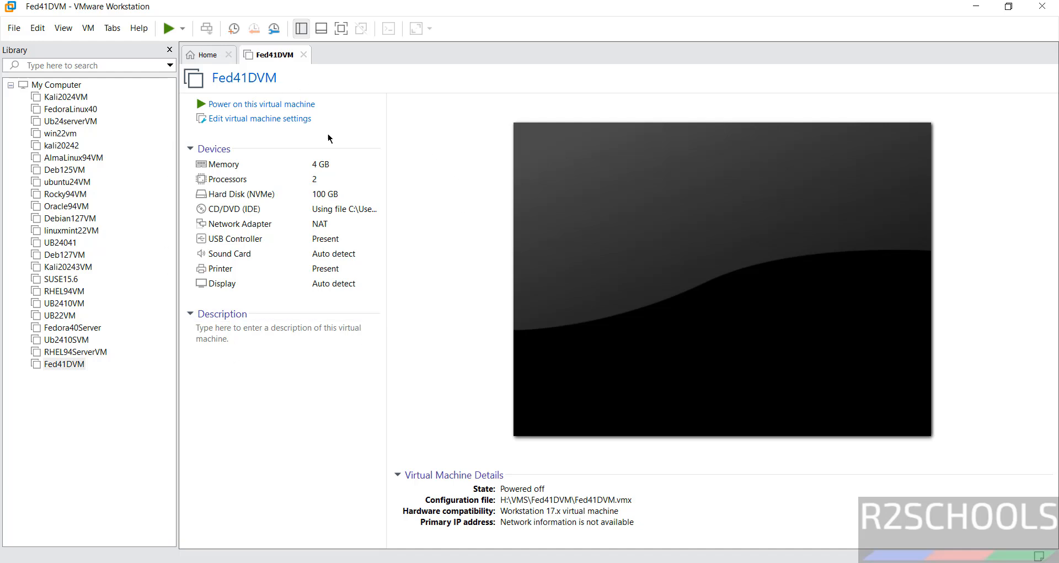
pyautogui.moveTo(276, 127)
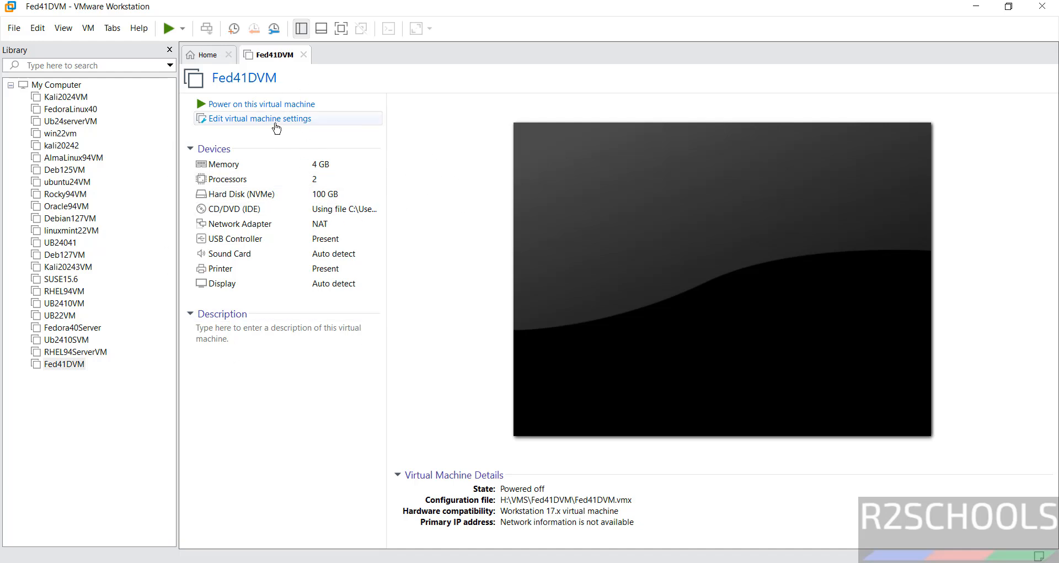
pyautogui.moveTo(62, 363)
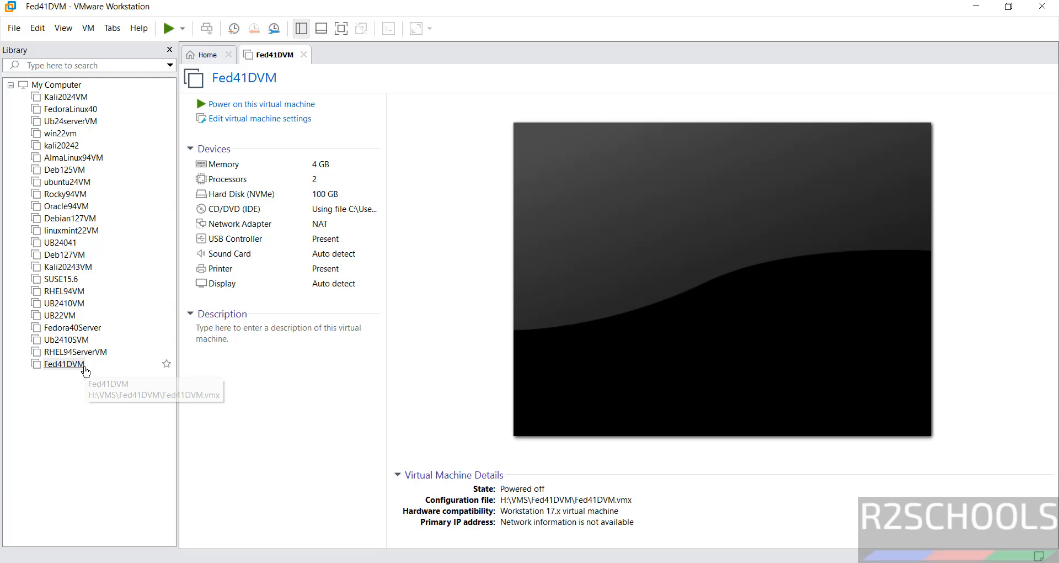
pyautogui.moveTo(92, 35)
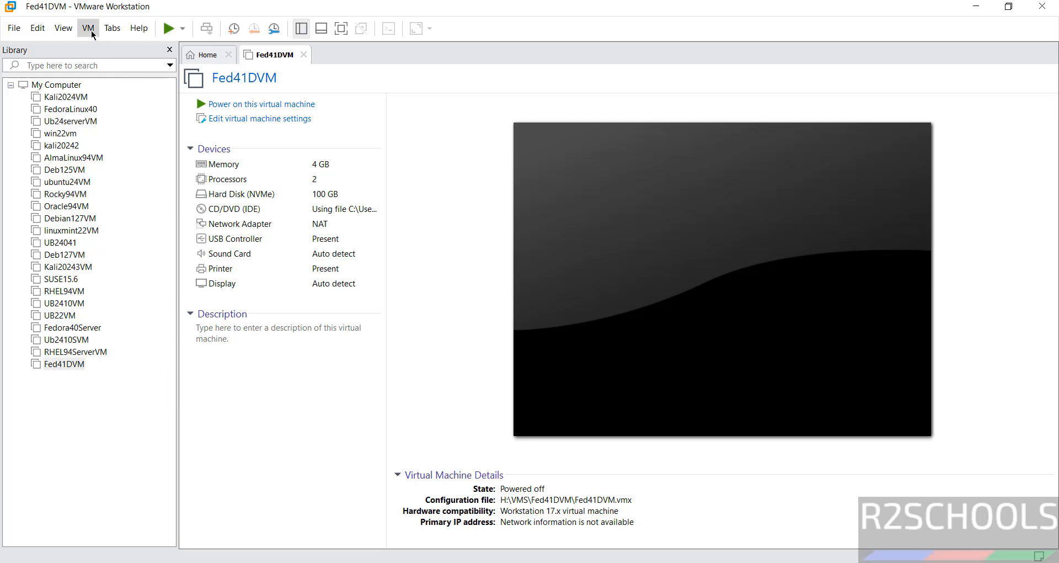
pyautogui.click(93, 28)
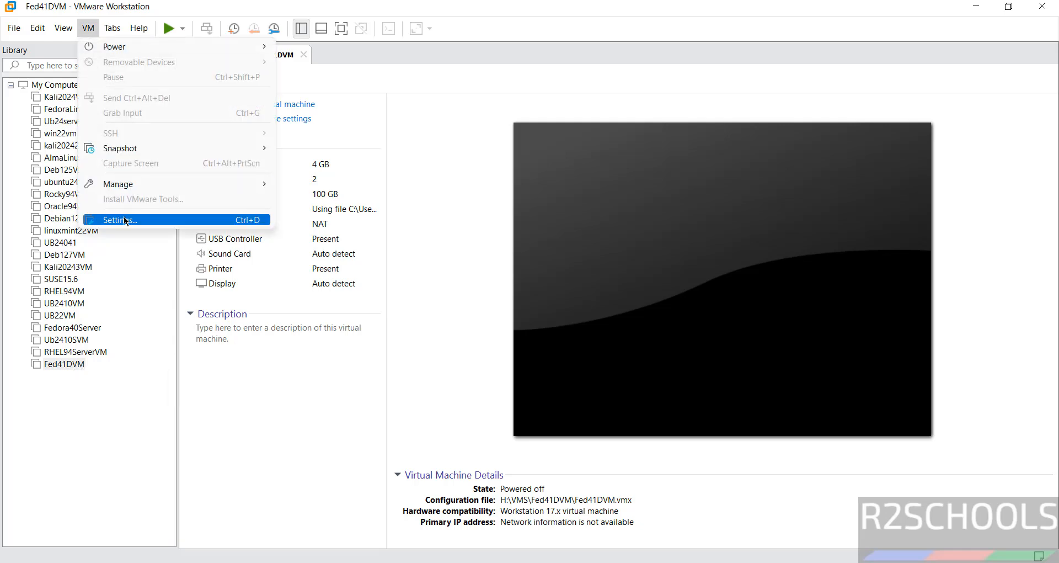
pyautogui.rightClick(63, 364)
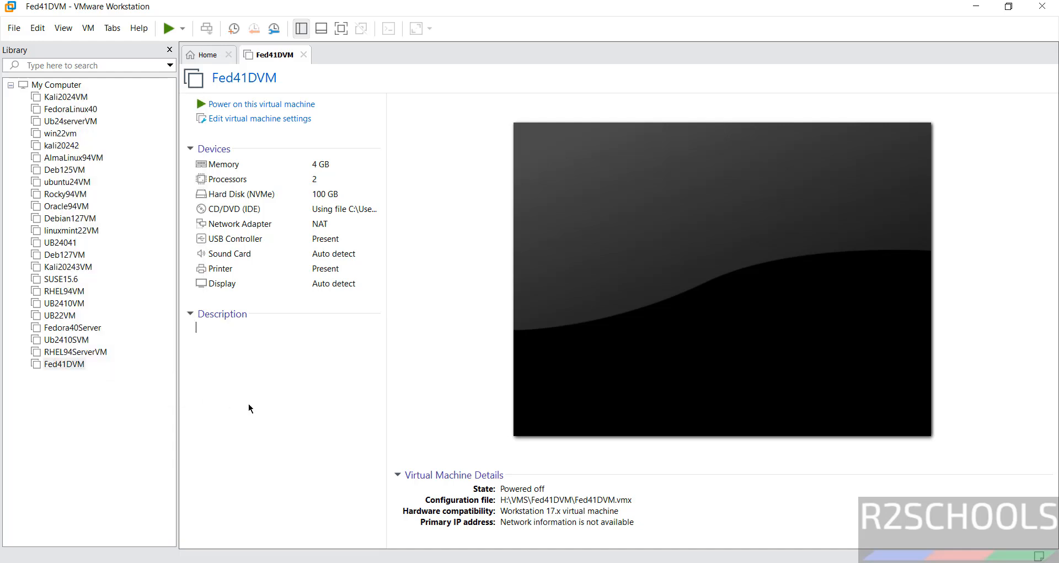
pyautogui.moveTo(295, 107)
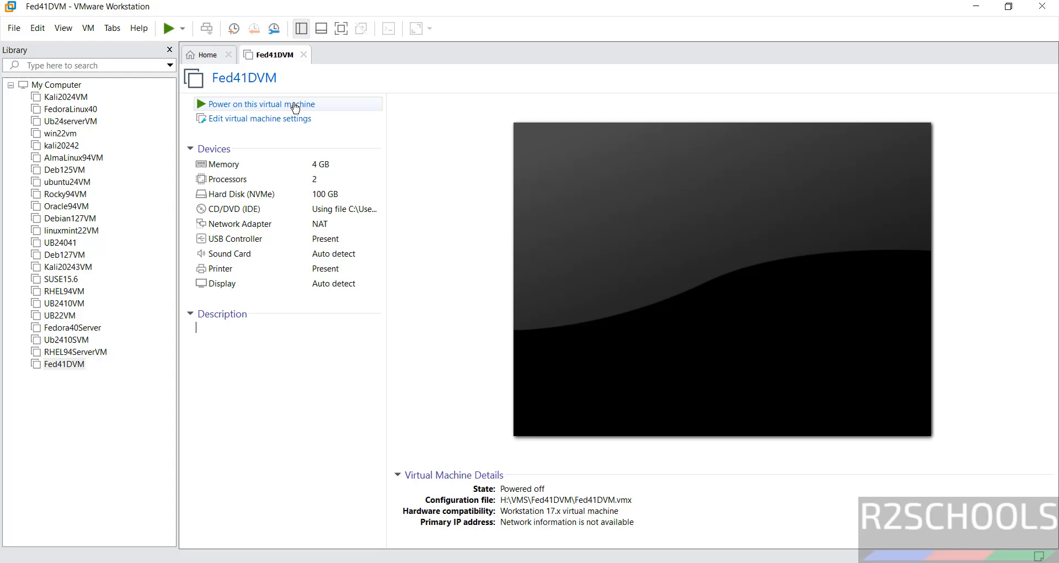
pyautogui.moveTo(71, 366)
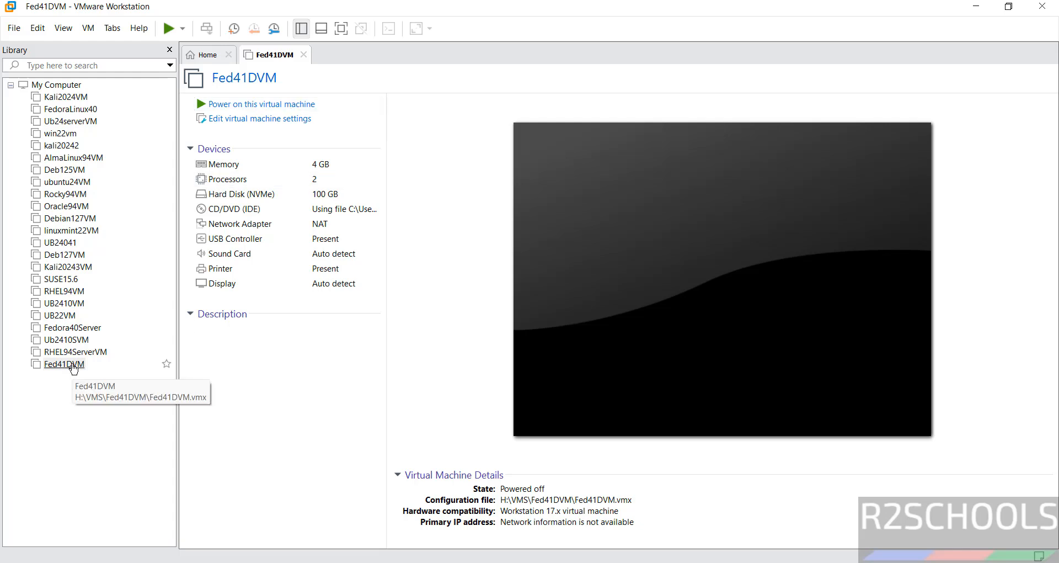
pyautogui.rightClick(63, 364)
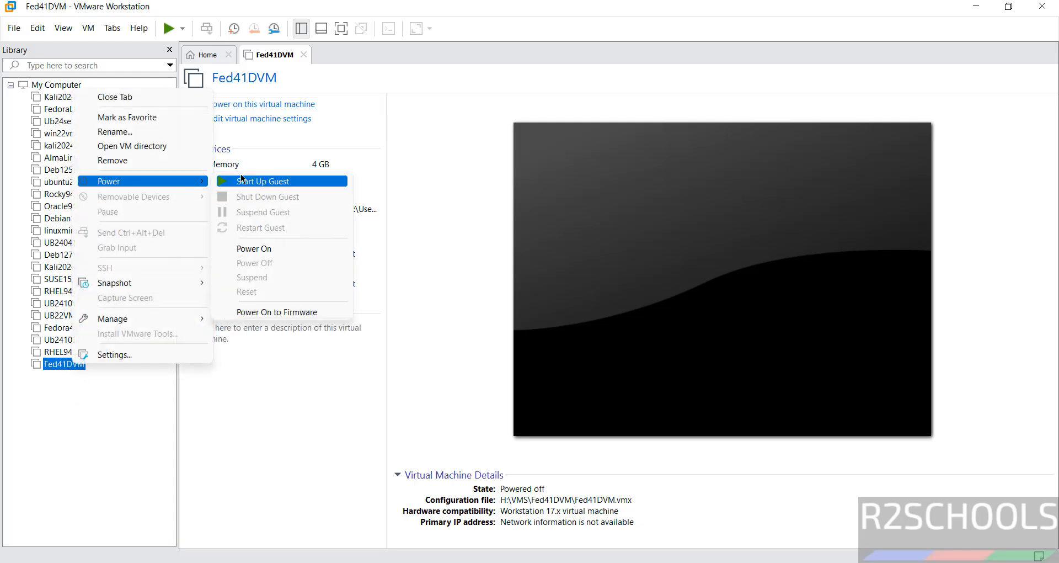
pyautogui.moveTo(279, 378)
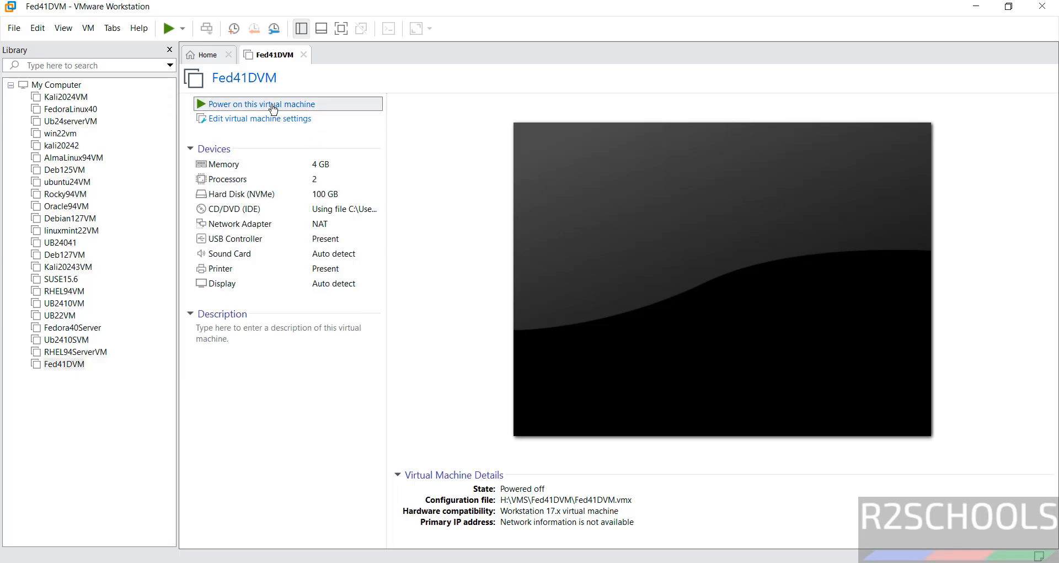
# Step: Power on Fed41DVM and boot the 'Start Fedora-Workstation-Live 41' GRUB entry
pyautogui.click(260, 104)
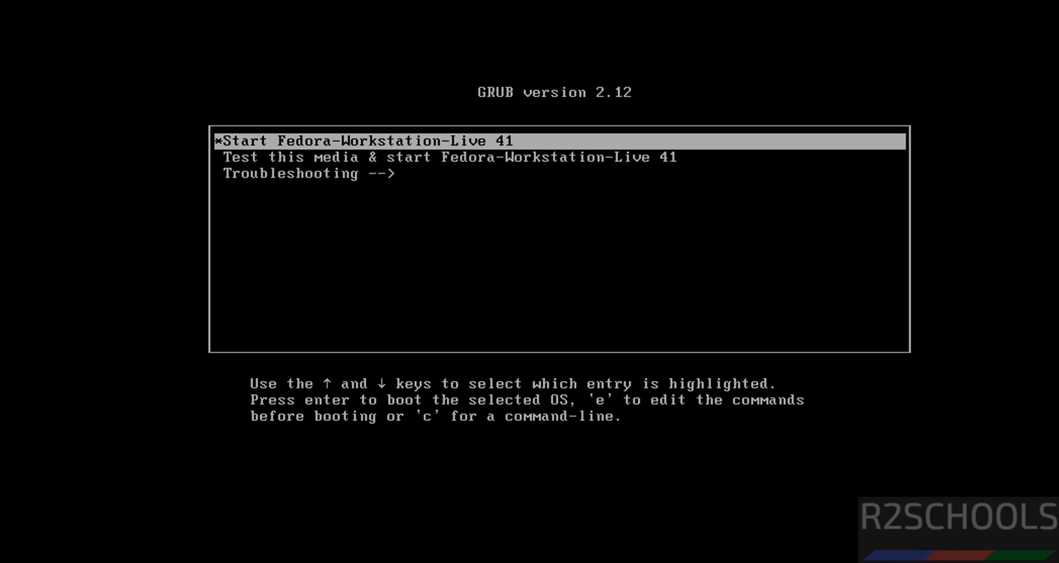
pyautogui.press('Down')
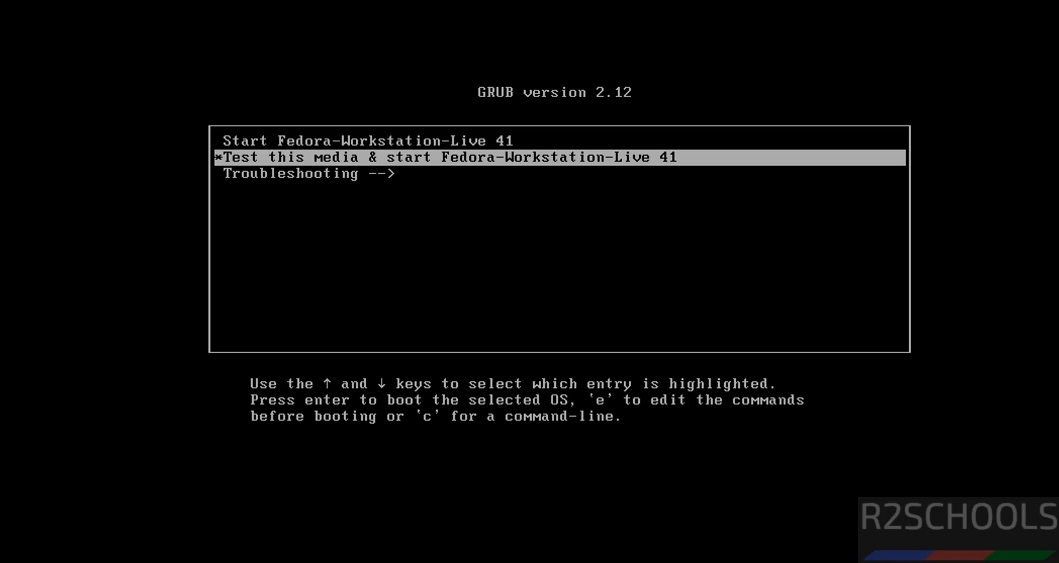
pyautogui.press('Up')
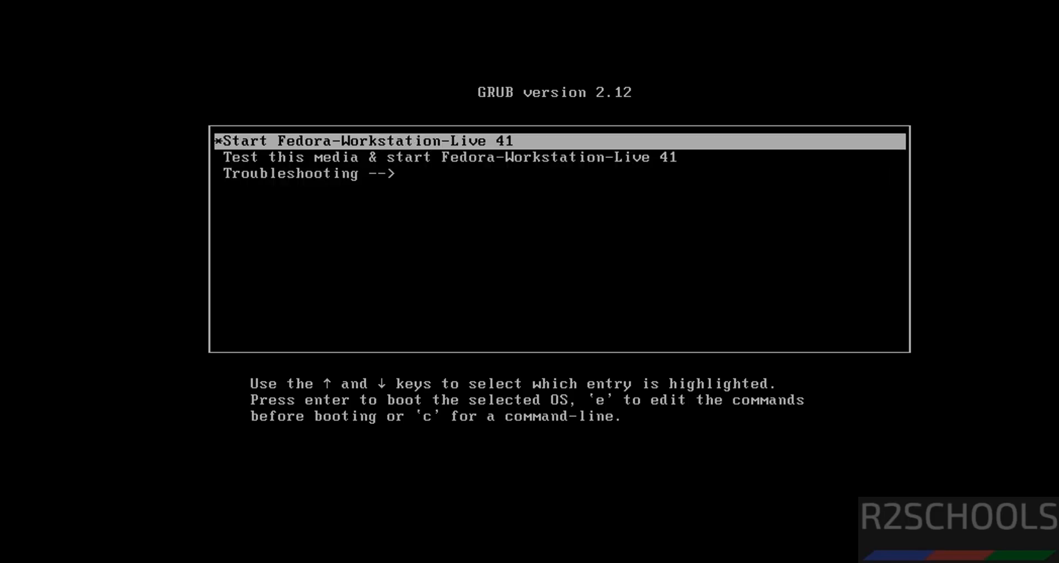
pyautogui.press('Return')
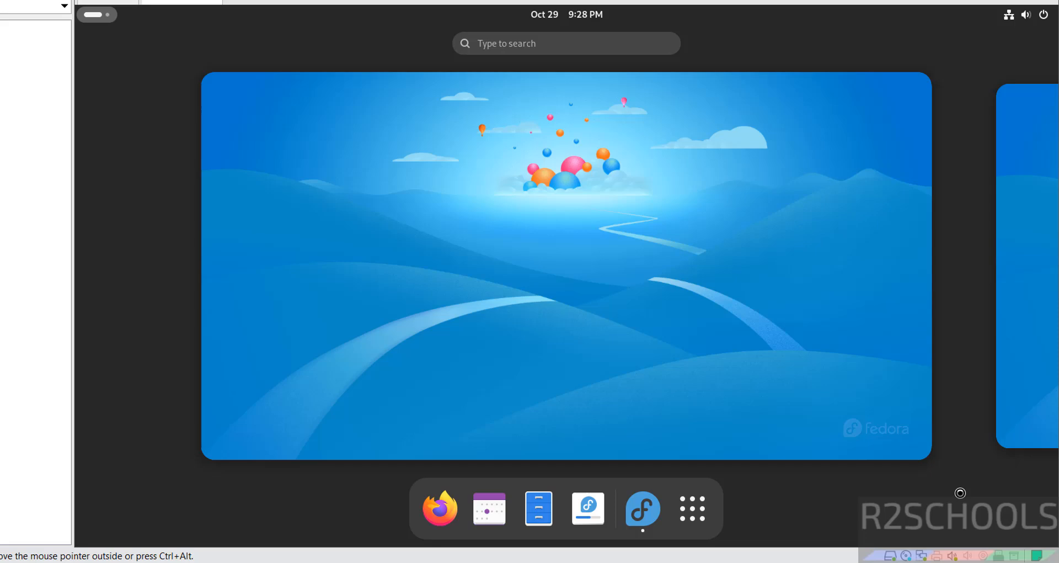
# Step: Choose 'Install Fedora…' in the Welcome to Fedora! dialog to launch the installer
pyautogui.click(643, 508)
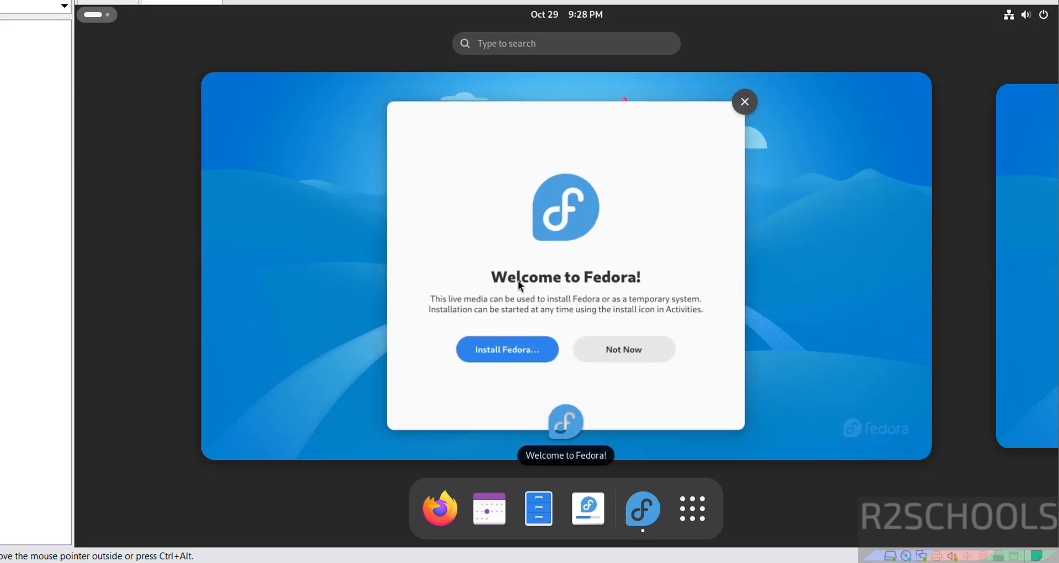
pyautogui.moveTo(653, 323)
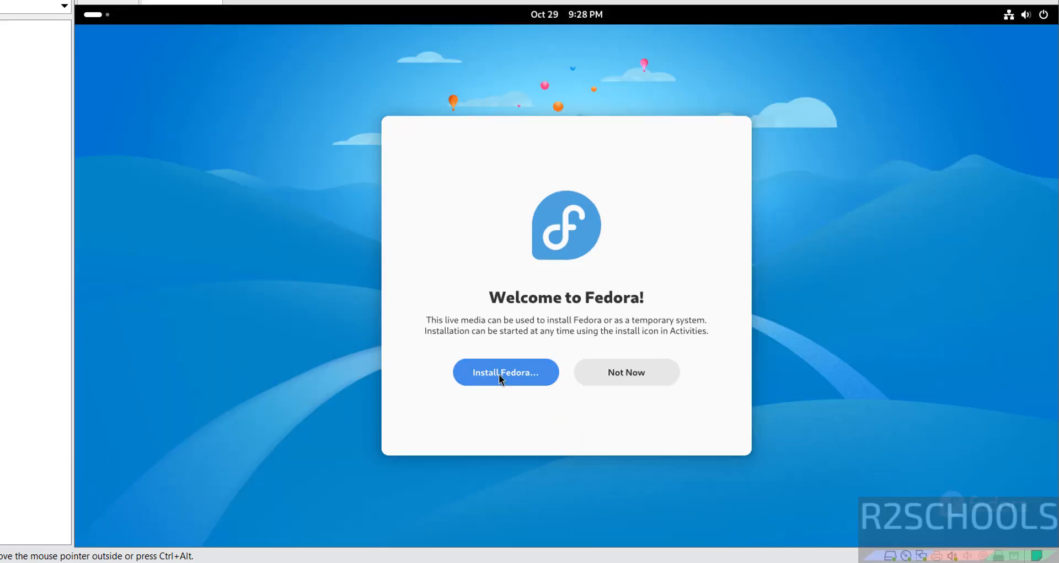
pyautogui.click(506, 371)
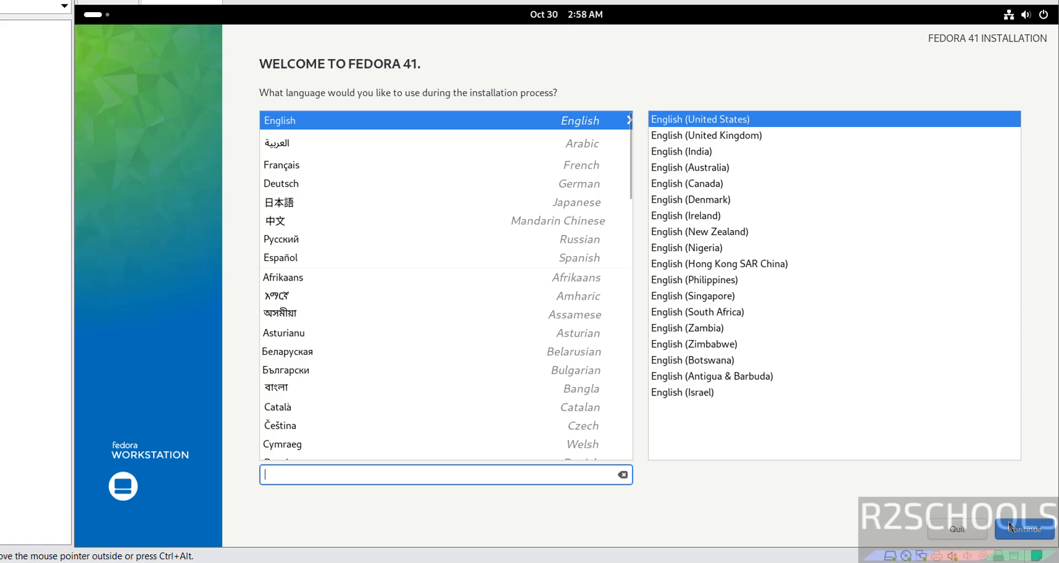
# Step: Keep English (United States) and accept automatic partitioning of the 100 GiB disk
pyautogui.click(1024, 530)
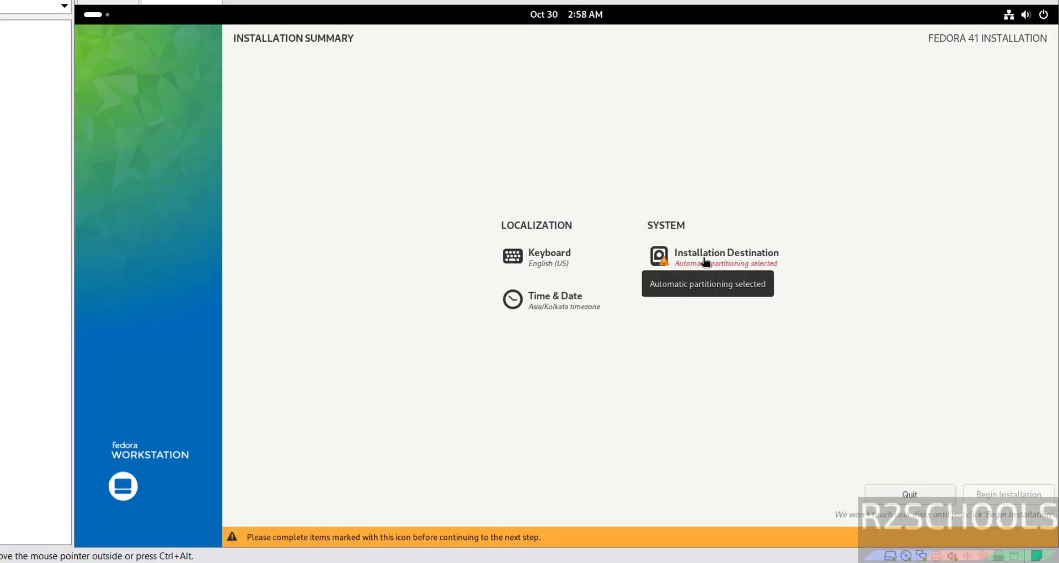
pyautogui.click(727, 252)
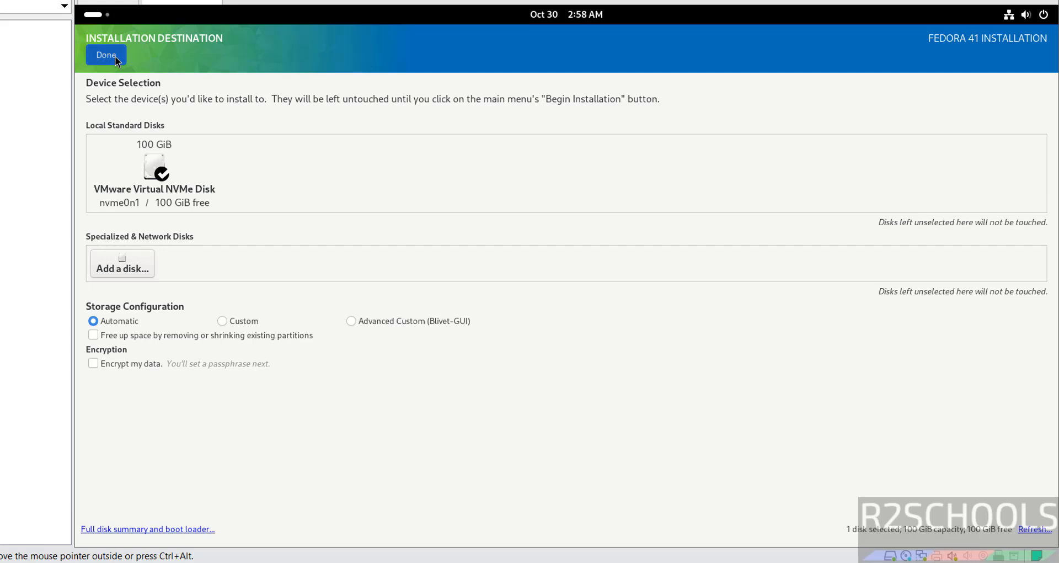
pyautogui.click(106, 54)
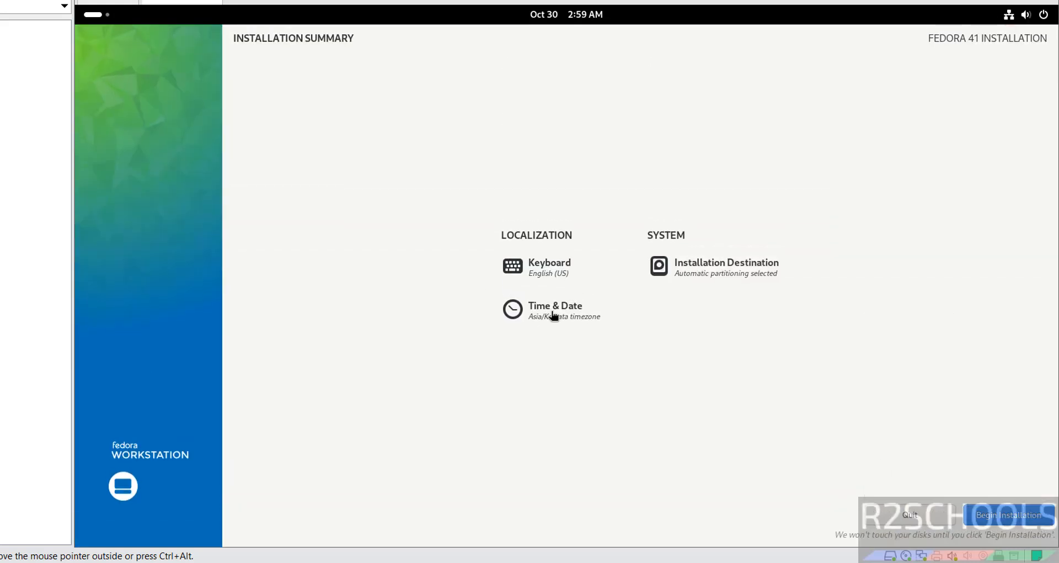
pyautogui.click(554, 309)
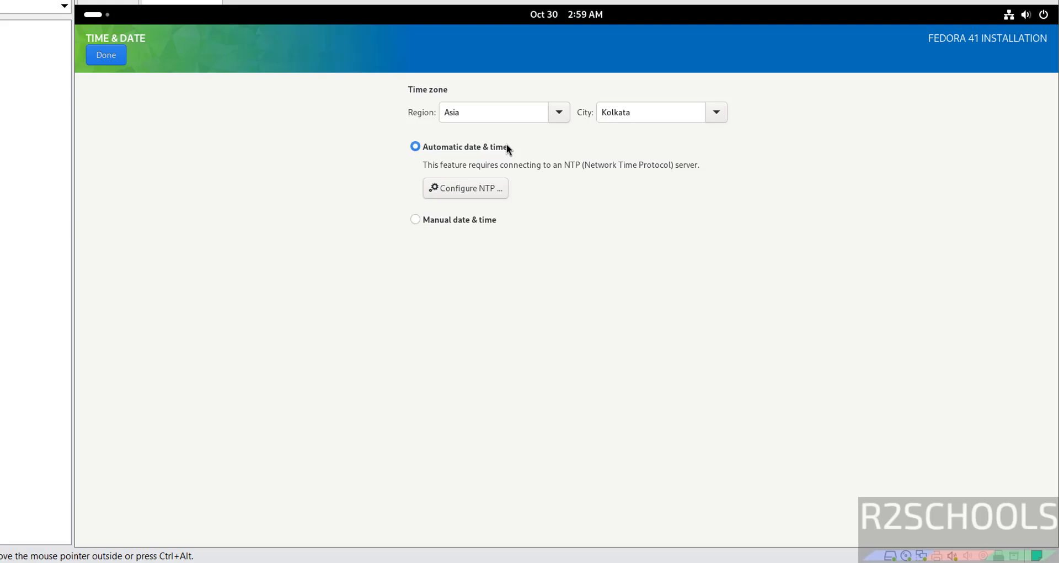
pyautogui.moveTo(479, 112)
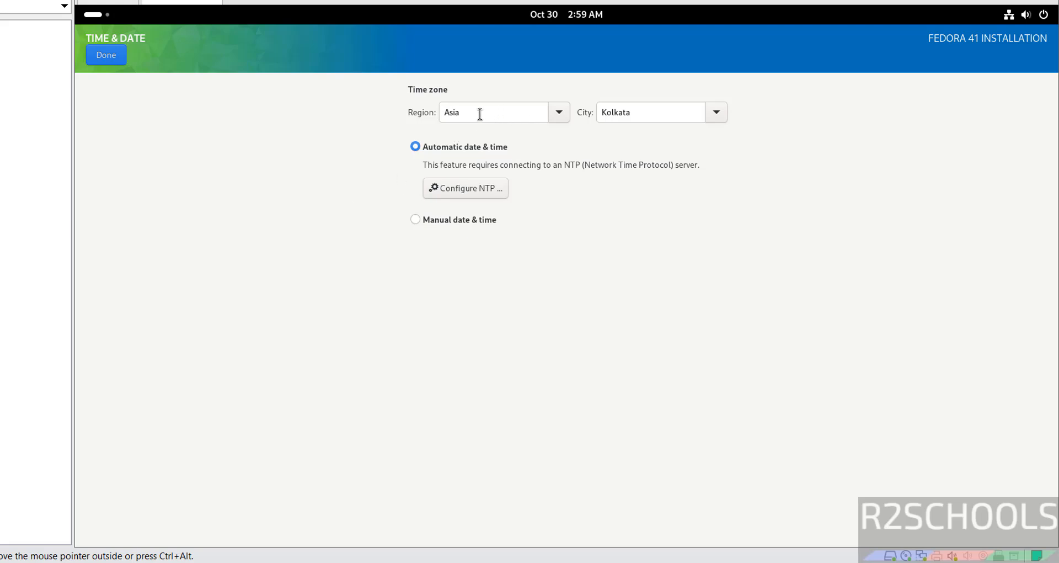
pyautogui.moveTo(371, 111)
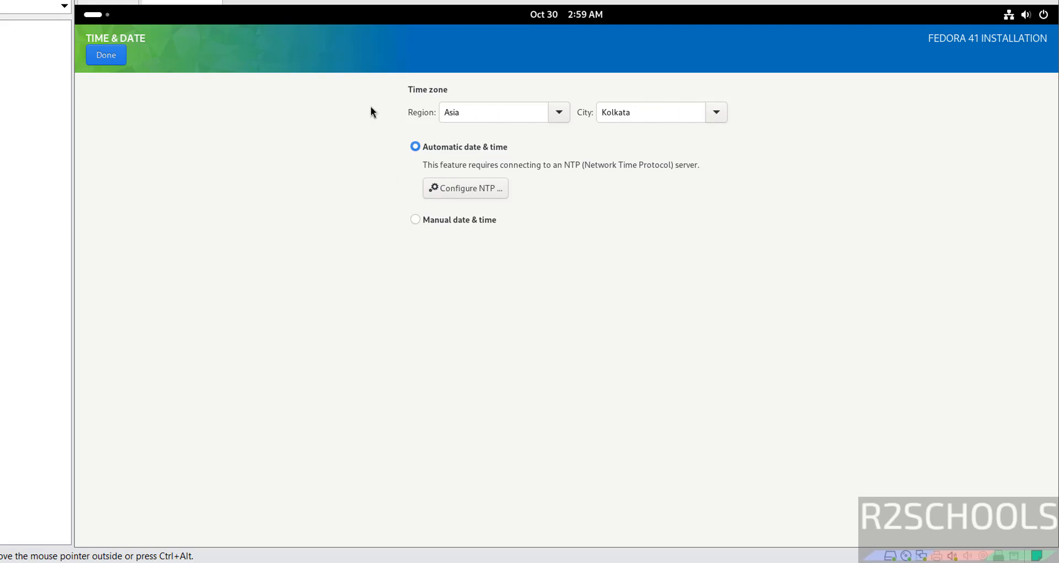
pyautogui.click(558, 112)
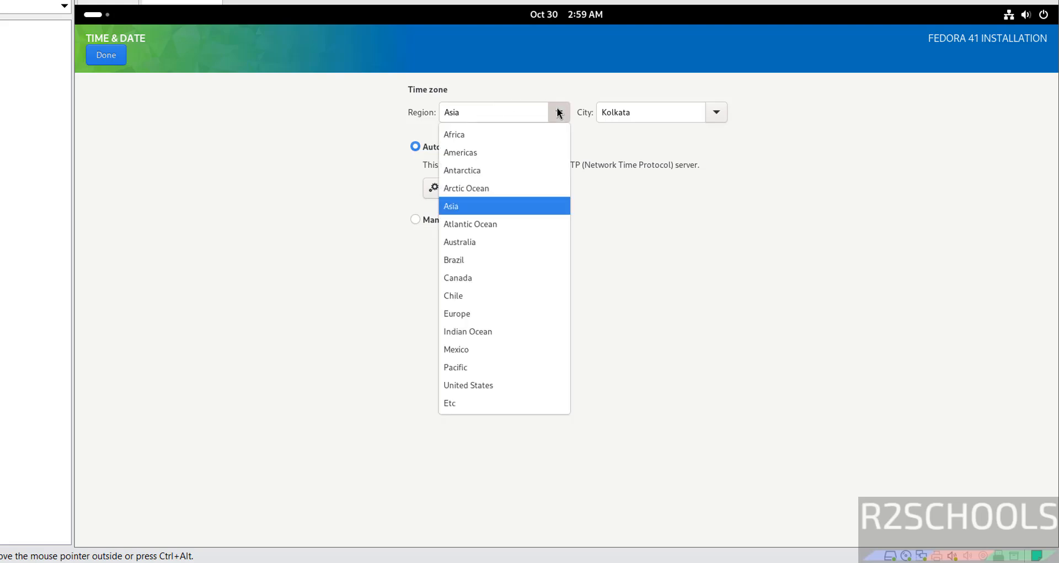
pyautogui.click(716, 112)
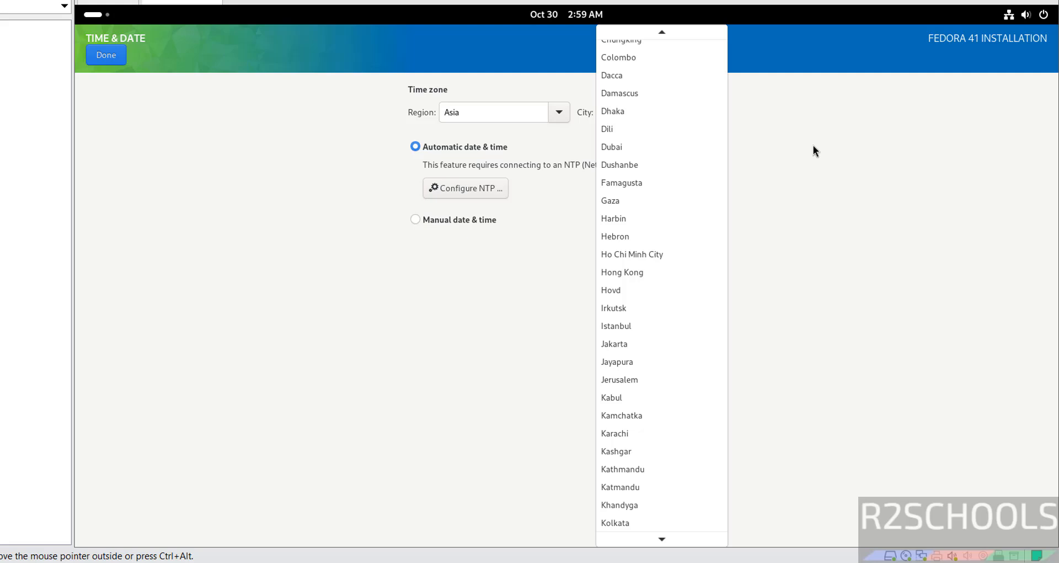
pyautogui.click(615, 522)
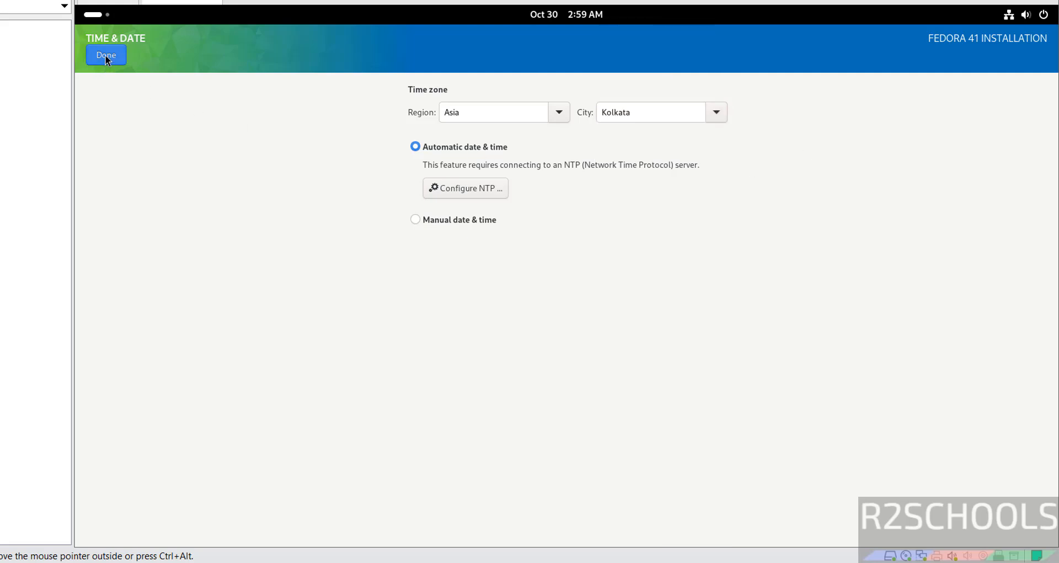
pyautogui.click(106, 55)
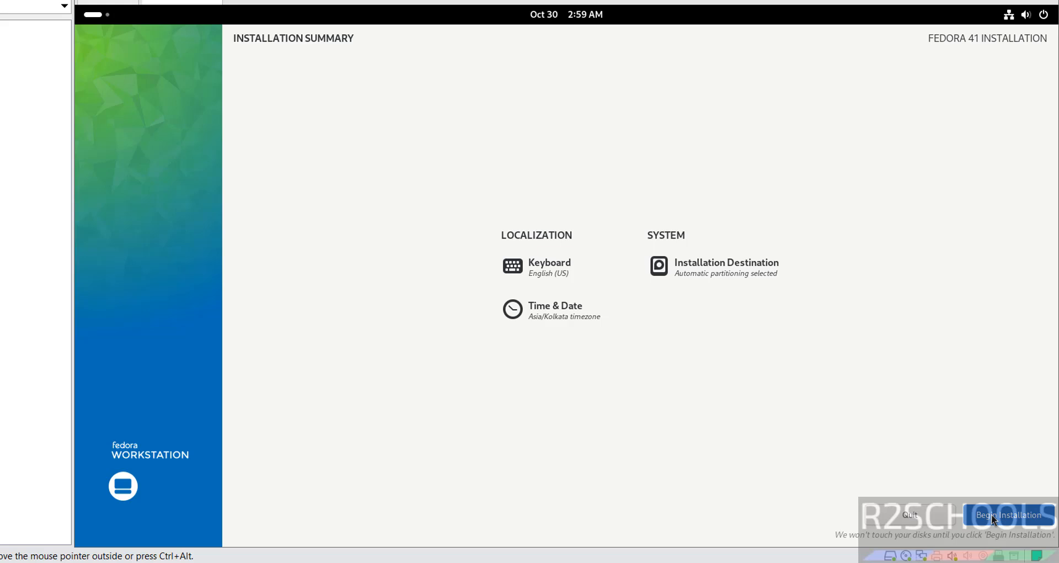
# Step: Begin the Fedora 41 installation and finish the installer once it reports Complete
pyautogui.click(1010, 515)
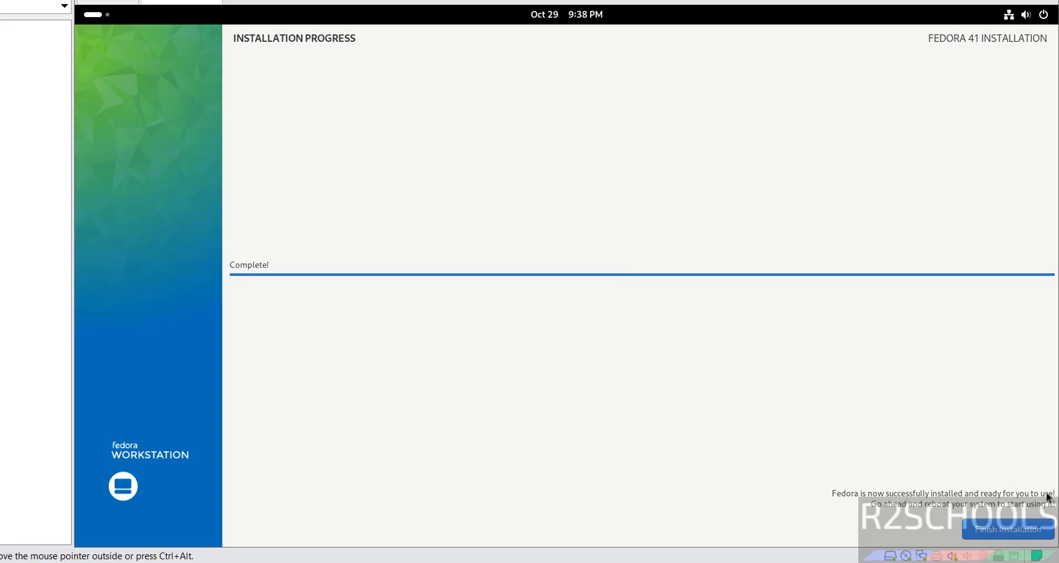
pyautogui.moveTo(966, 512)
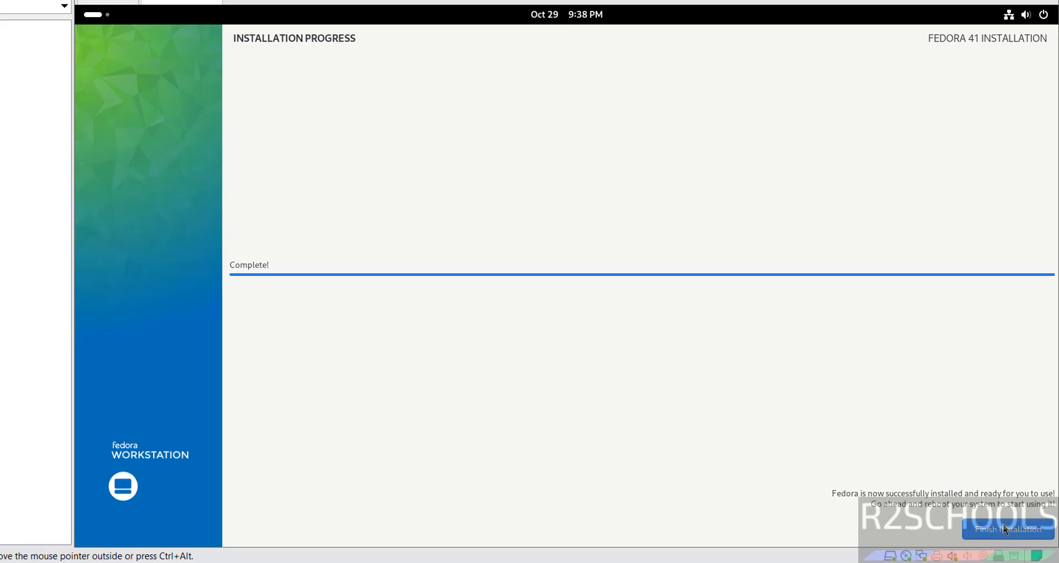
pyautogui.click(1007, 528)
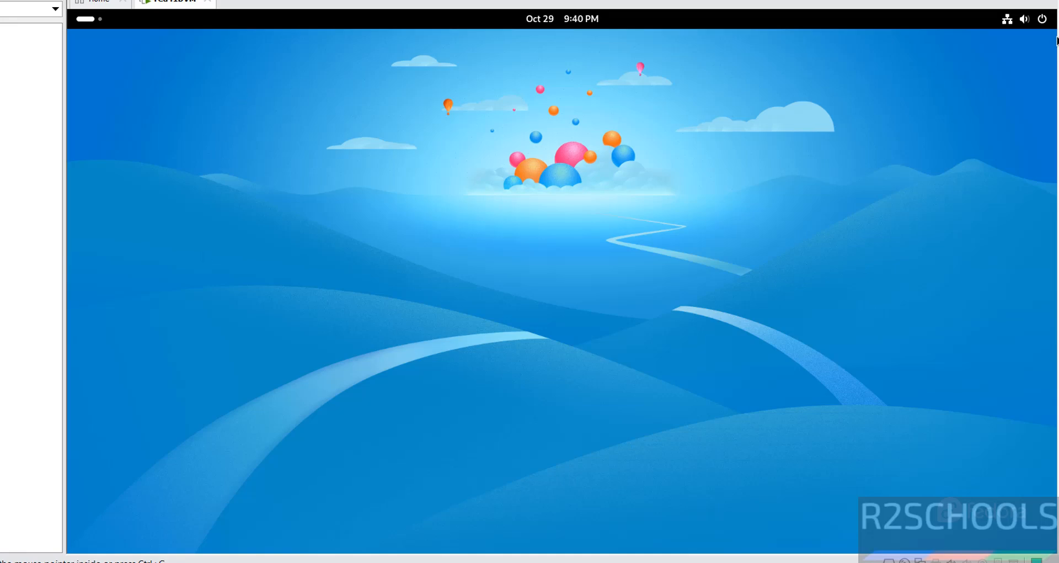
# Step: Restart the Fedora guest from the system menu's power options and confirm
pyautogui.click(1004, 20)
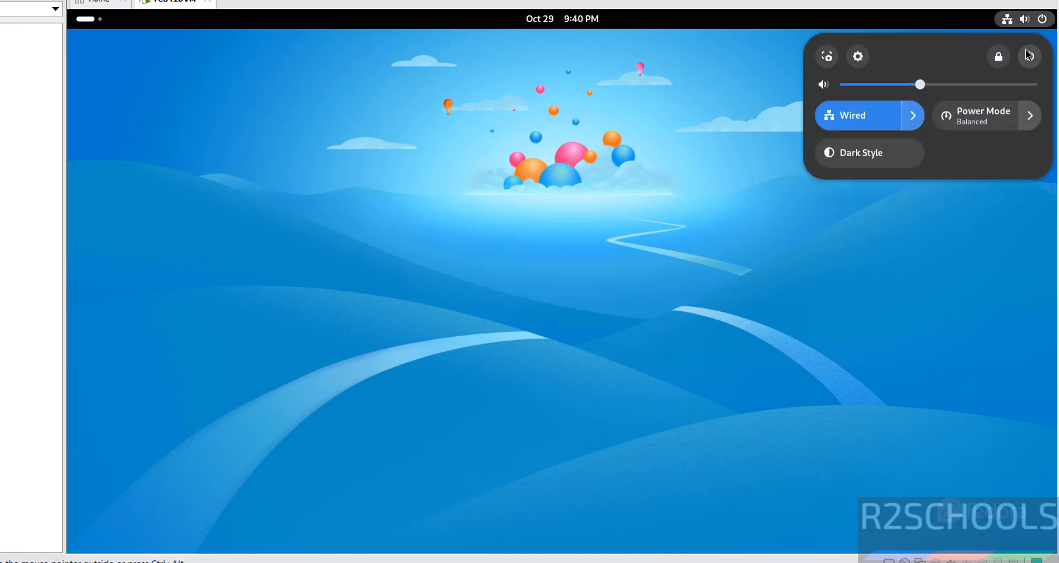
pyautogui.click(1028, 55)
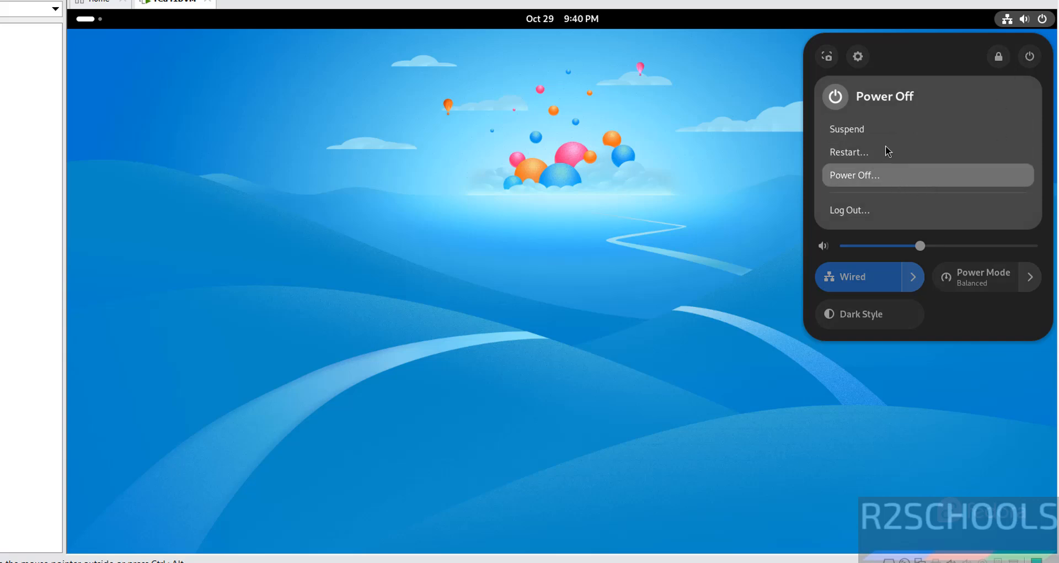
pyautogui.click(849, 152)
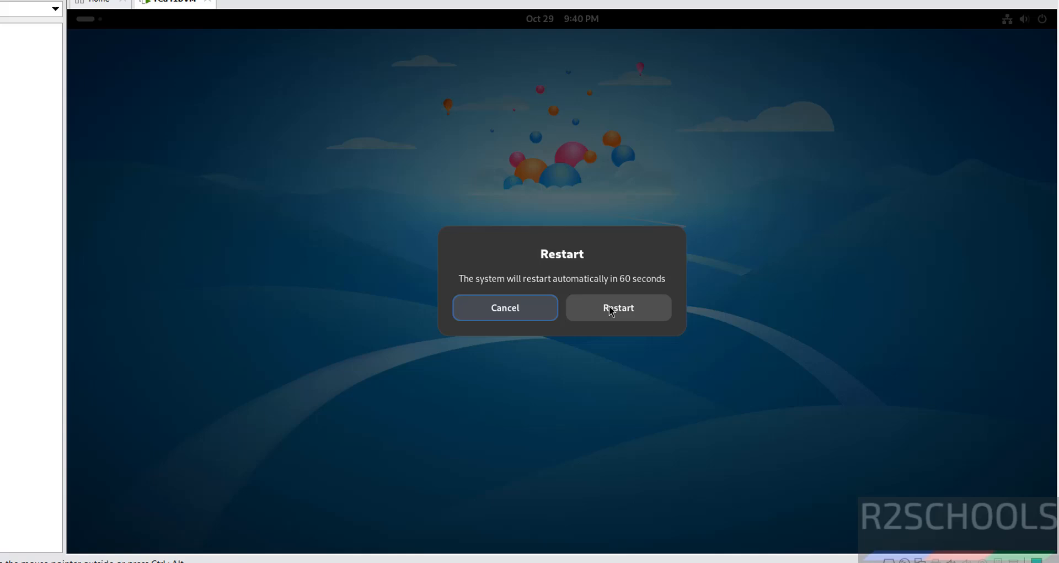
pyautogui.click(619, 307)
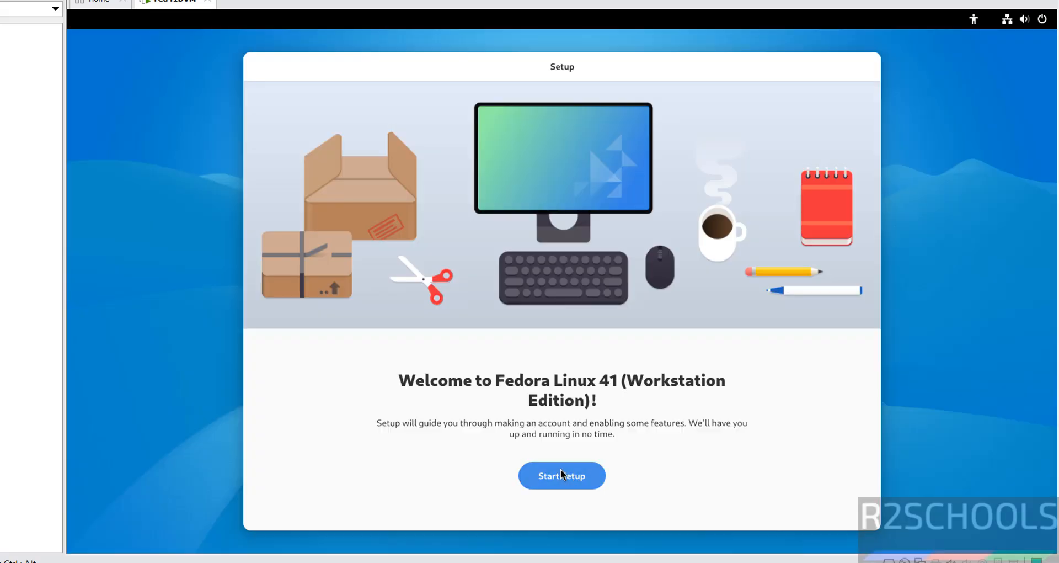
# Step: Start setup, keep privacy defaults, and skip third-party repositories
pyautogui.click(562, 475)
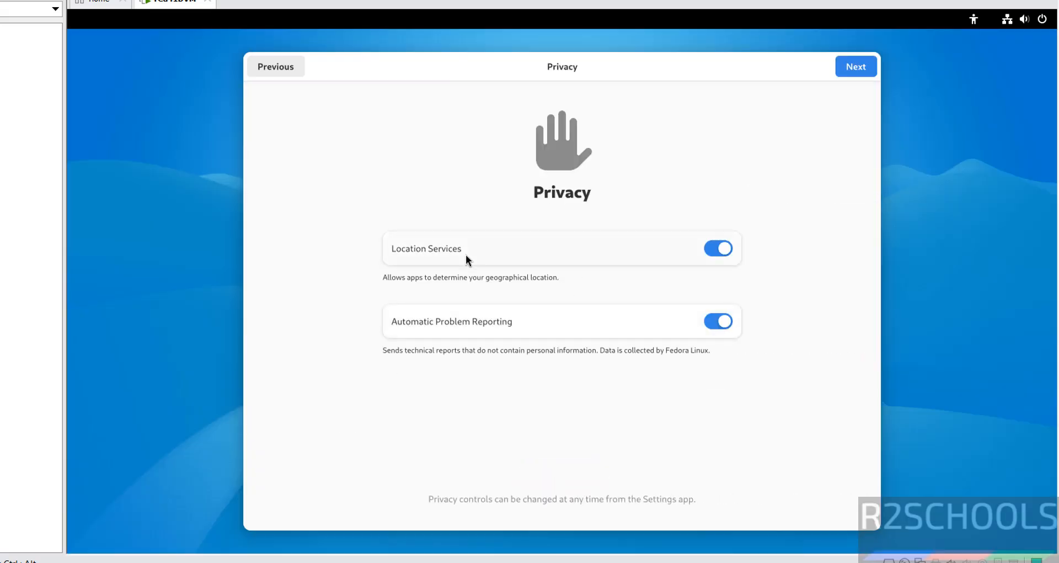
pyautogui.moveTo(501, 332)
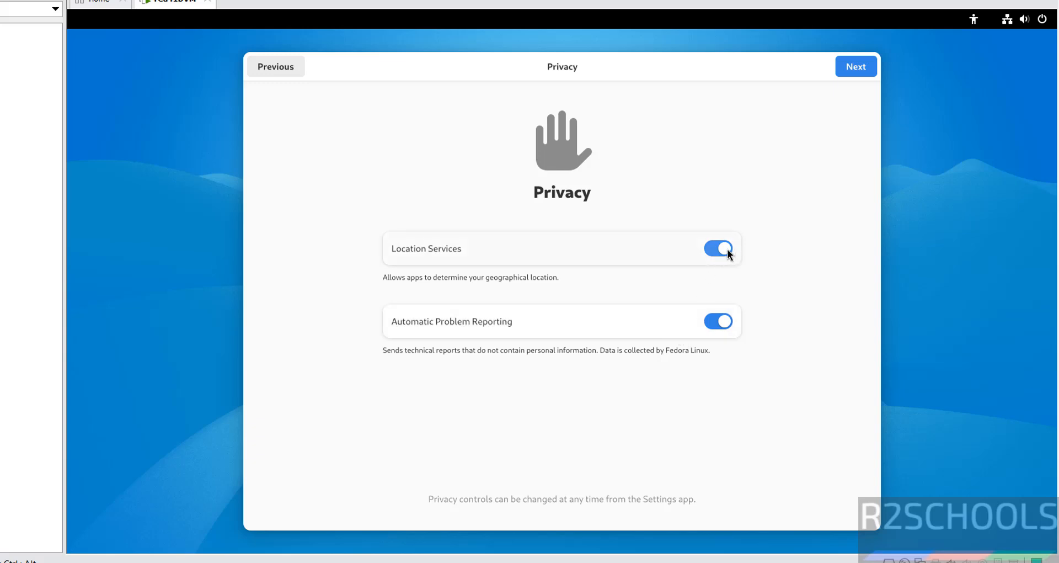
pyautogui.moveTo(793, 170)
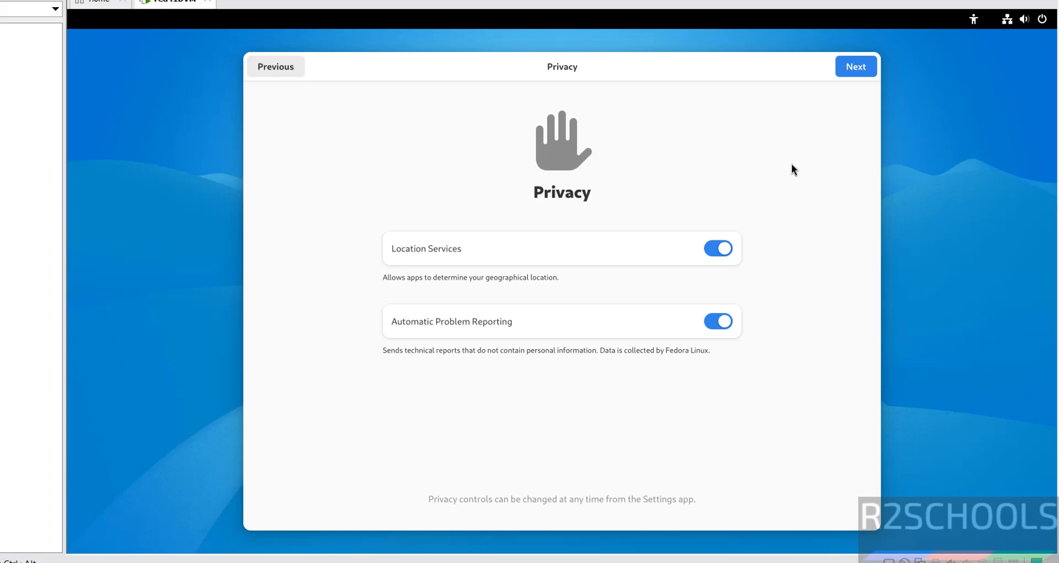
pyautogui.click(856, 66)
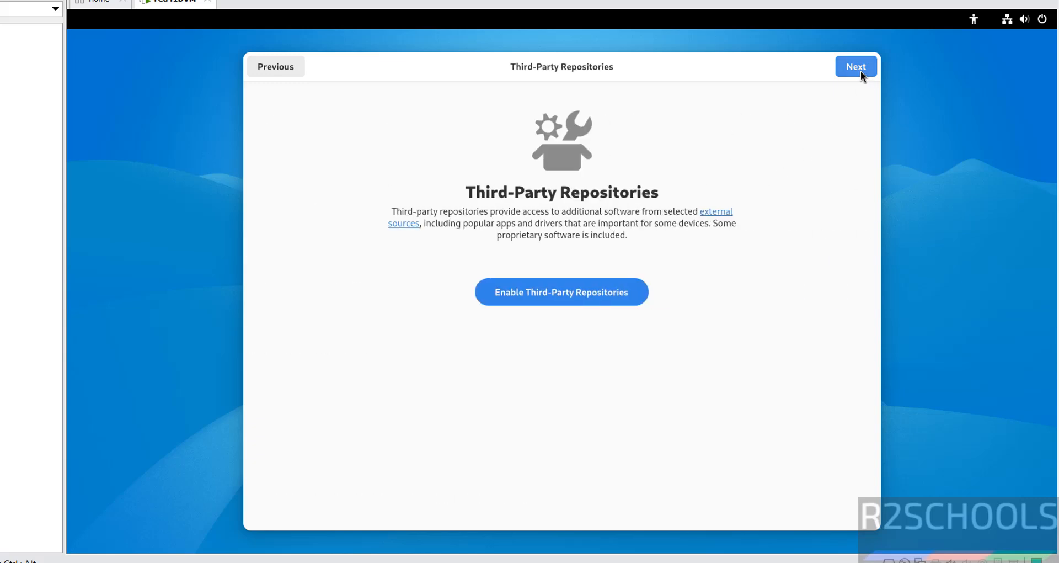
pyautogui.click(856, 67)
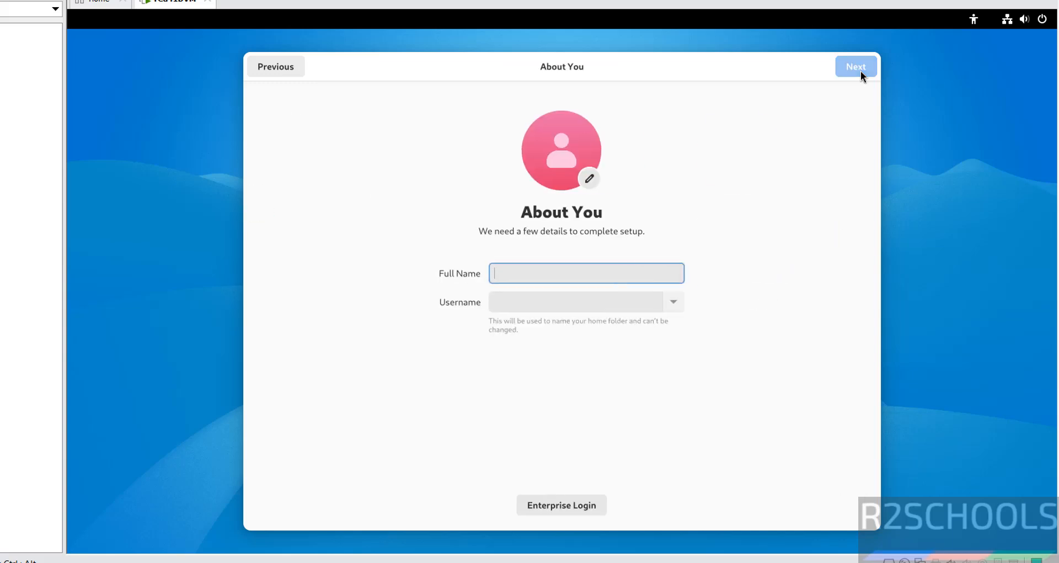
# Step: Create the account with full name 'r2schools', set its password, and finish setup
pyautogui.write('r')
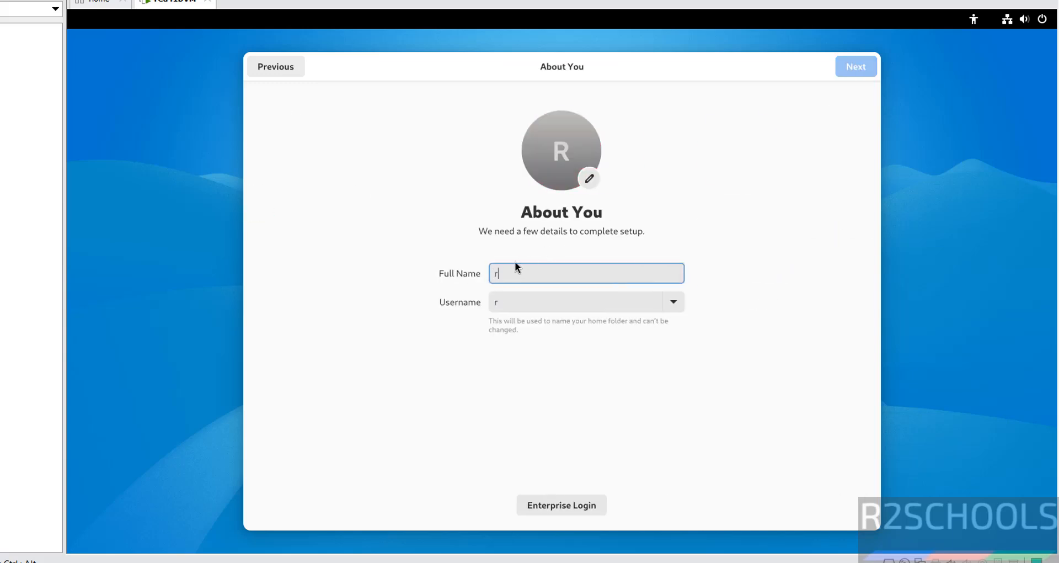
pyautogui.write('2schools')
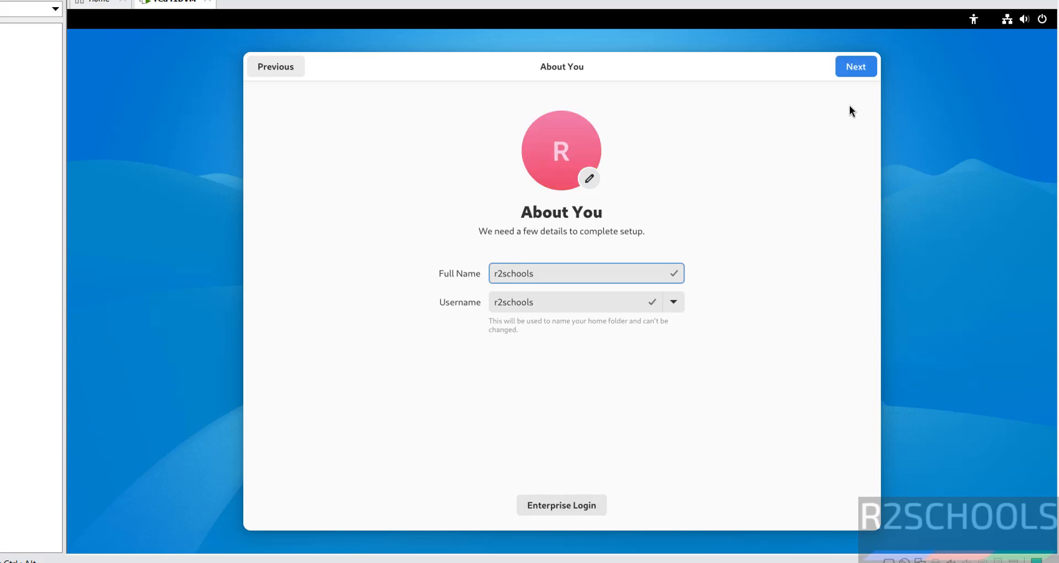
pyautogui.click(856, 66)
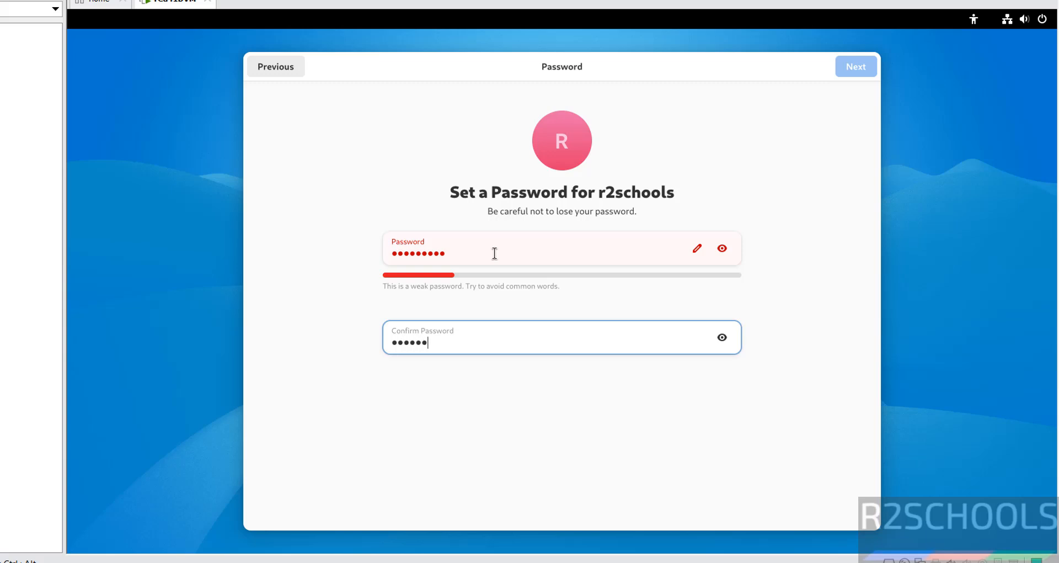
pyautogui.write('••')
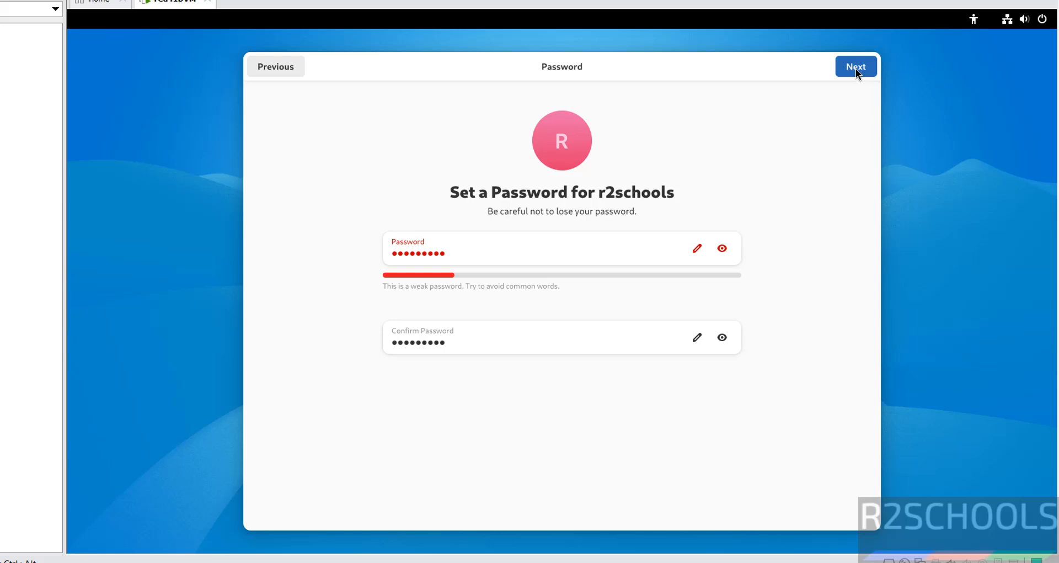
pyautogui.click(856, 67)
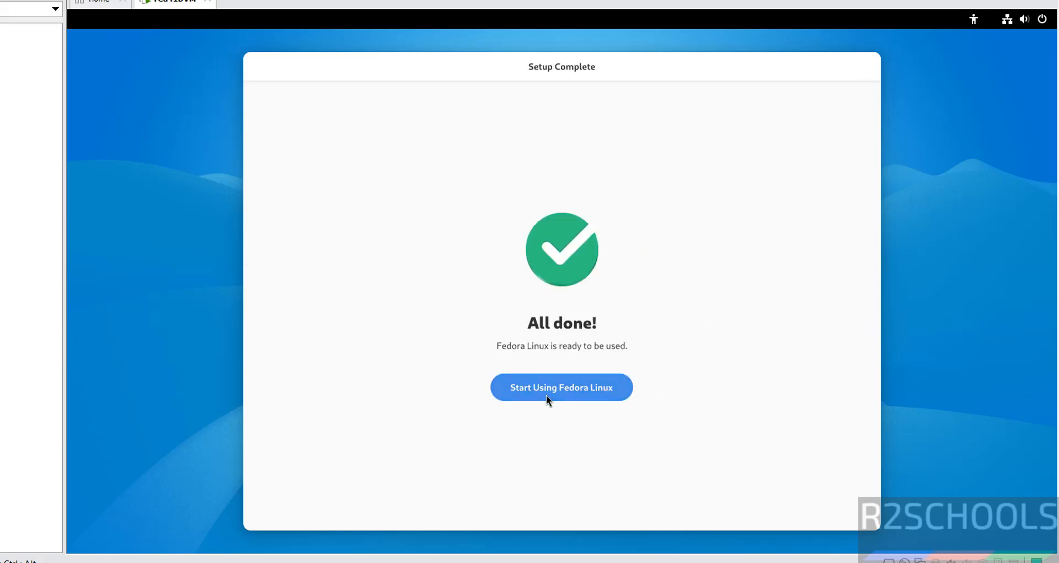
pyautogui.click(561, 386)
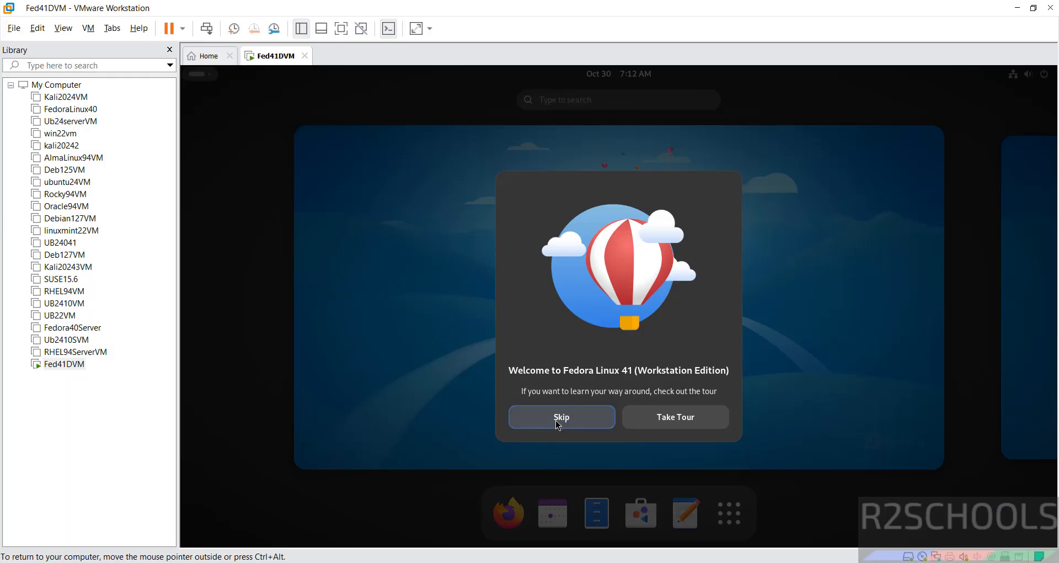
pyautogui.click(562, 417)
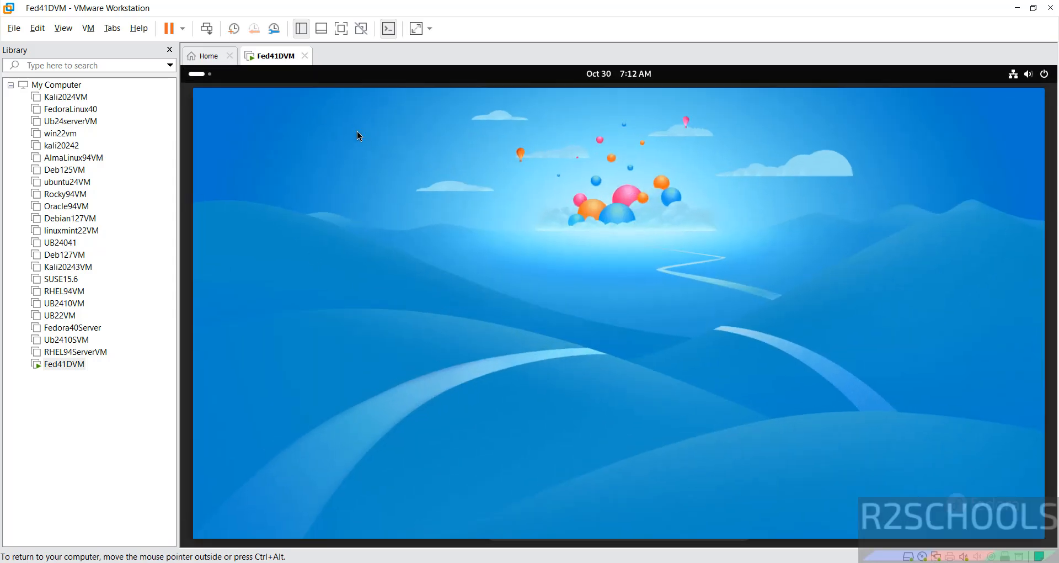
pyautogui.moveTo(341, 28)
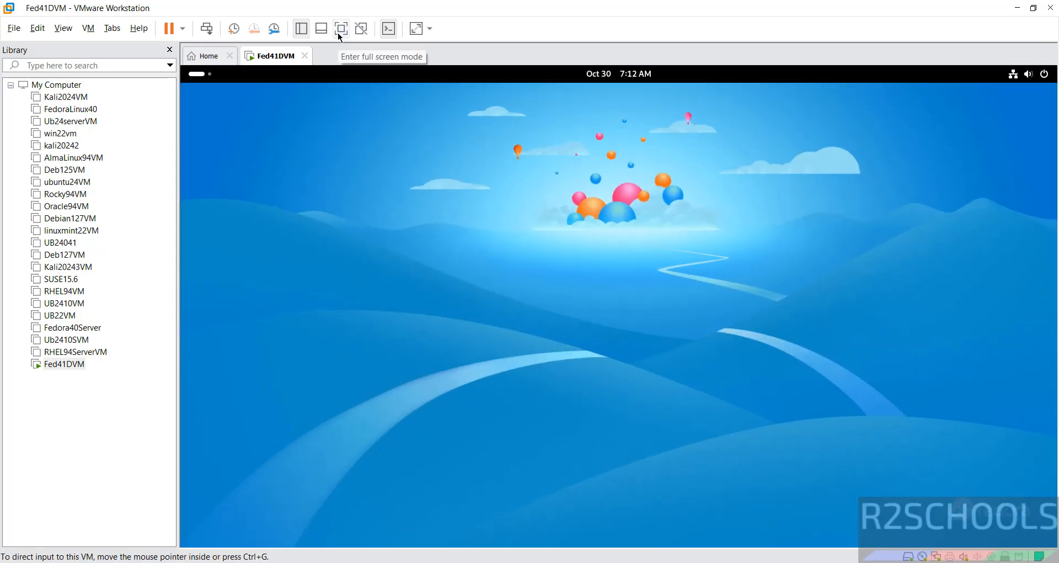
pyautogui.click(341, 28)
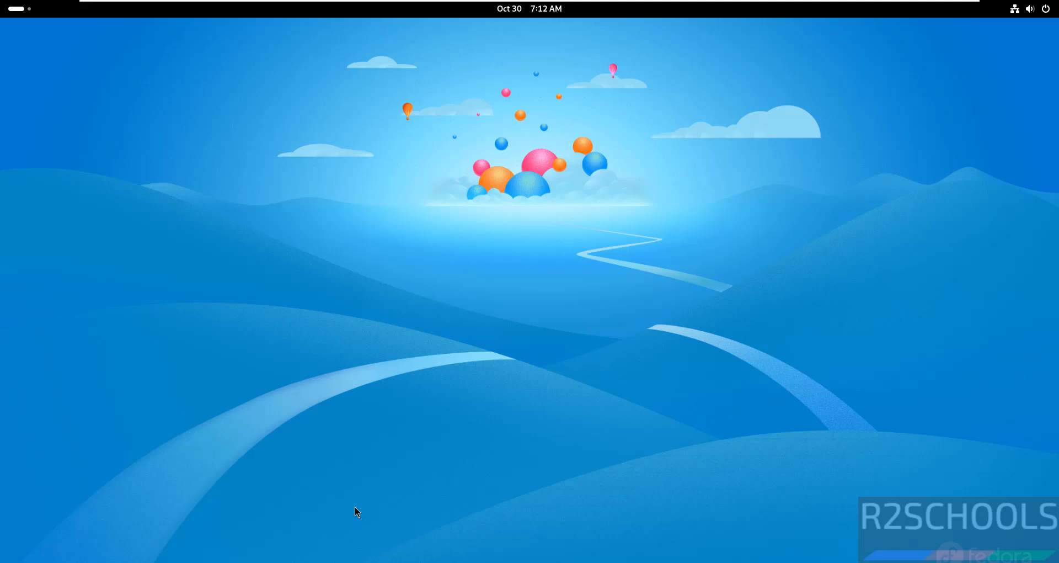
pyautogui.moveTo(338, 480)
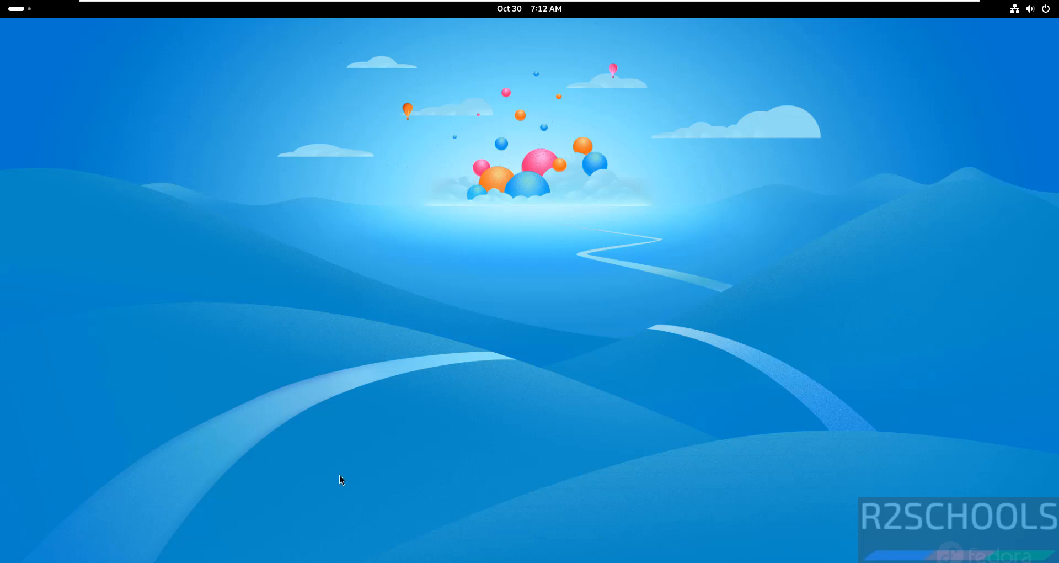
pyautogui.moveTo(4, 479)
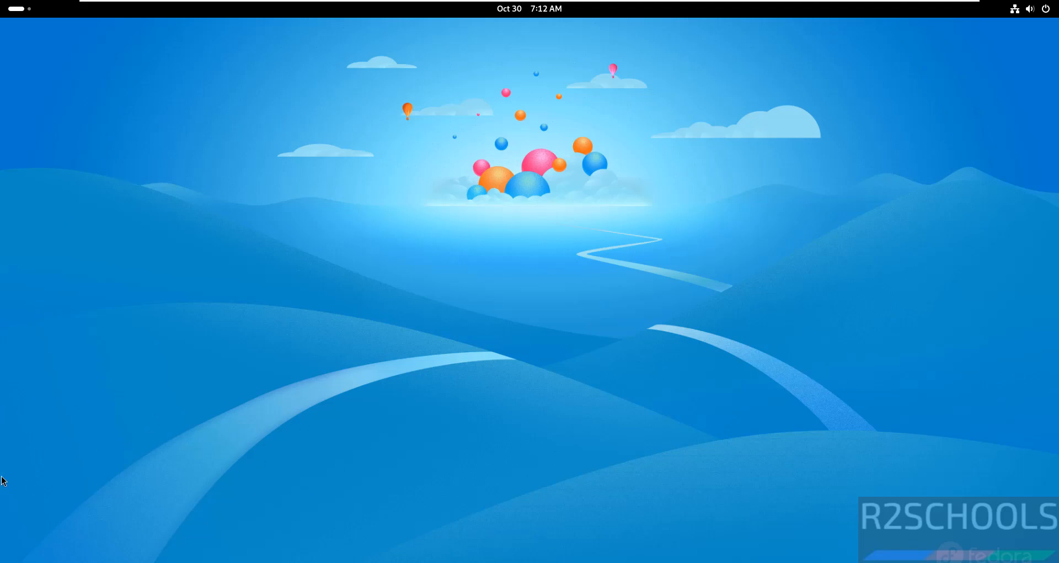
pyautogui.moveTo(21, 14)
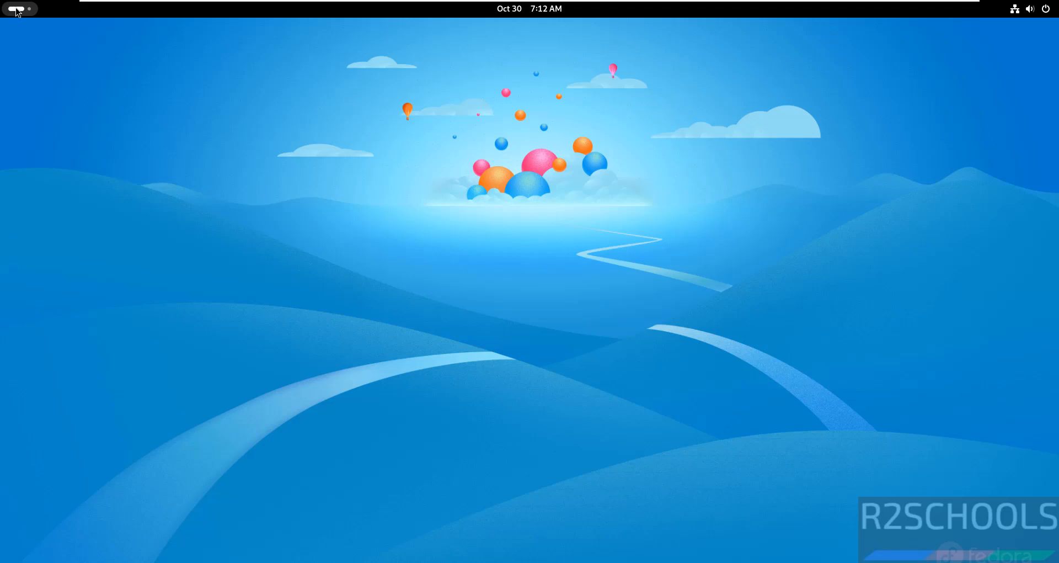
# Step: Open Activities and show the full application grid listing Terminal
pyautogui.click(19, 8)
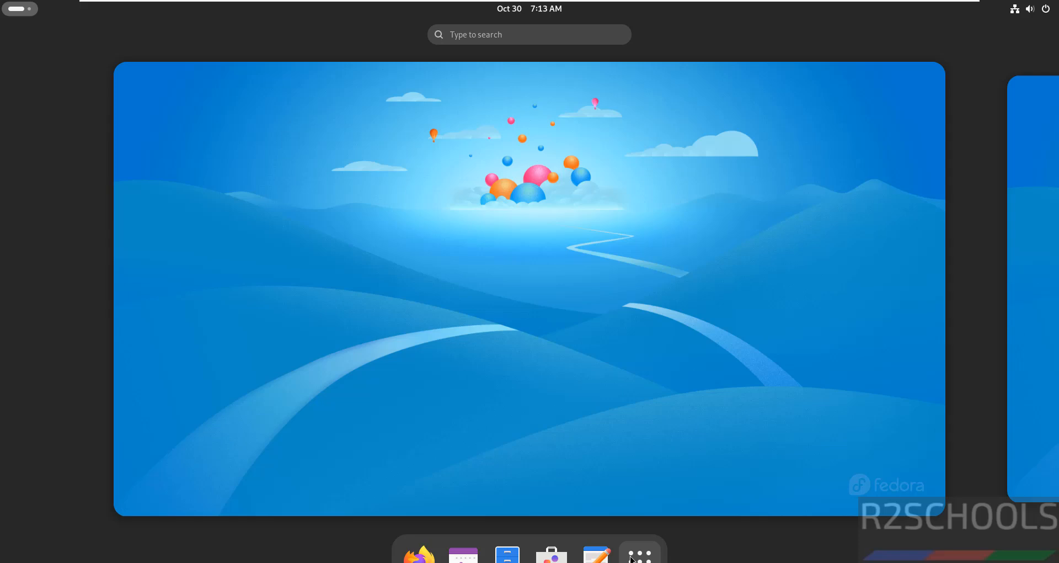
pyautogui.click(640, 558)
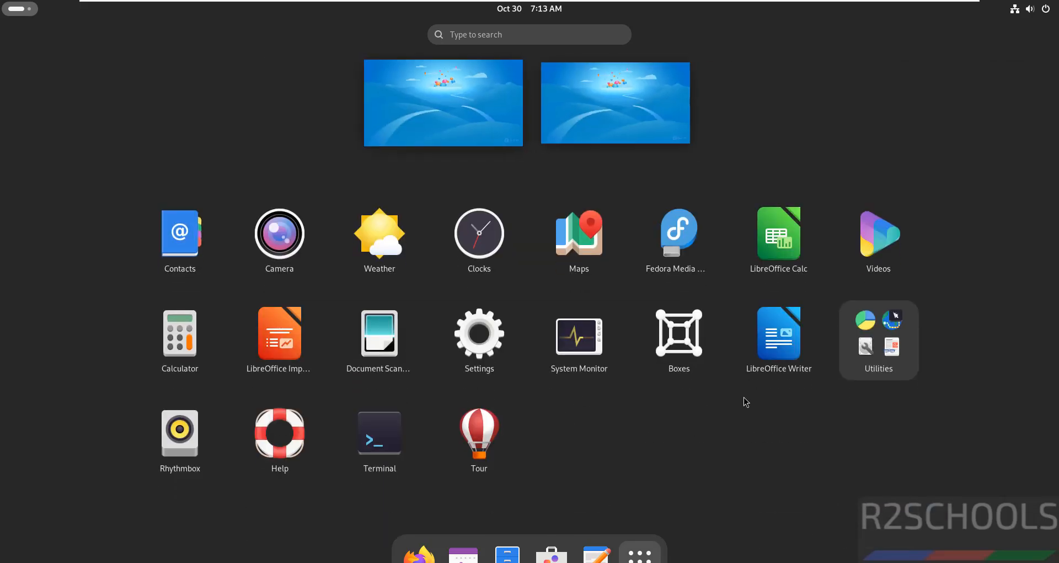
pyautogui.moveTo(591, 411)
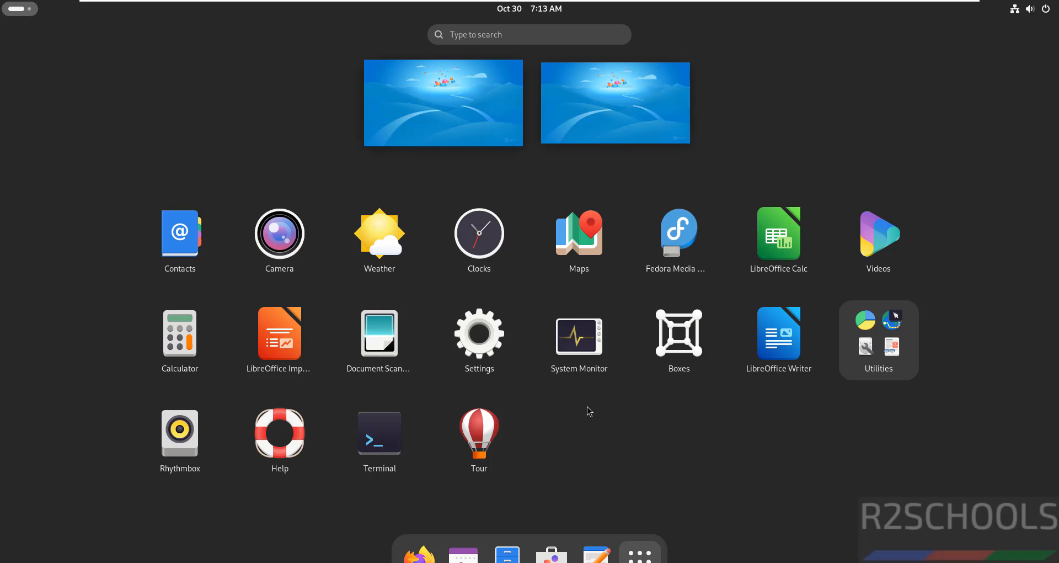
pyautogui.moveTo(421, 428)
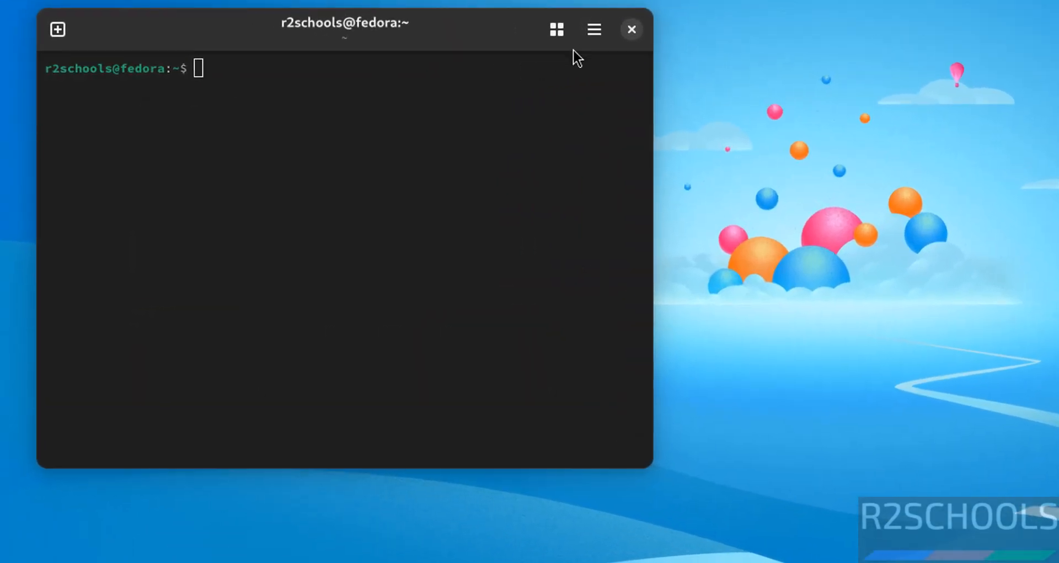
# Step: Turn off the system font and set the terminal font to Monospace Regular 15
pyautogui.click(594, 29)
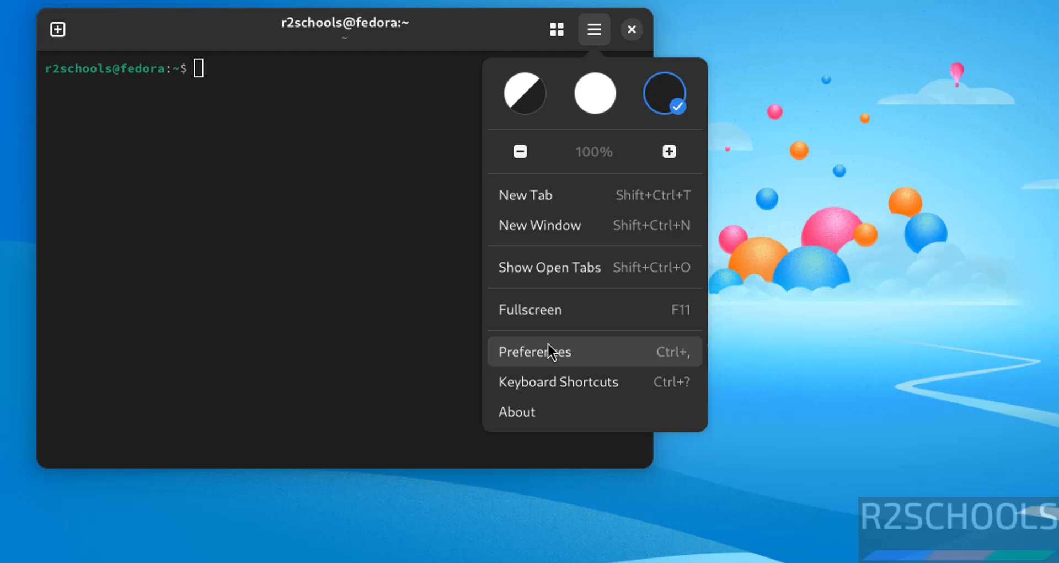
pyautogui.click(535, 352)
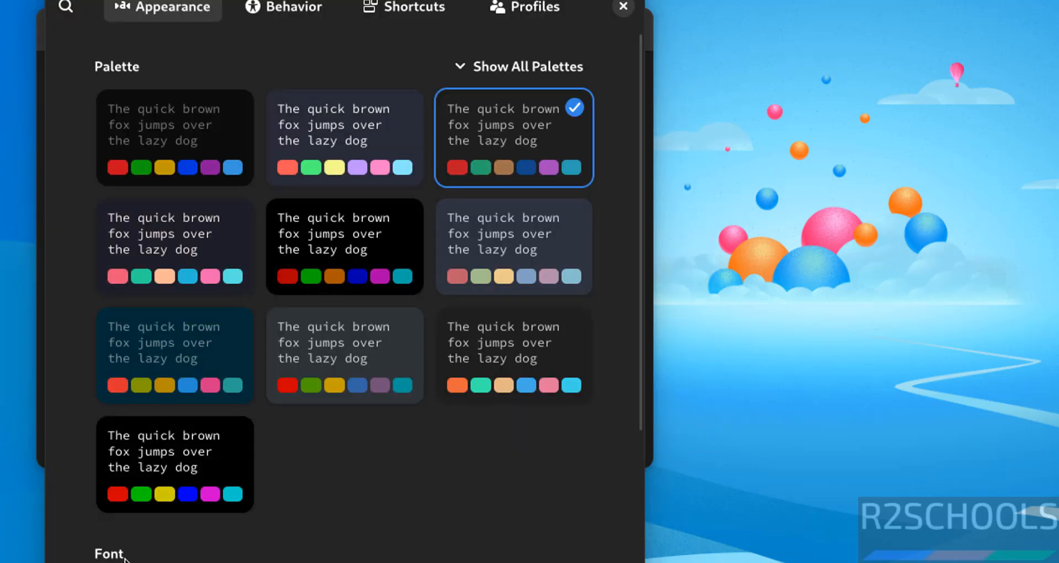
pyautogui.scroll(-3)
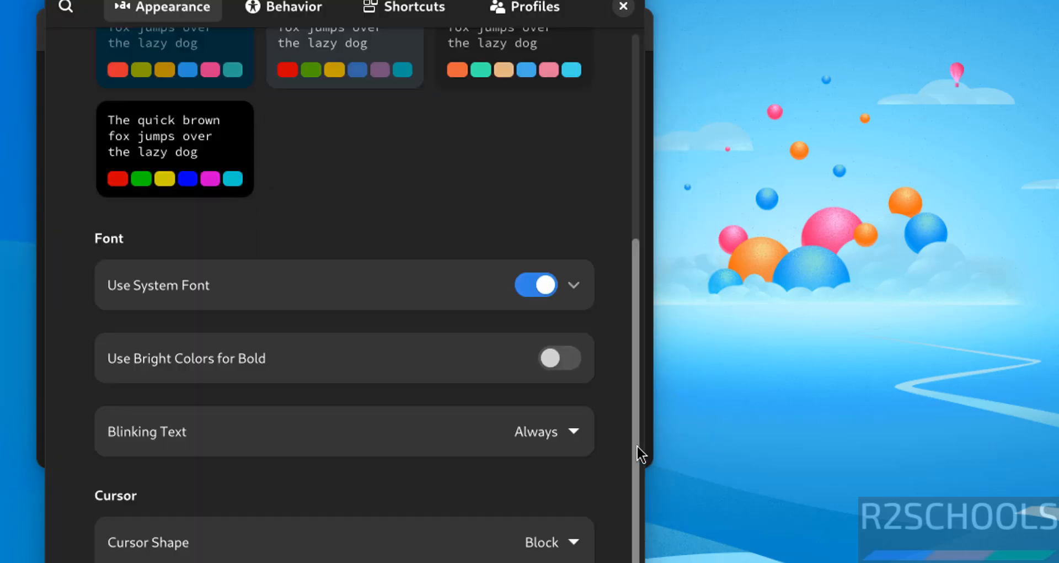
pyautogui.click(536, 285)
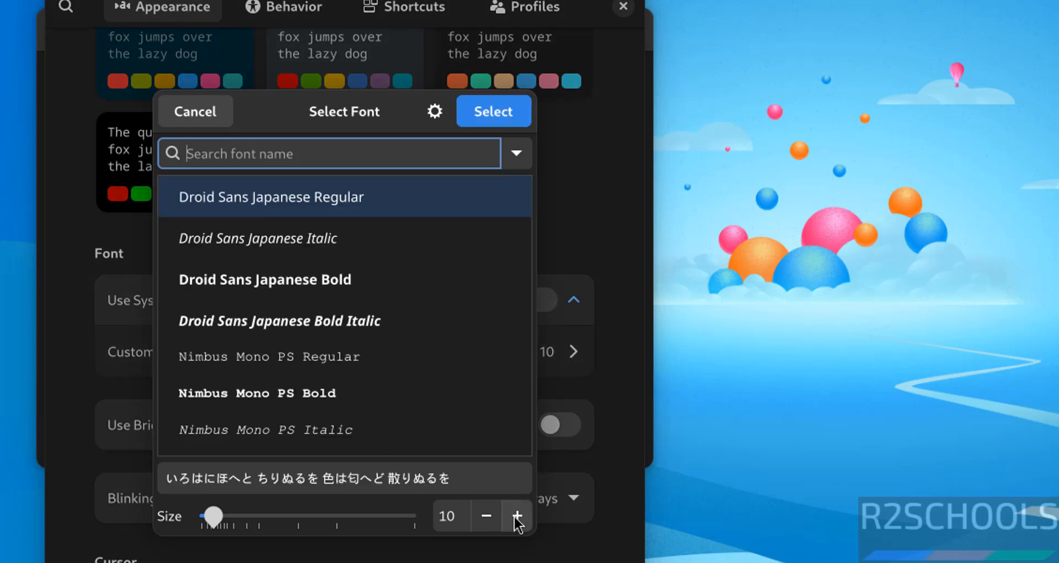
pyautogui.write('monos')
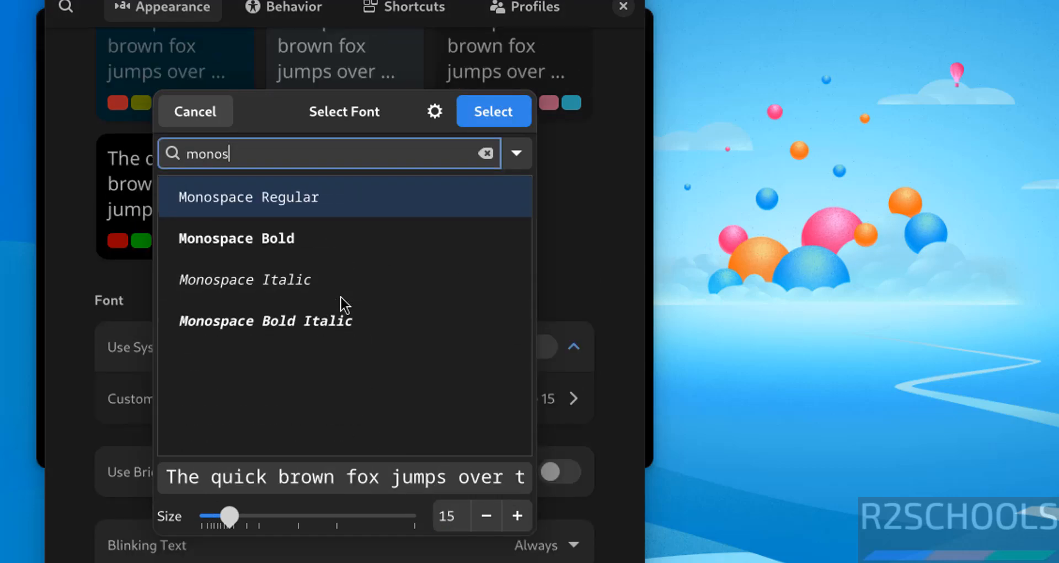
pyautogui.moveTo(366, 218)
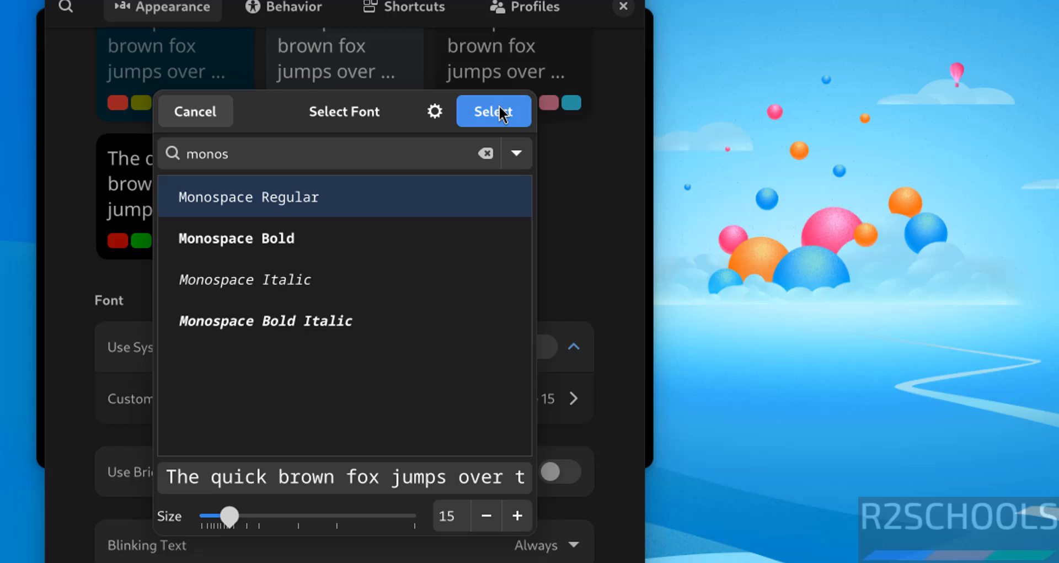
pyautogui.click(494, 111)
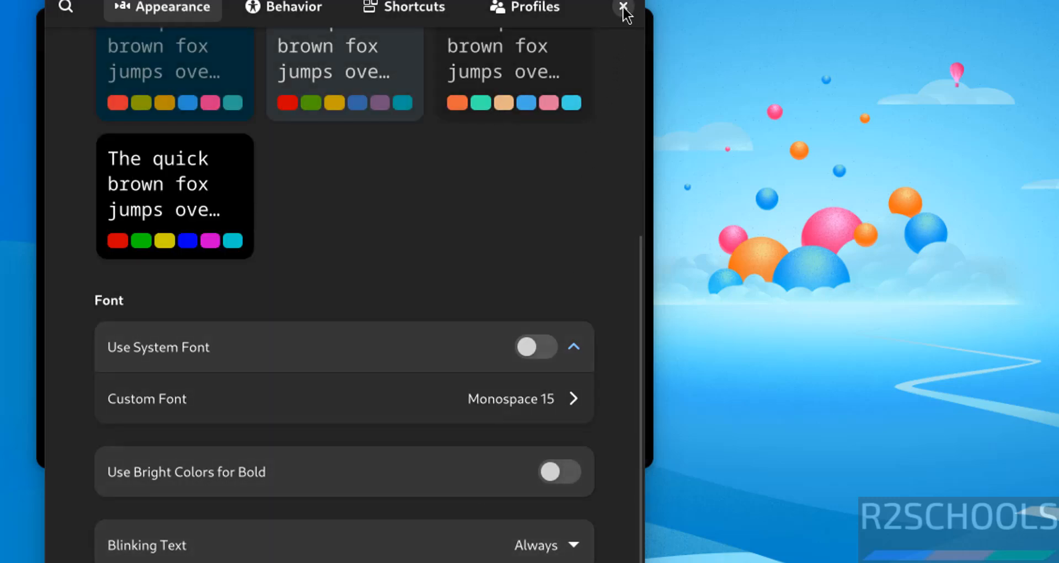
pyautogui.click(623, 7)
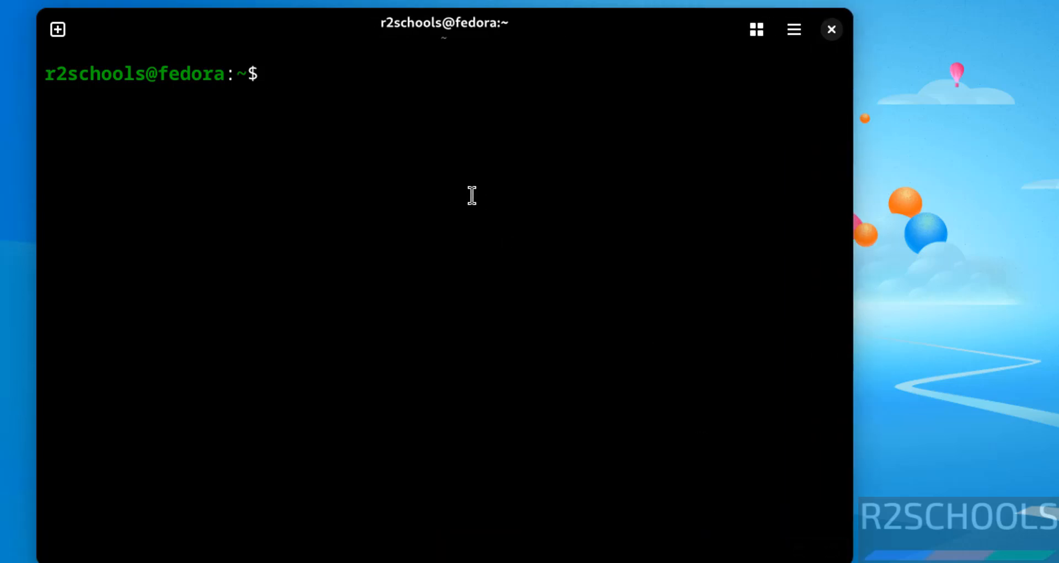
# Step: View /etc/os-release with more, then quit the pager
pyautogui.write('m')
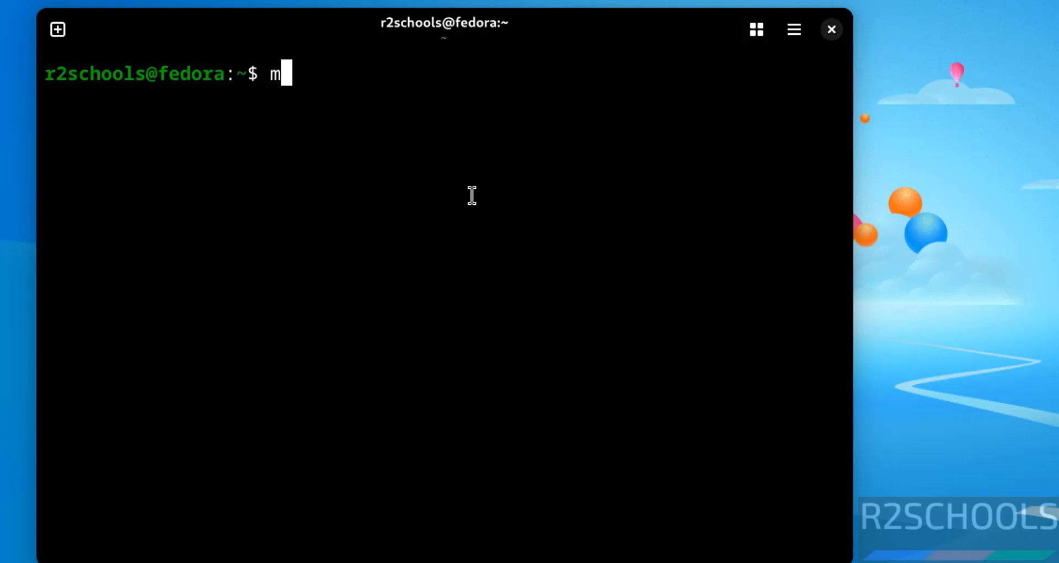
pyautogui.write('ore /etc/')
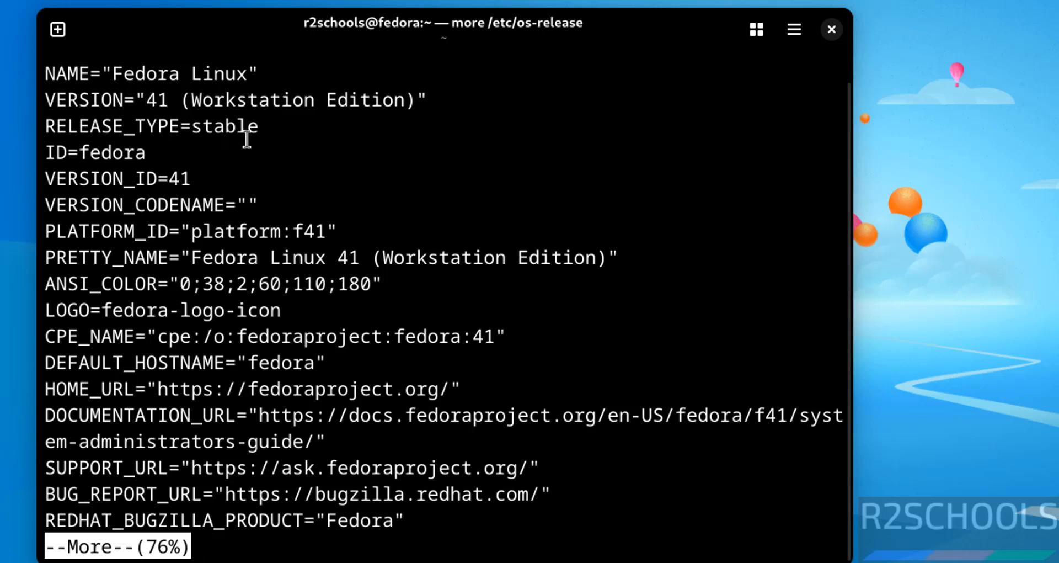
pyautogui.moveTo(412, 173)
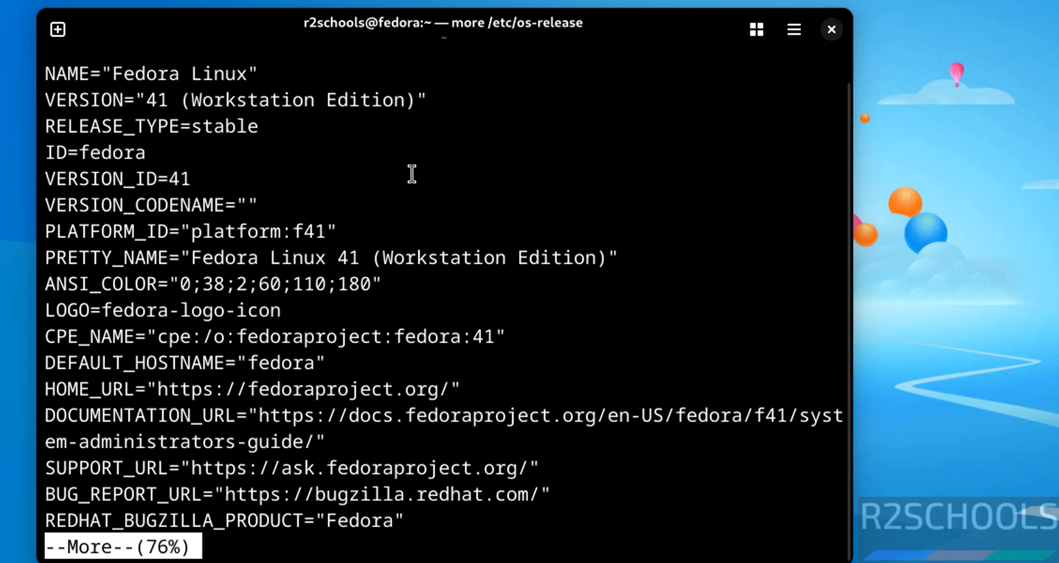
pyautogui.moveTo(788, 503)
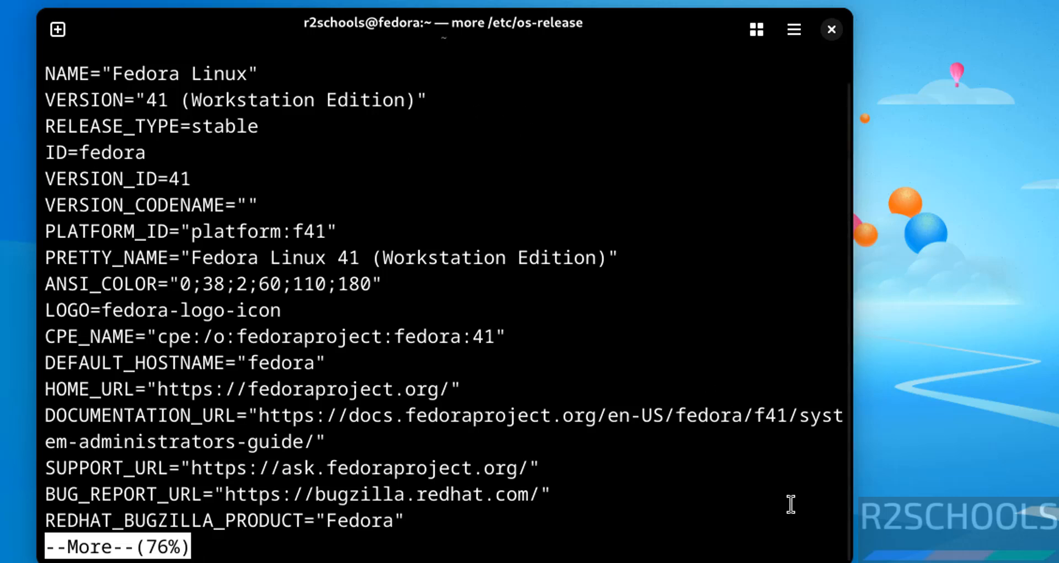
pyautogui.press('q')
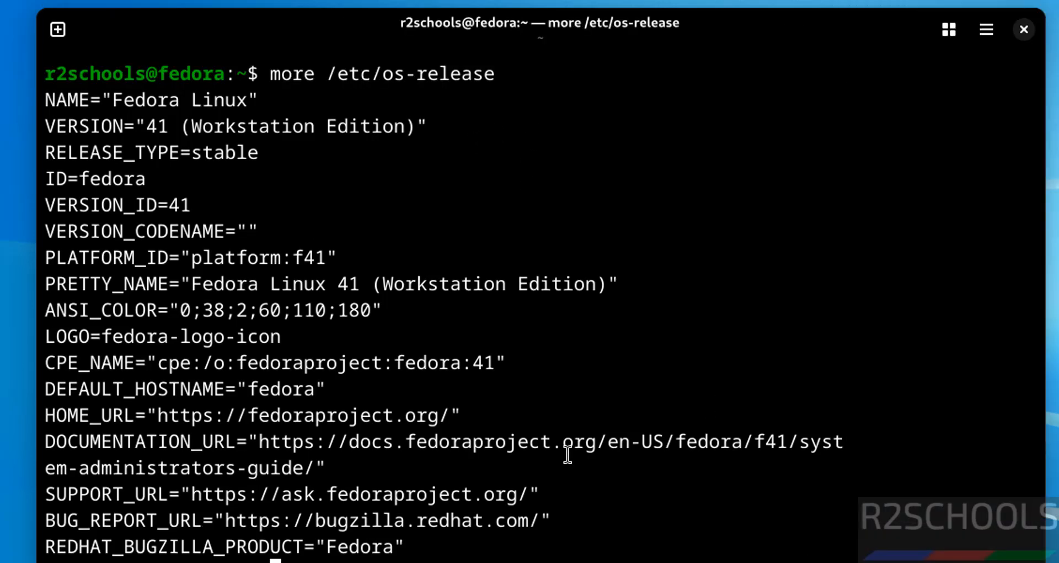
# Step: Clear the terminal screen and run ifconfig
pyautogui.press('q')
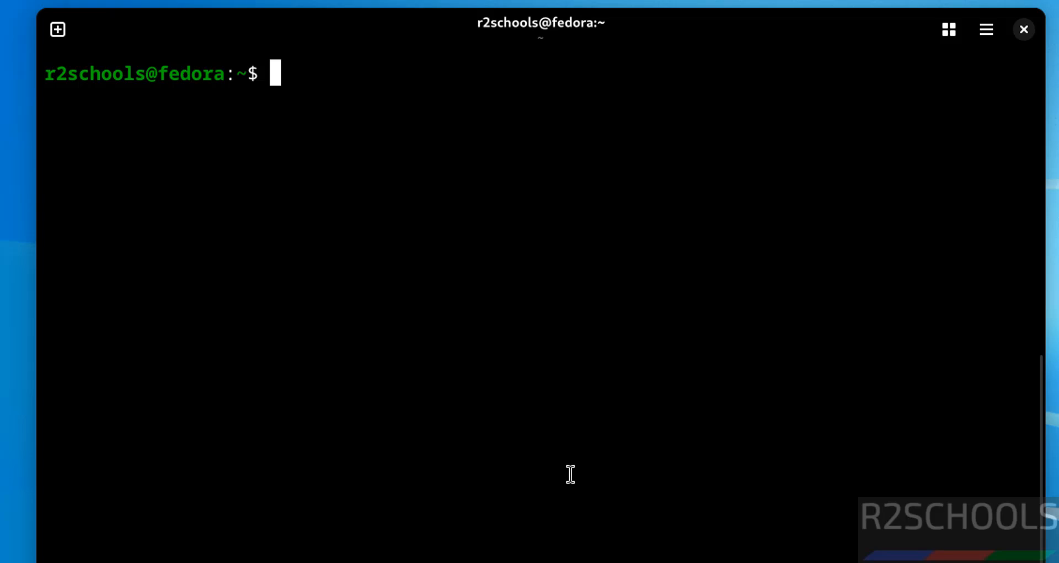
pyautogui.write('ifconfig')
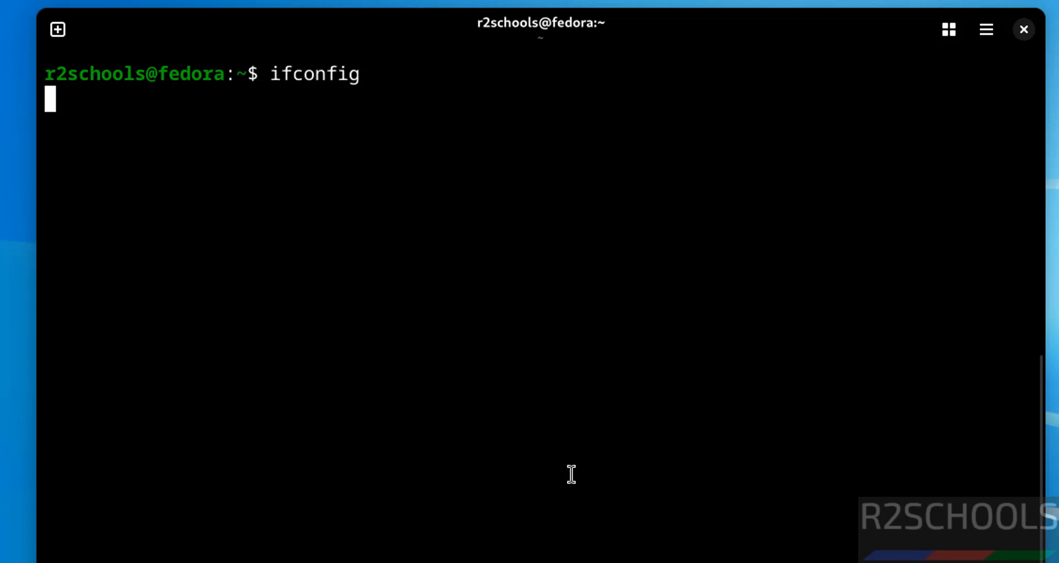
pyautogui.press('Return')
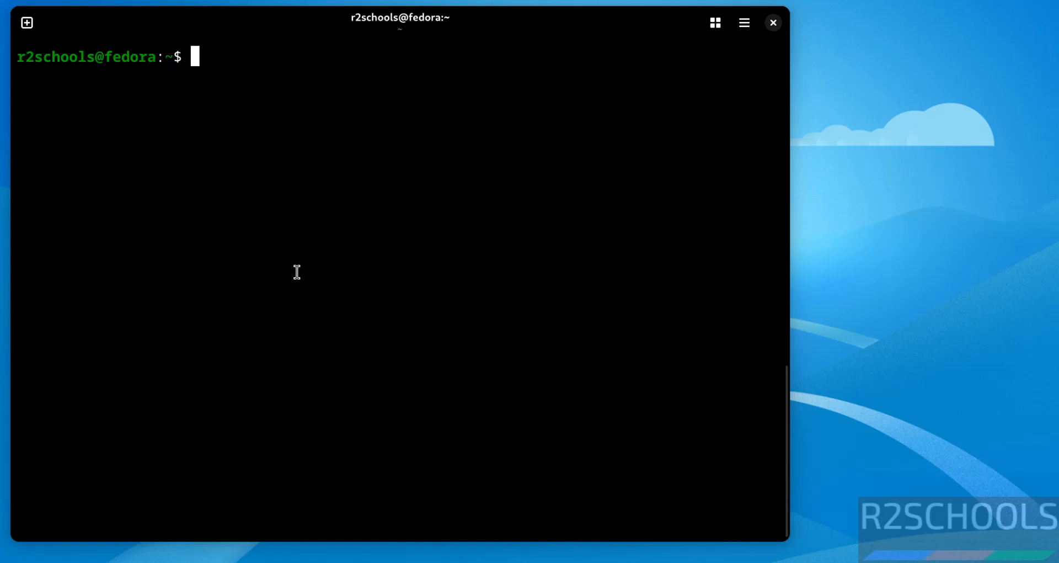
# Step: Run 'sudo dnf update -y && sudo dnf upgrade -y' in the terminal
pyautogui.write('sudo dn')
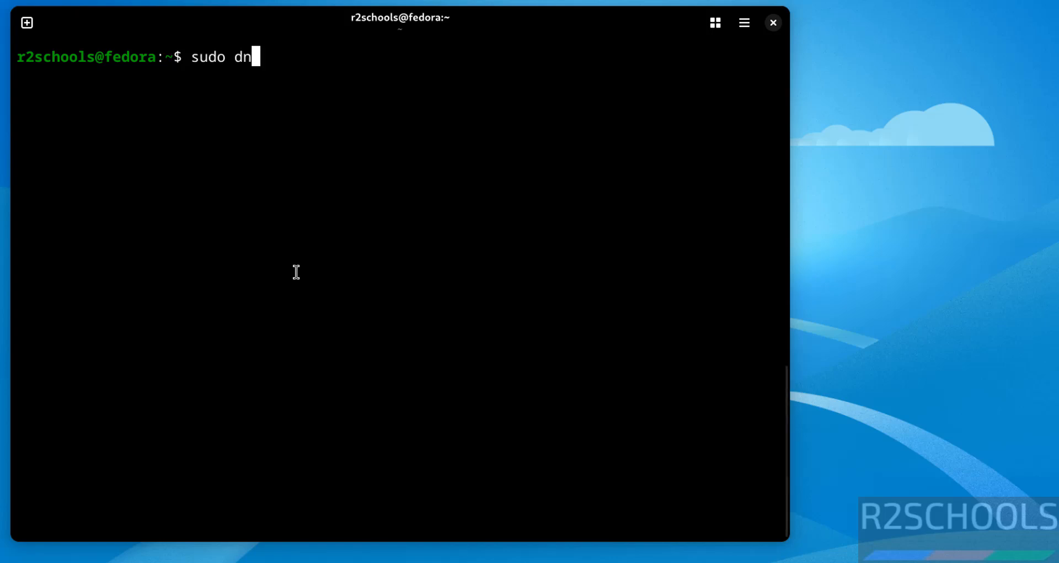
pyautogui.write('f update')
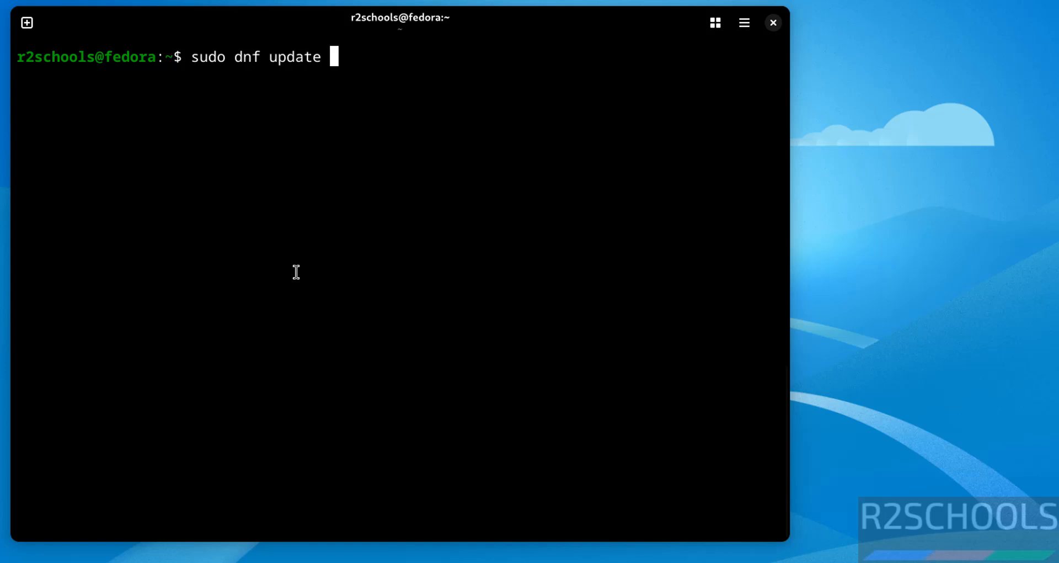
pyautogui.write('-y')
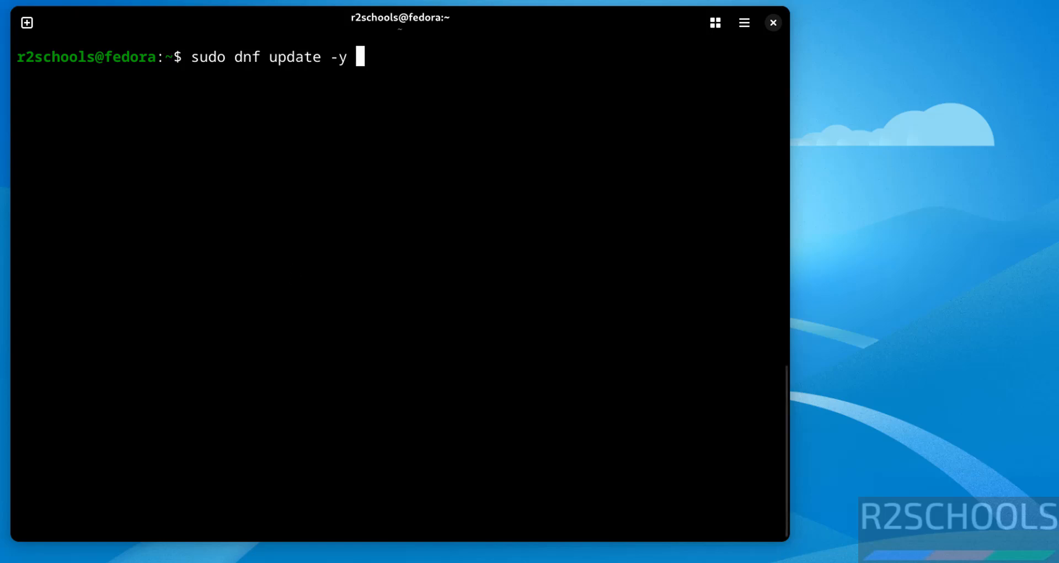
pyautogui.write('&&')
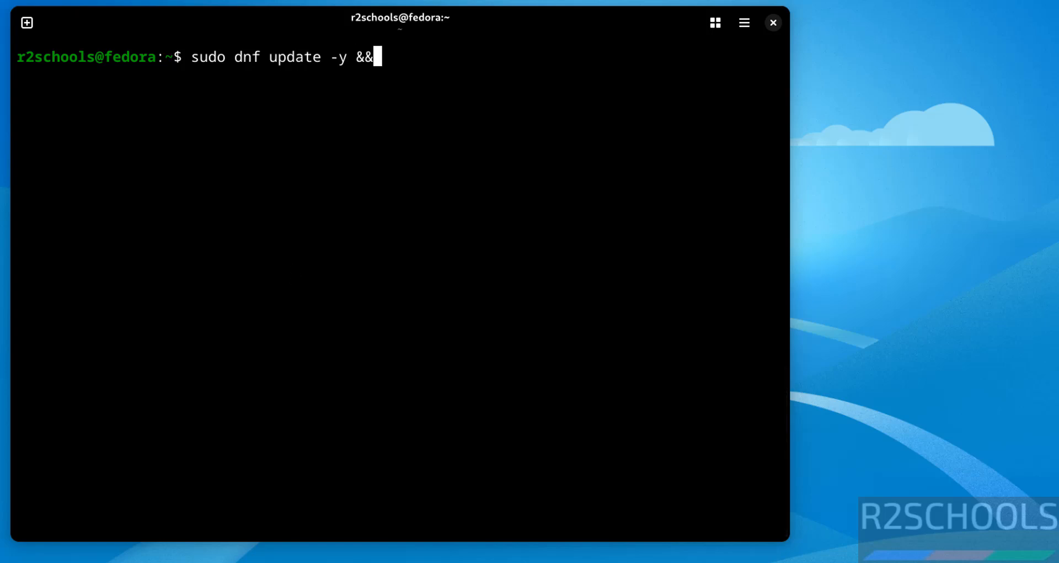
pyautogui.write('sudo')
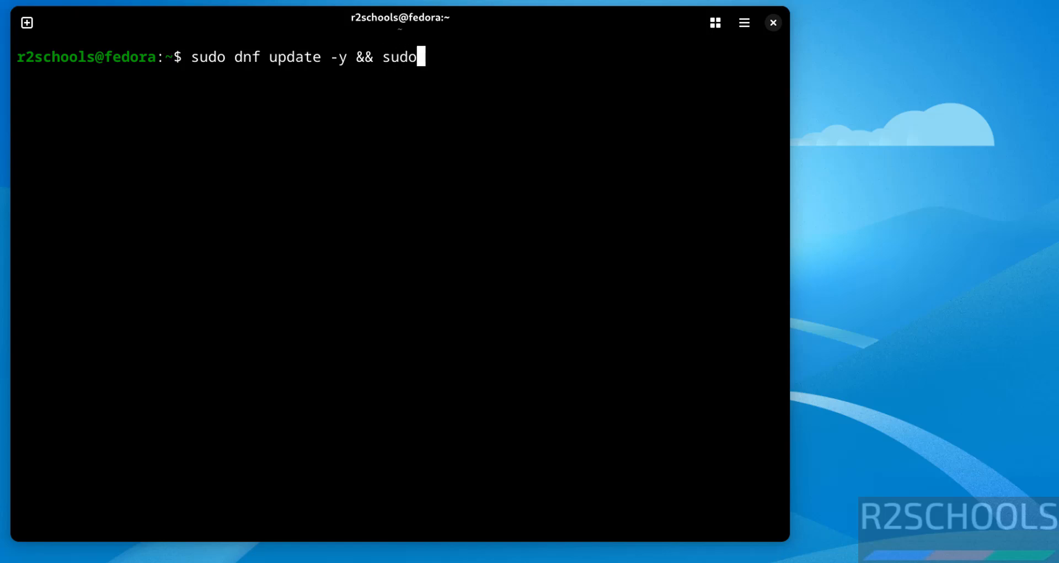
pyautogui.write('dnf upgr')
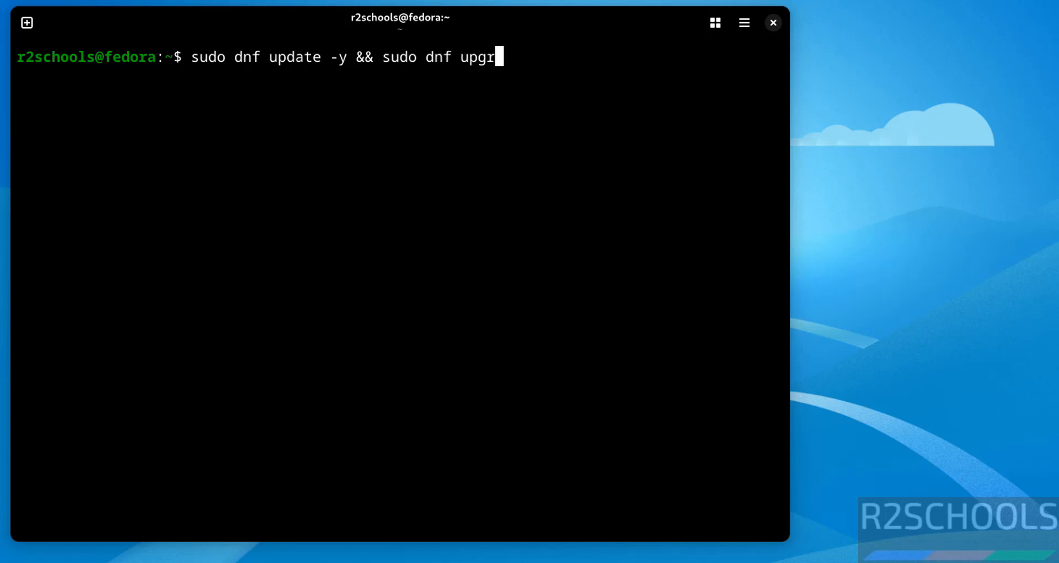
pyautogui.write('ade -y')
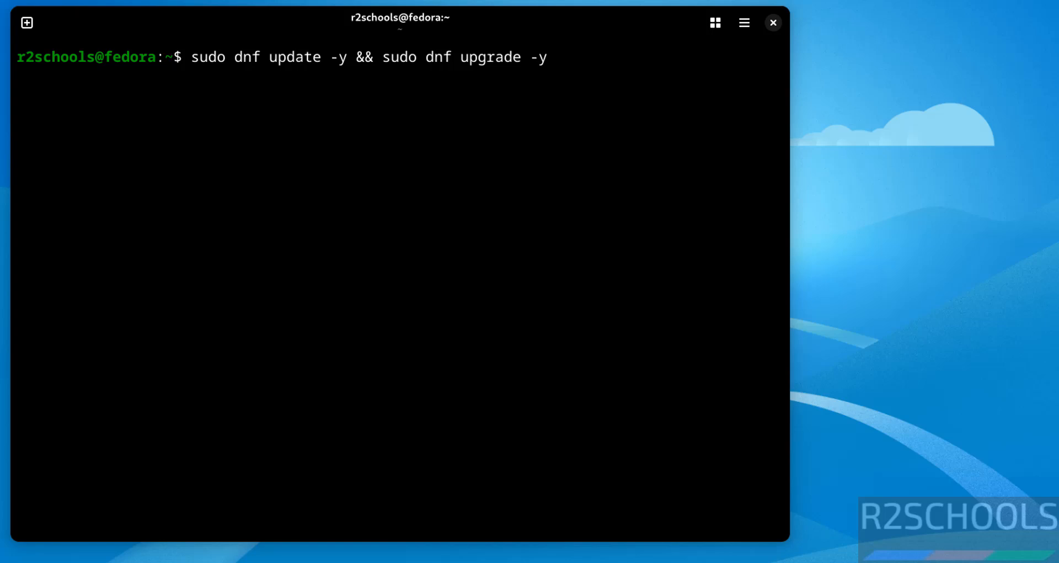
pyautogui.press('Return')
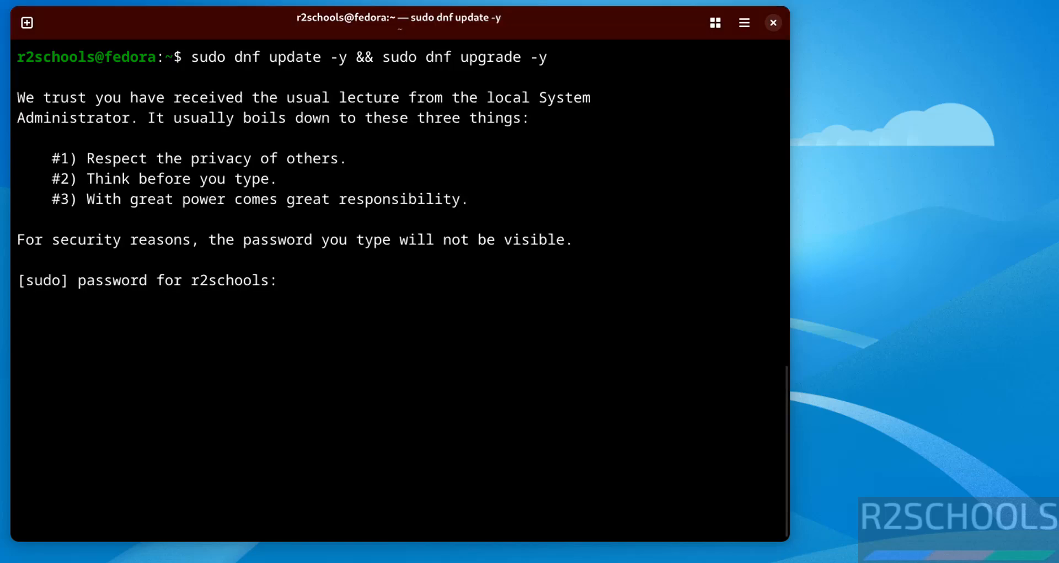